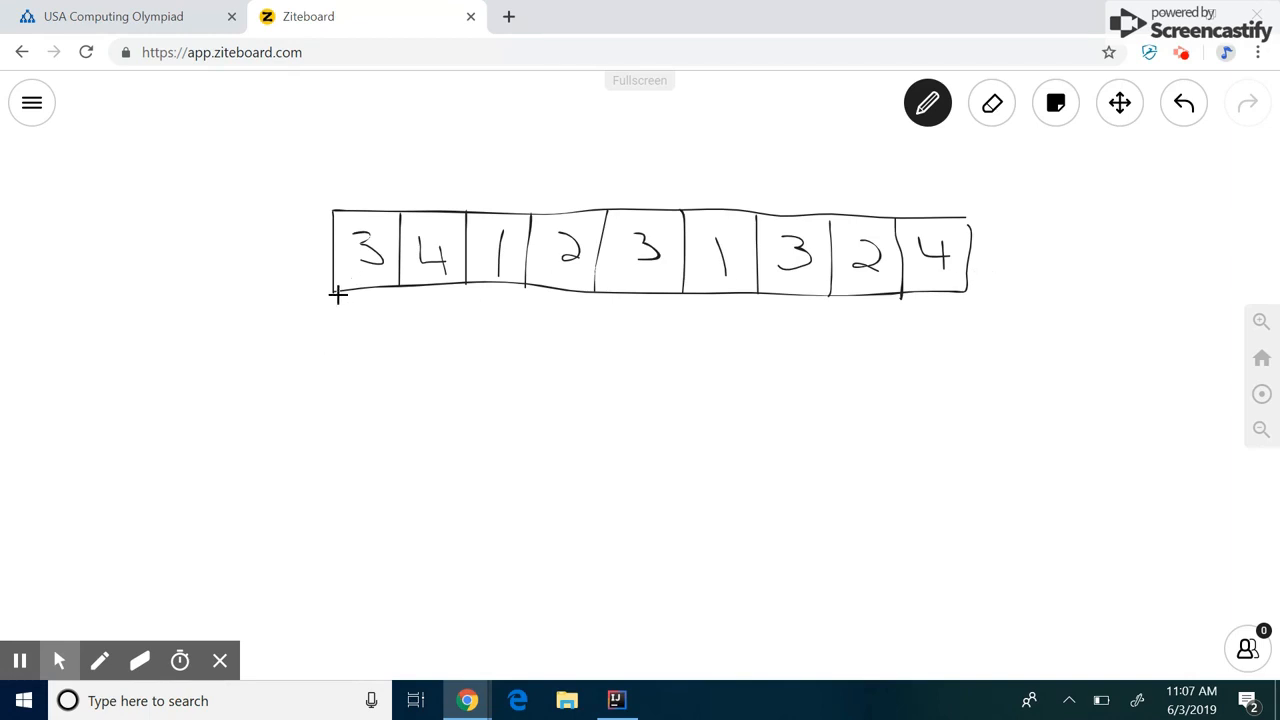
Bracket the first window of four numbers and the next two windows with arrows, noting the sum 10
left_click_drag(336, 296, 584, 344)
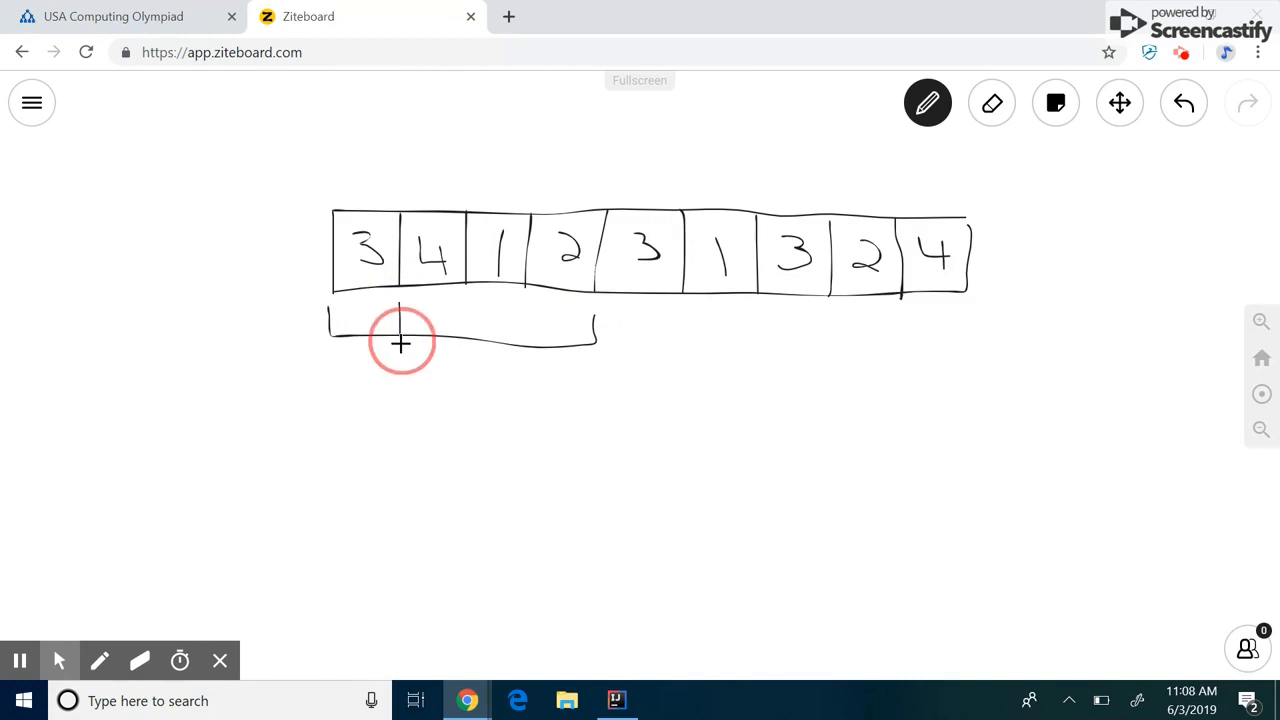
left_click_drag(400, 344, 684, 320)
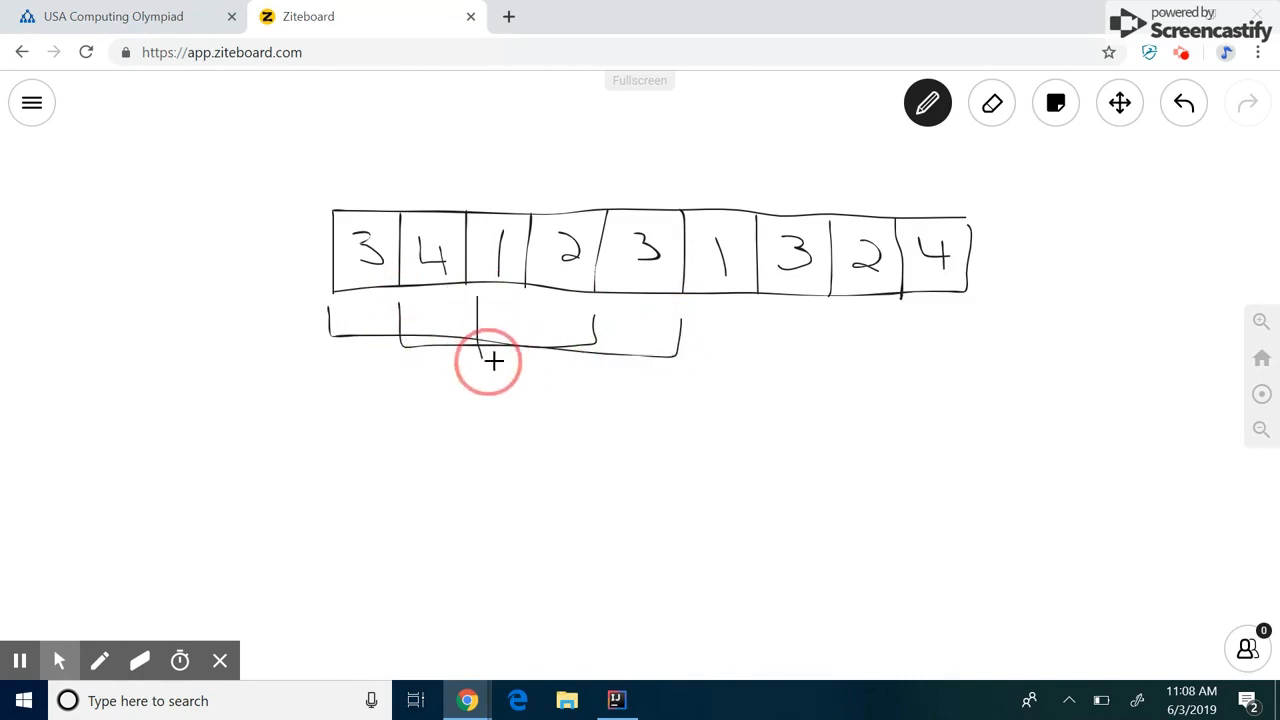
left_click_drag(490, 362, 764, 312)
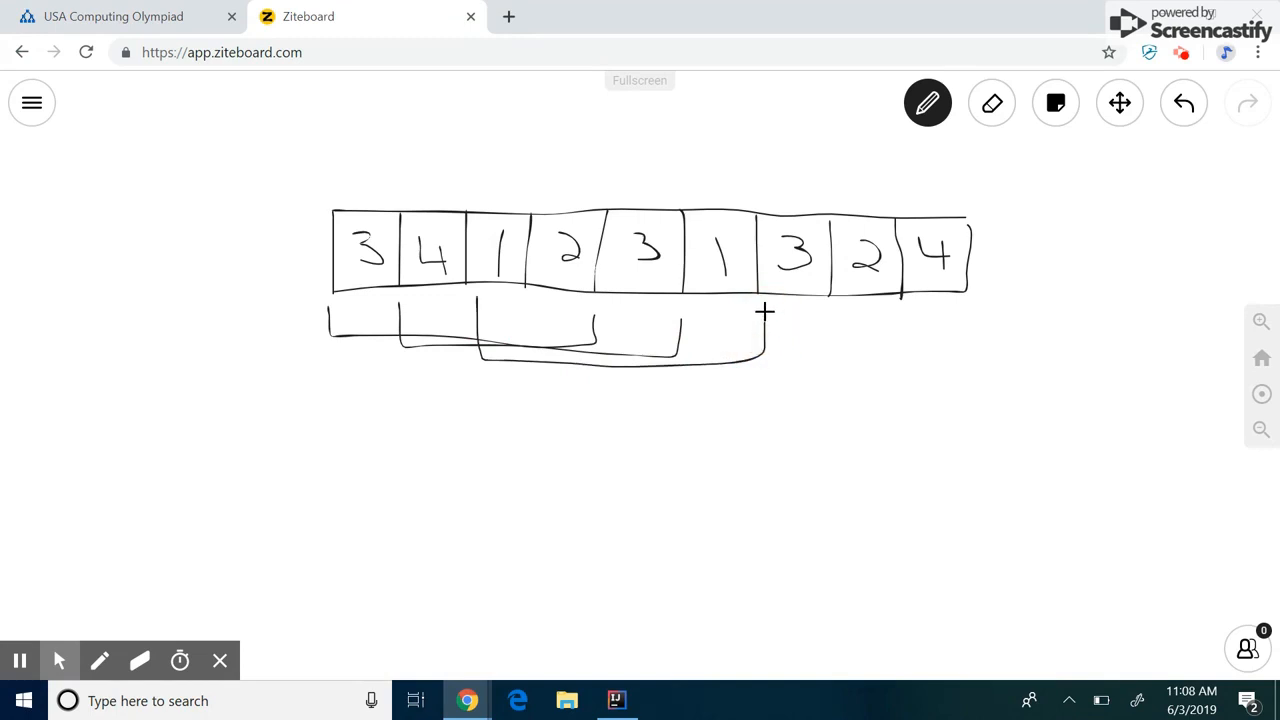
left_click(1184, 104)
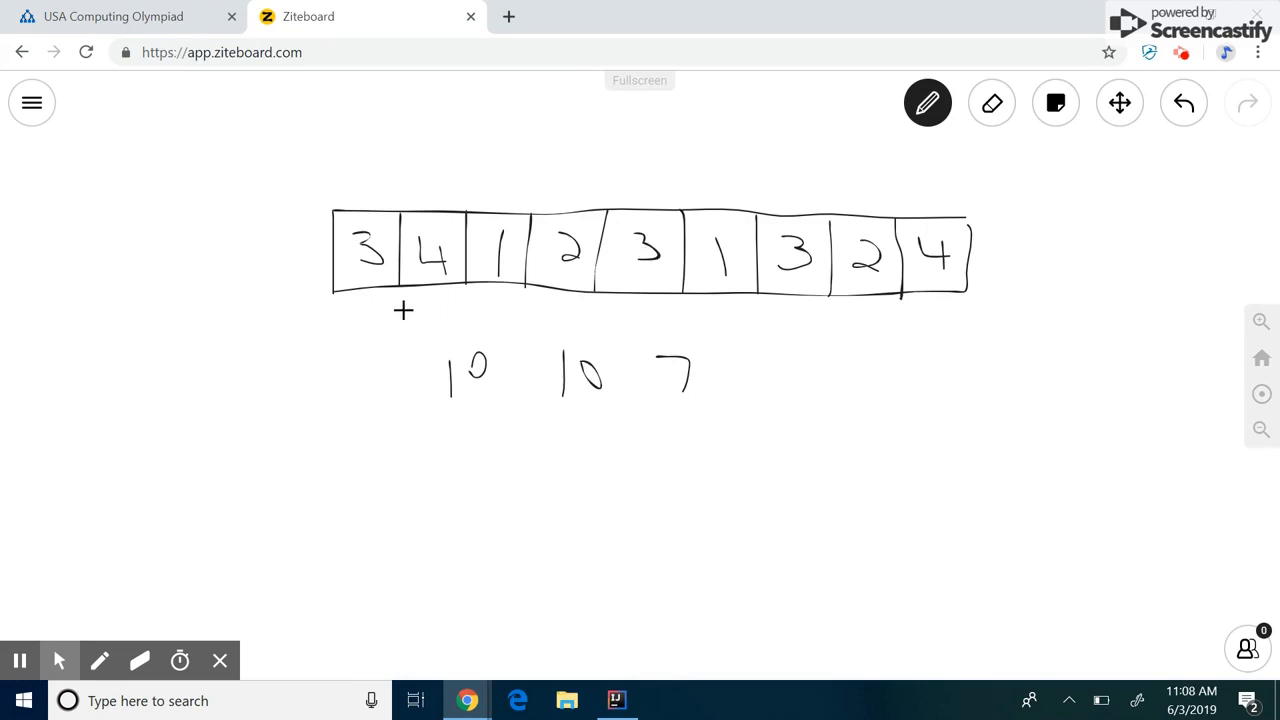
left_click_drag(404, 310, 592, 328)
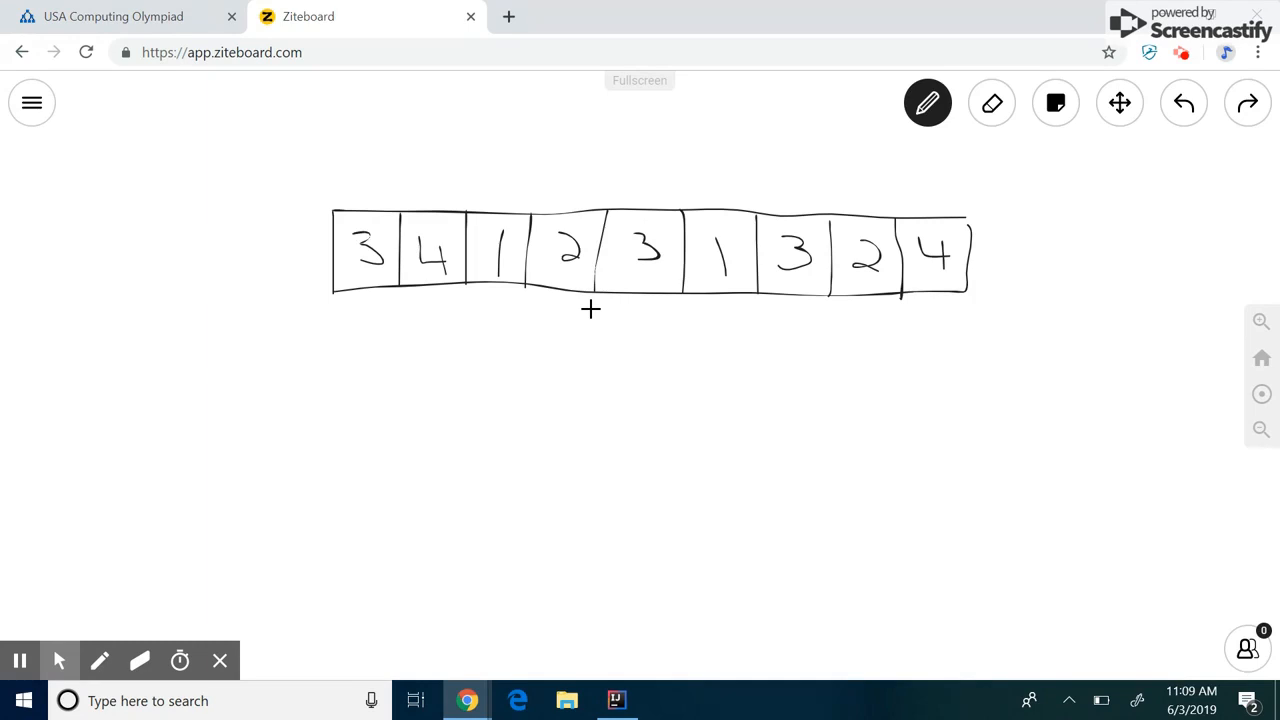
mouse_move(540, 320)
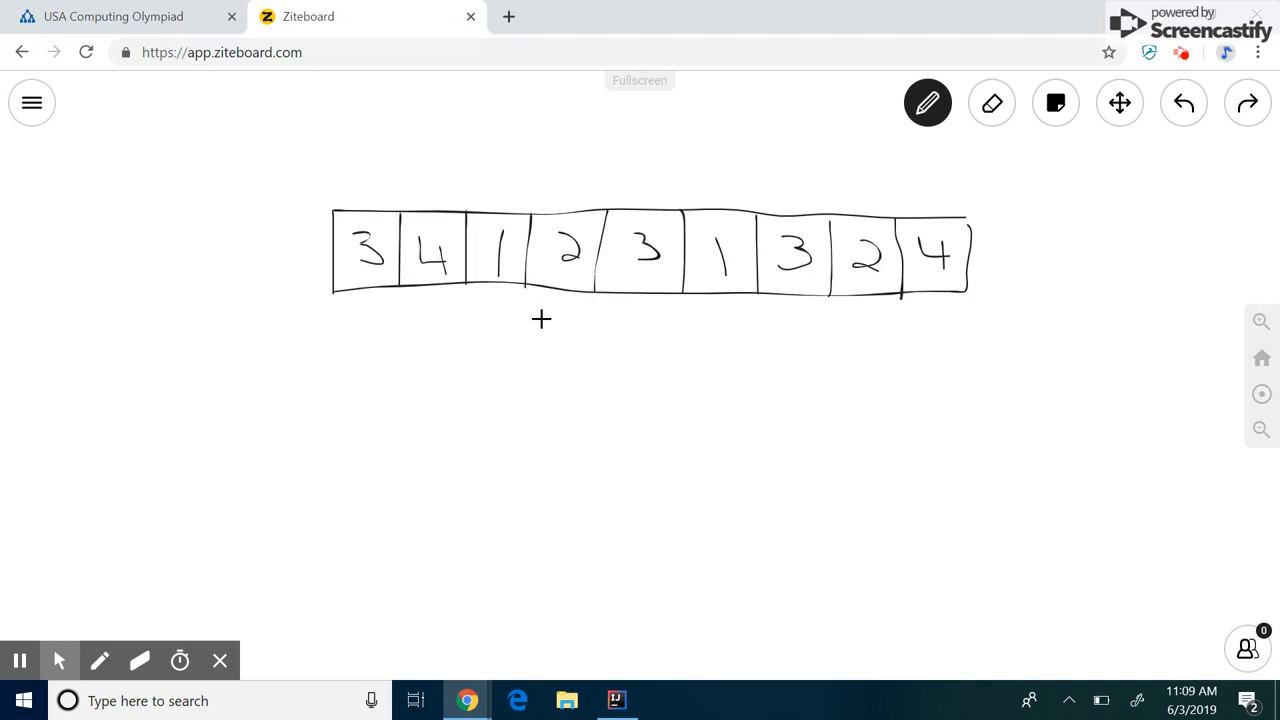
mouse_move(352, 320)
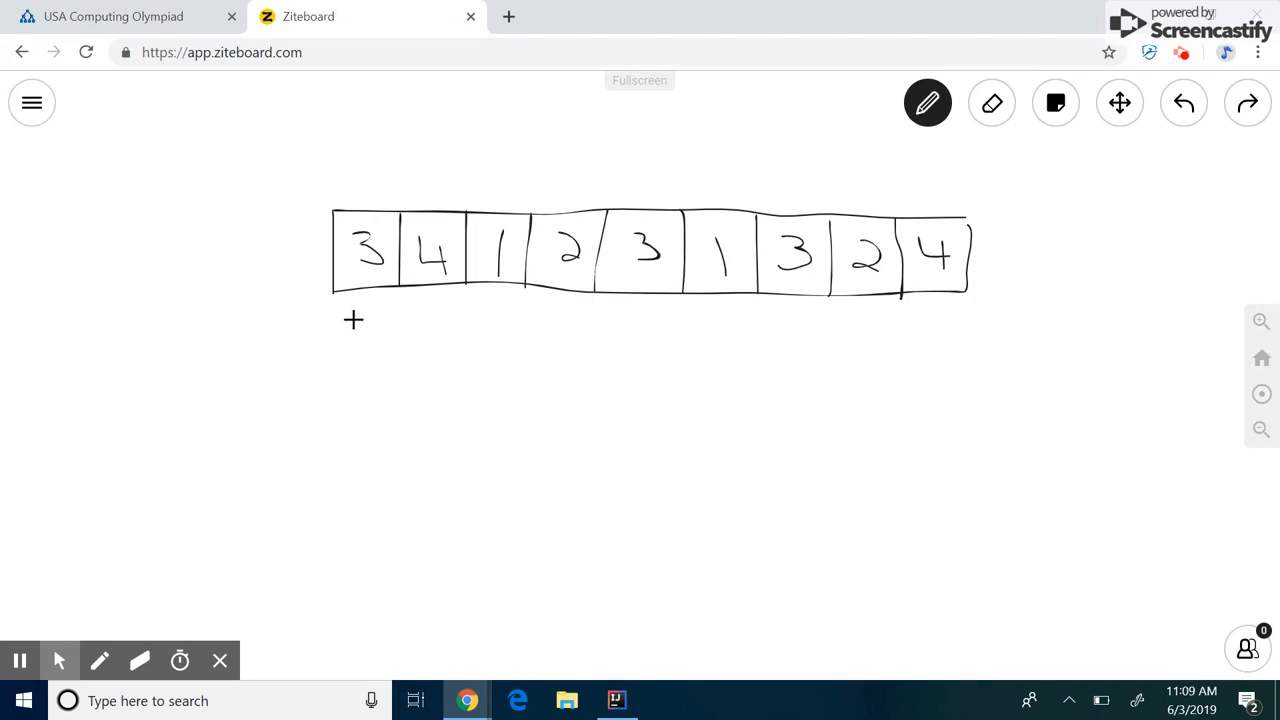
mouse_move(328, 152)
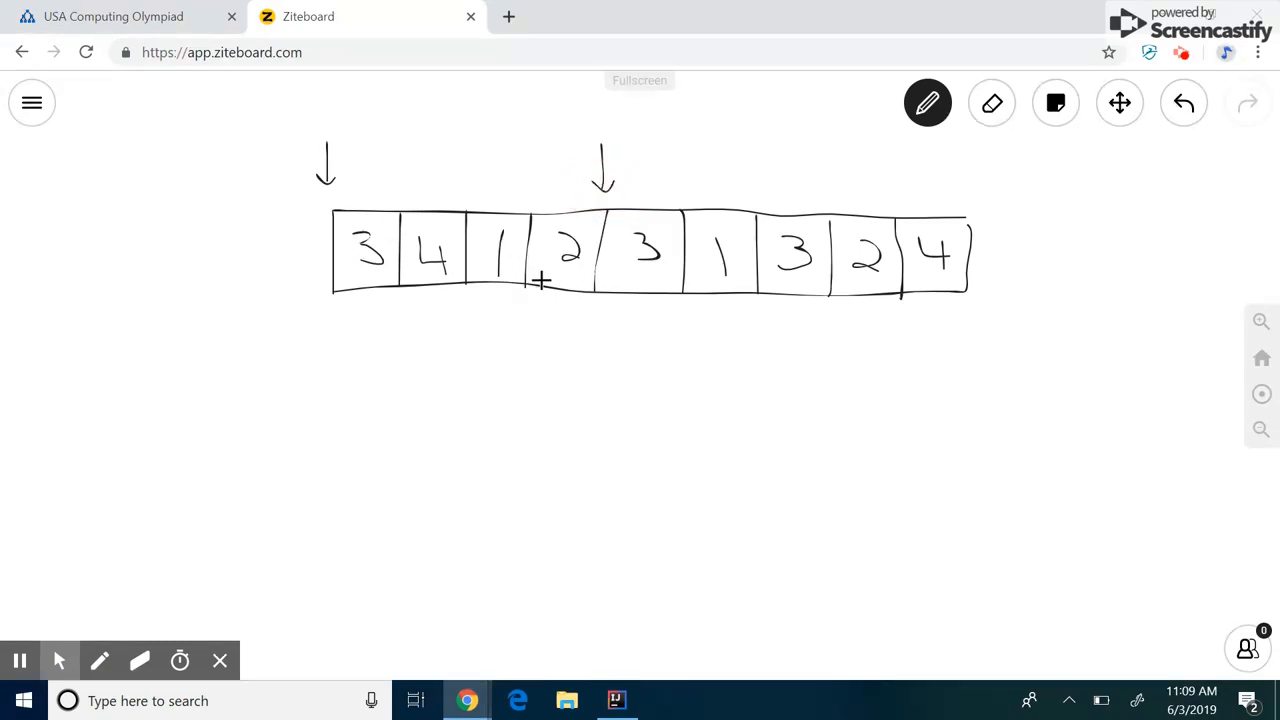
mouse_move(440, 404)
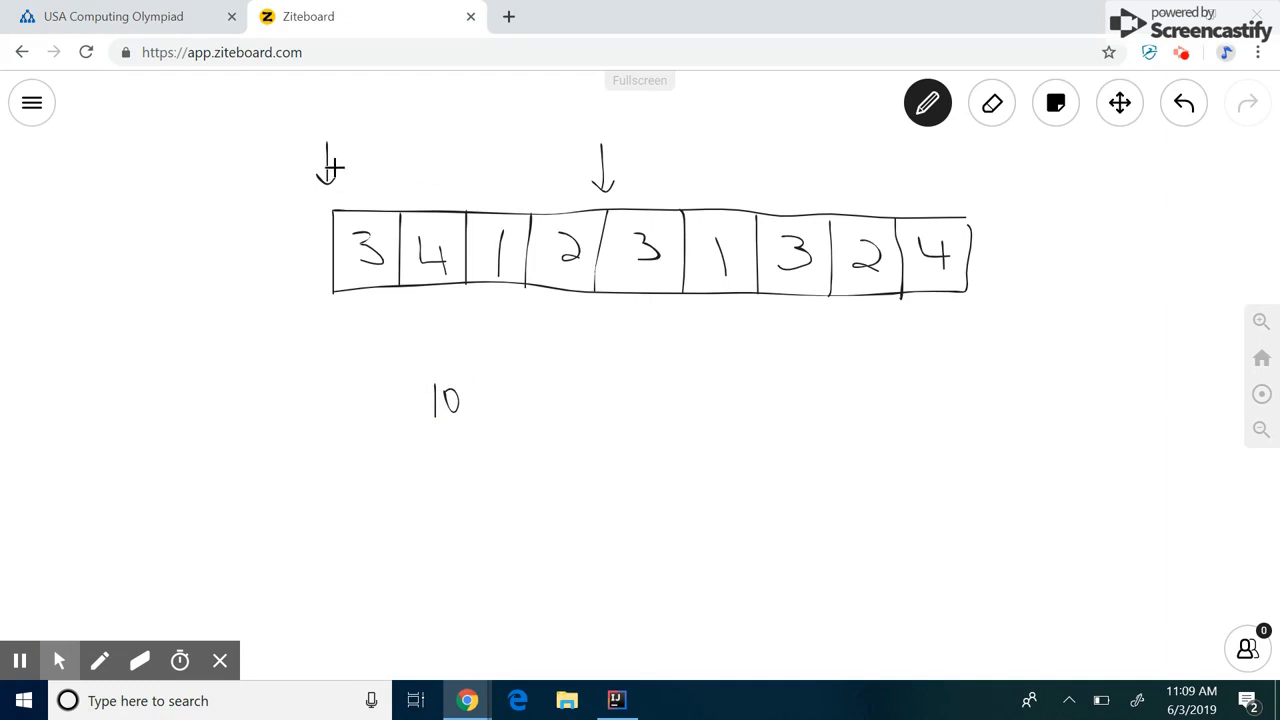
Erase and redraw the arrows one cell right, showing the new sum 10−3+3=10
left_click(992, 102)
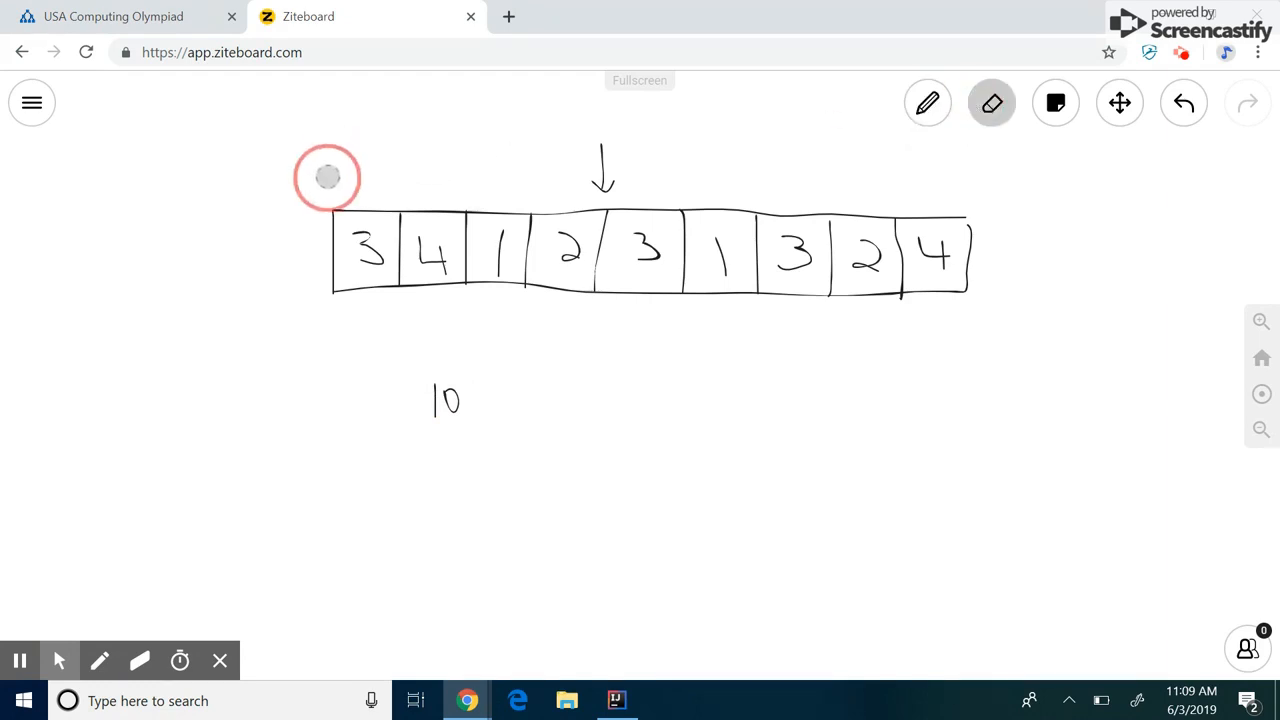
left_click(928, 102)
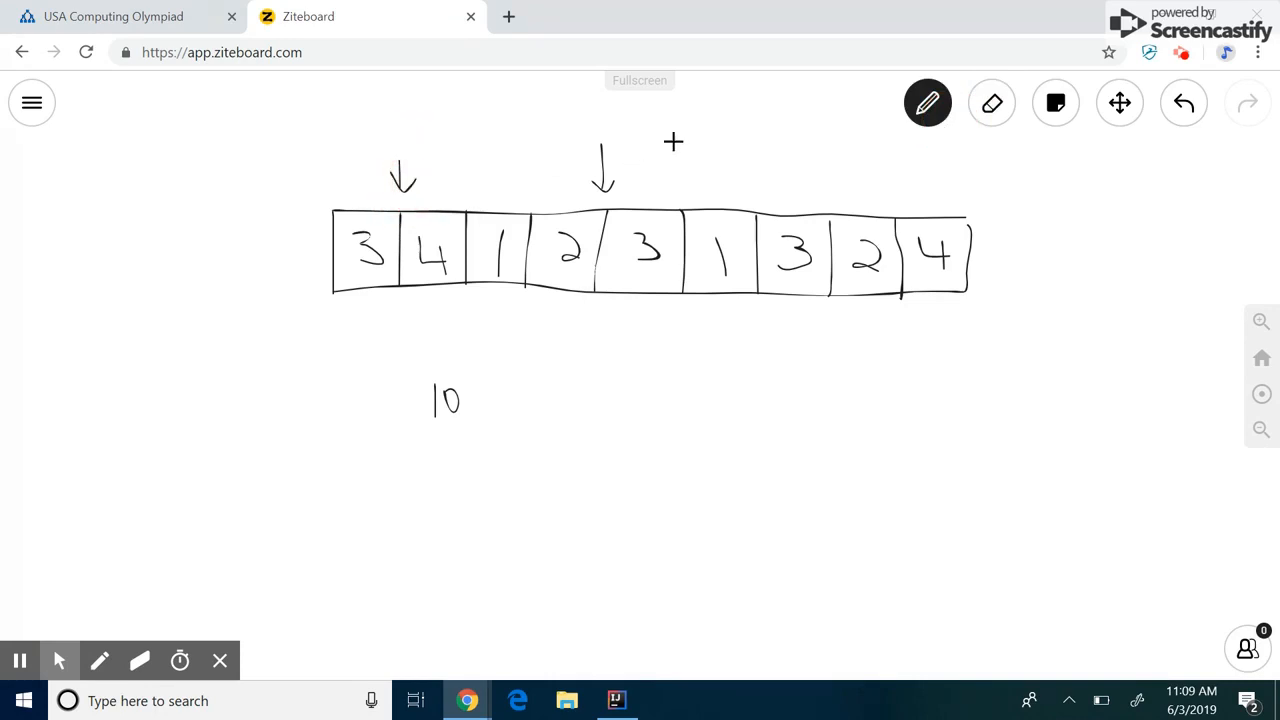
left_click(992, 104)
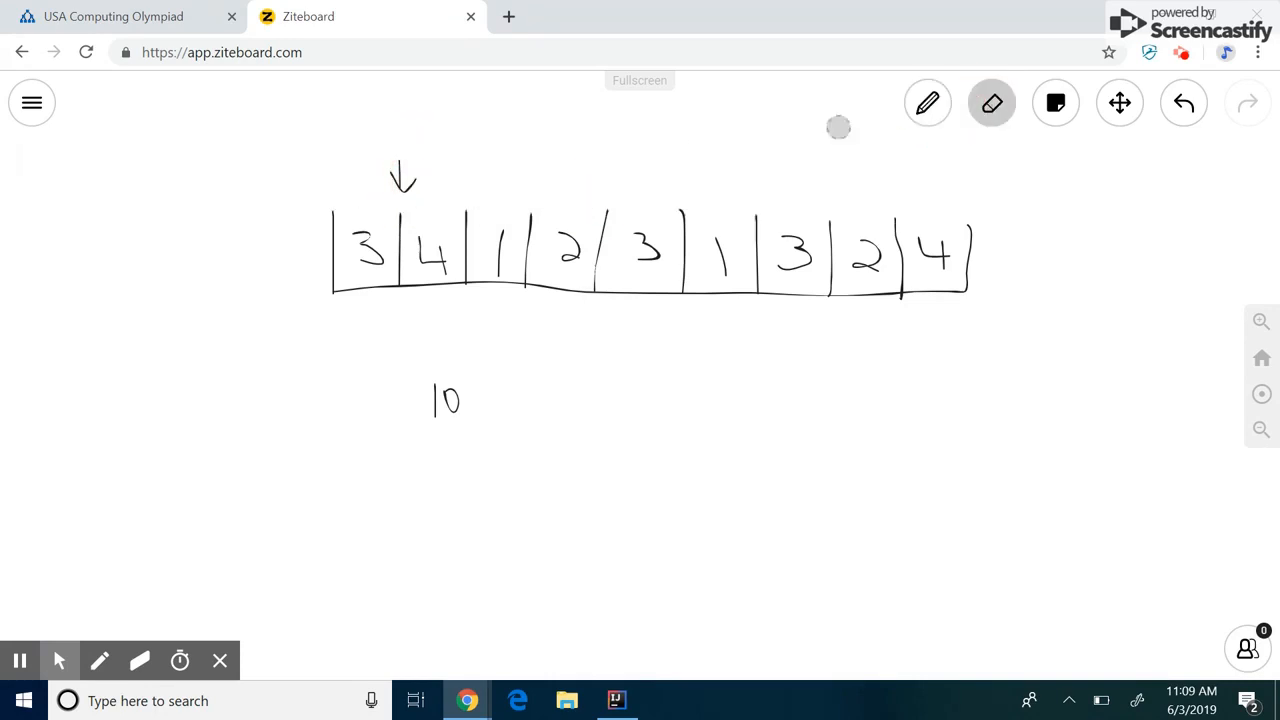
left_click(928, 104)
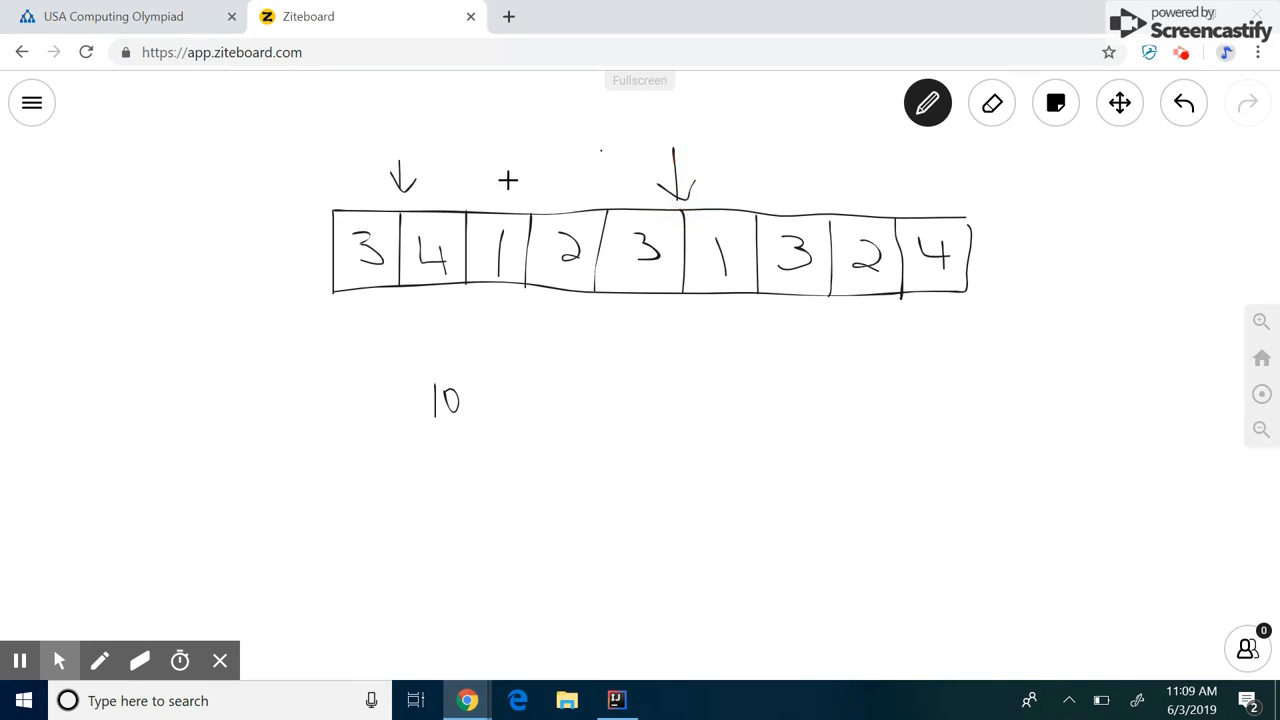
mouse_move(420, 204)
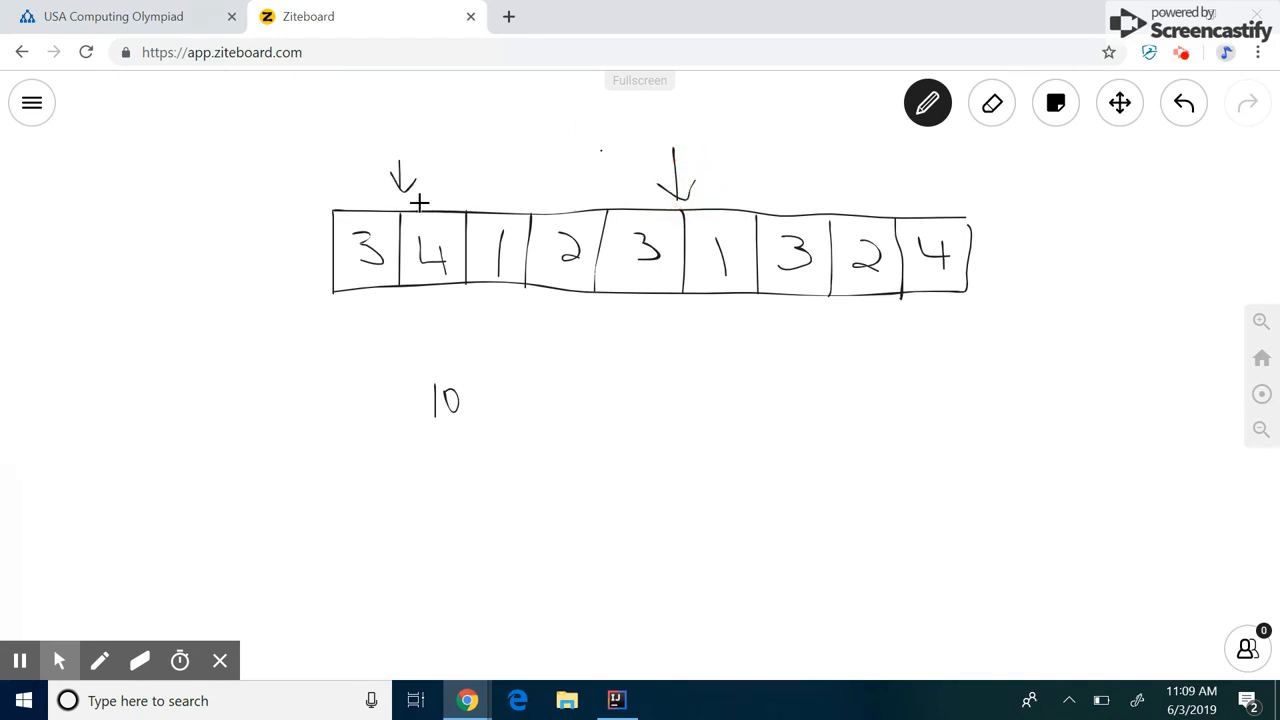
mouse_move(516, 380)
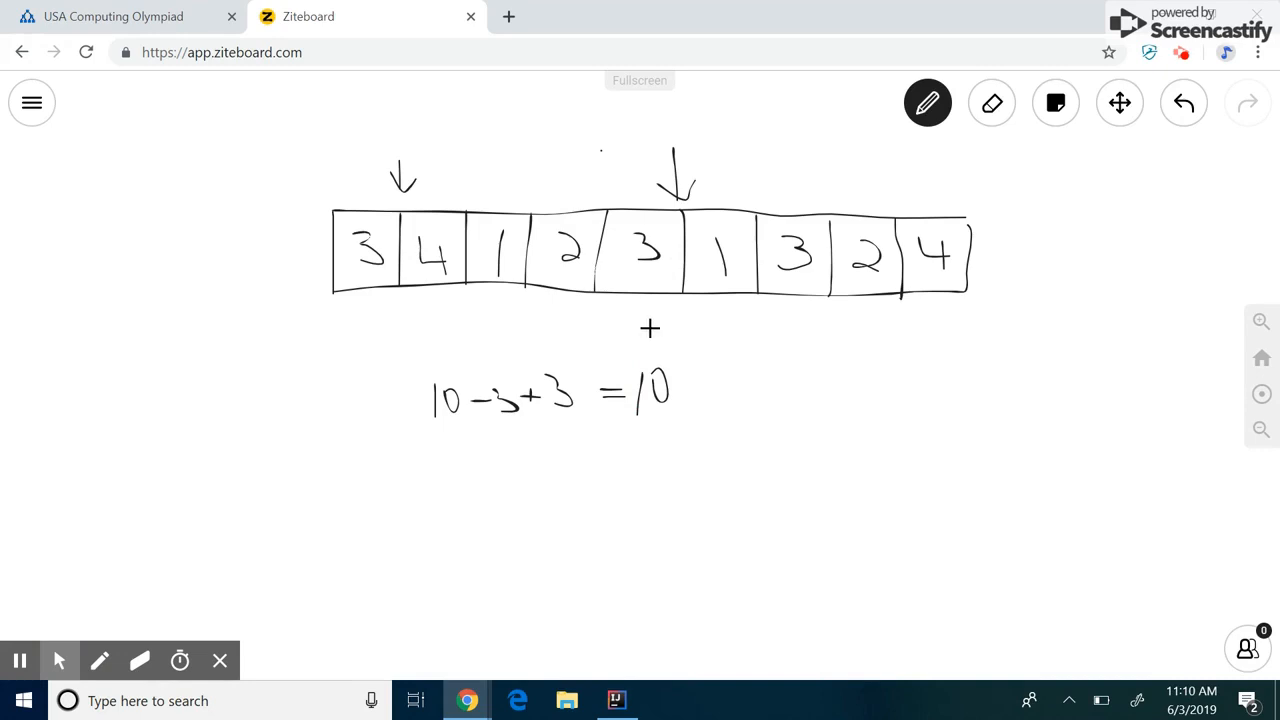
left_click(992, 104)
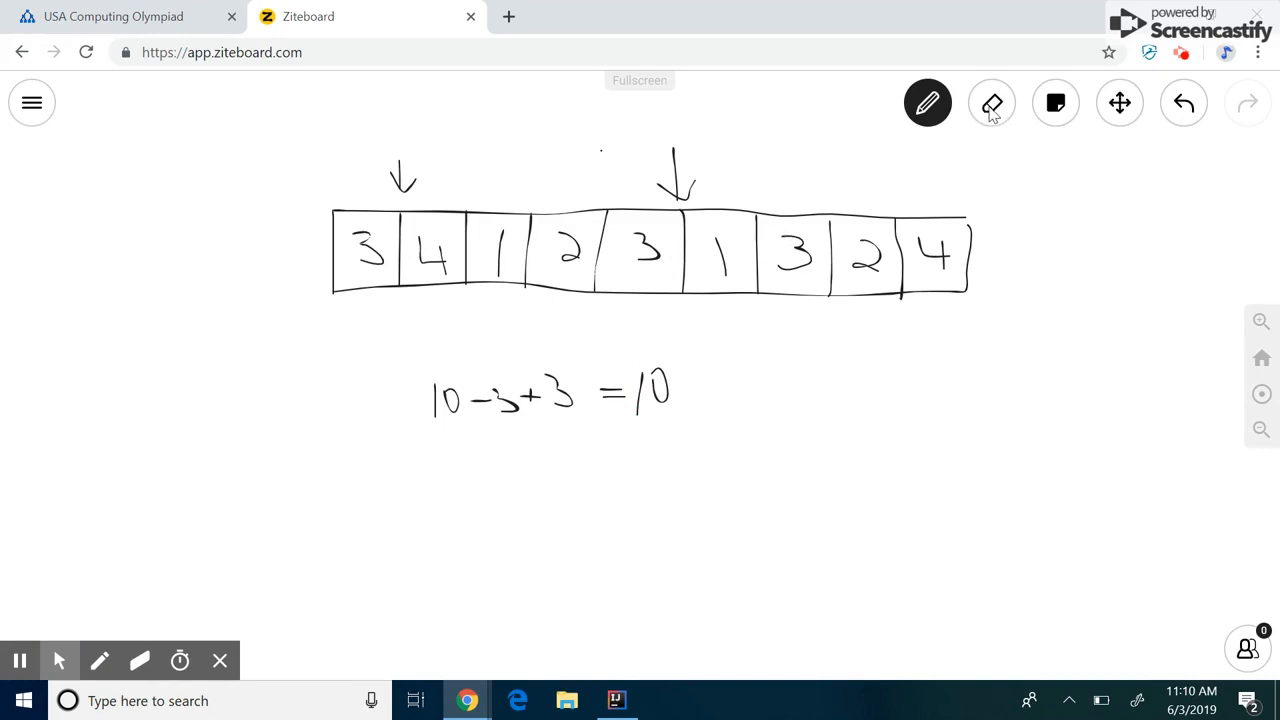
Shift the arrows one more cell, extend the equation with −4+1=7, then erase it
left_click(992, 104)
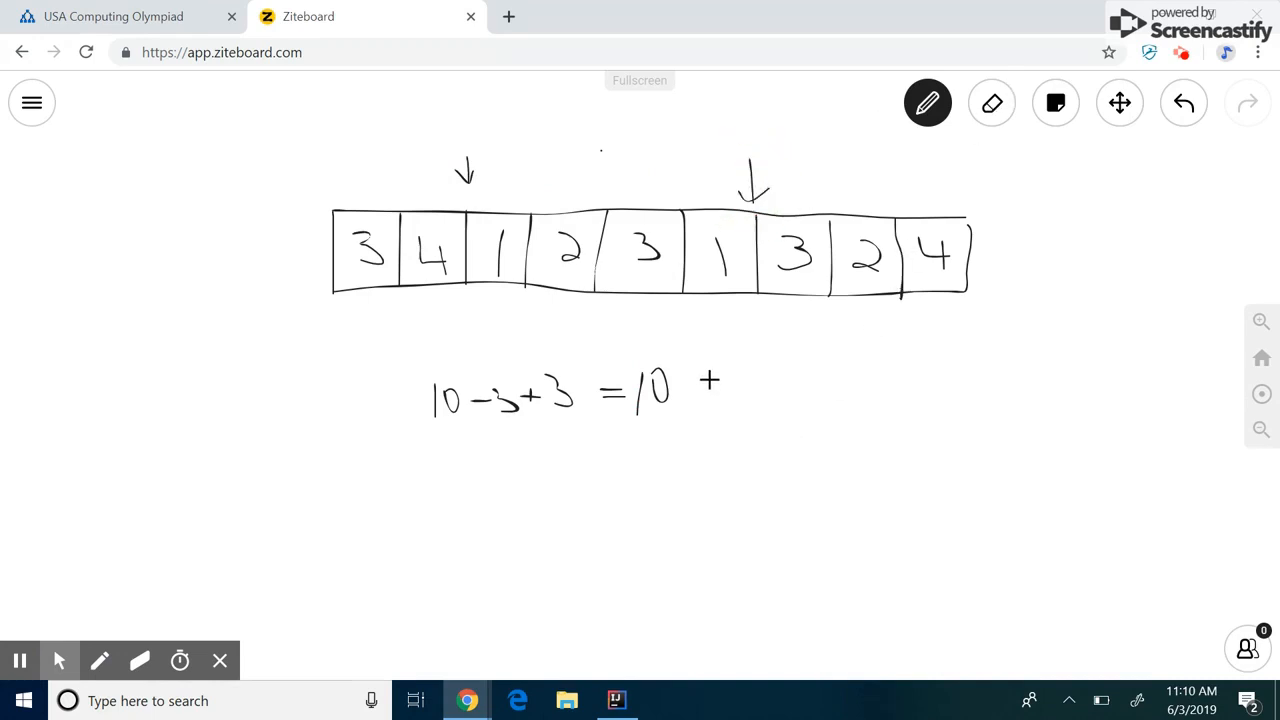
left_click_drag(670, 380, 700, 400)
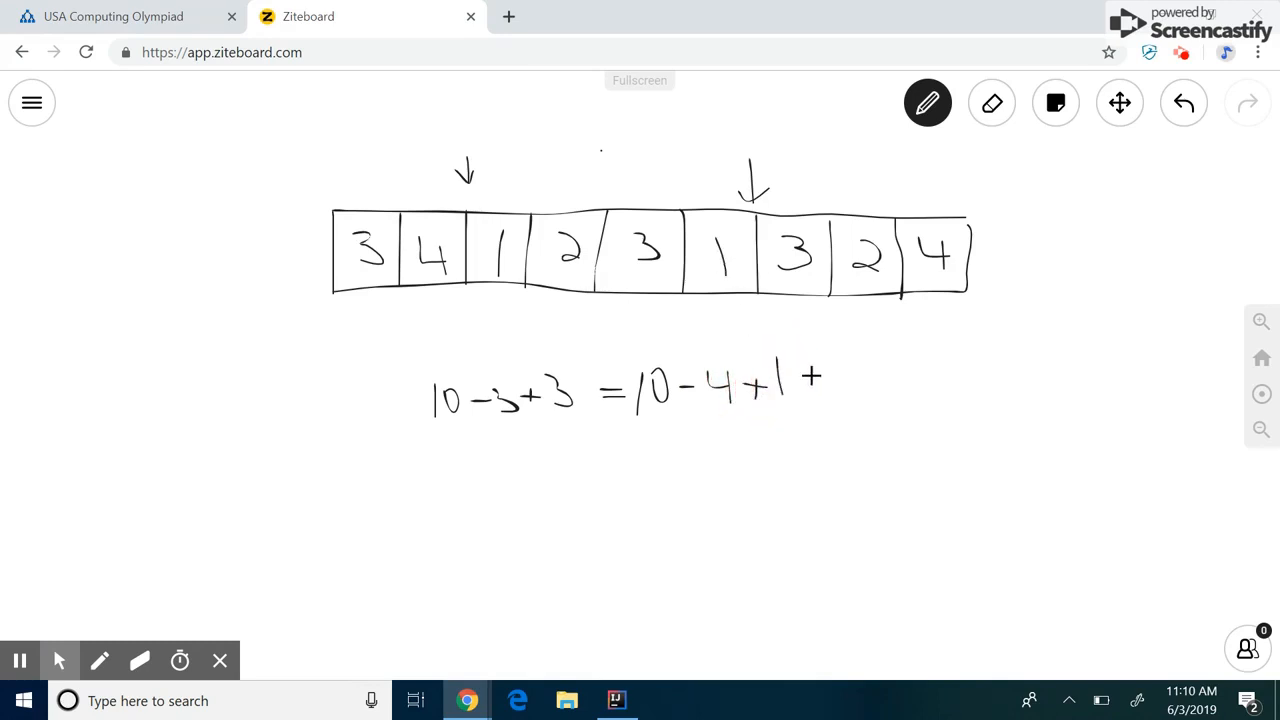
left_click_drag(810, 390, 830, 376)
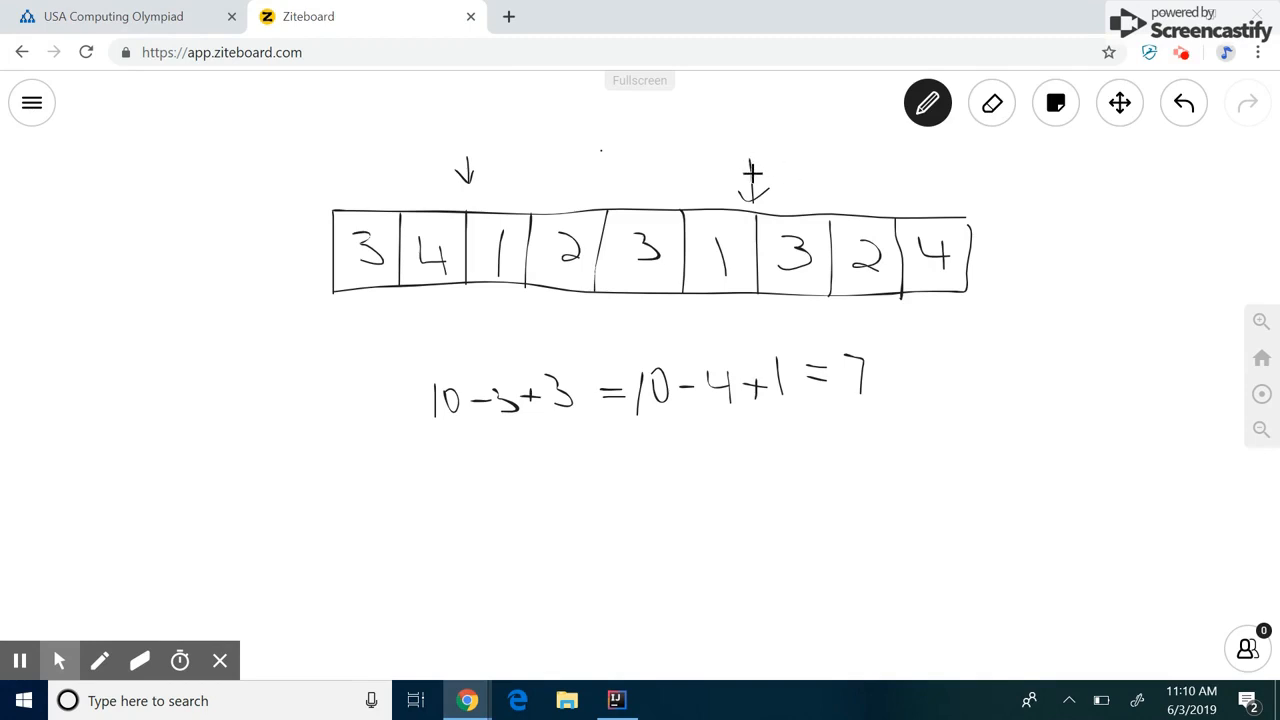
left_click(992, 102)
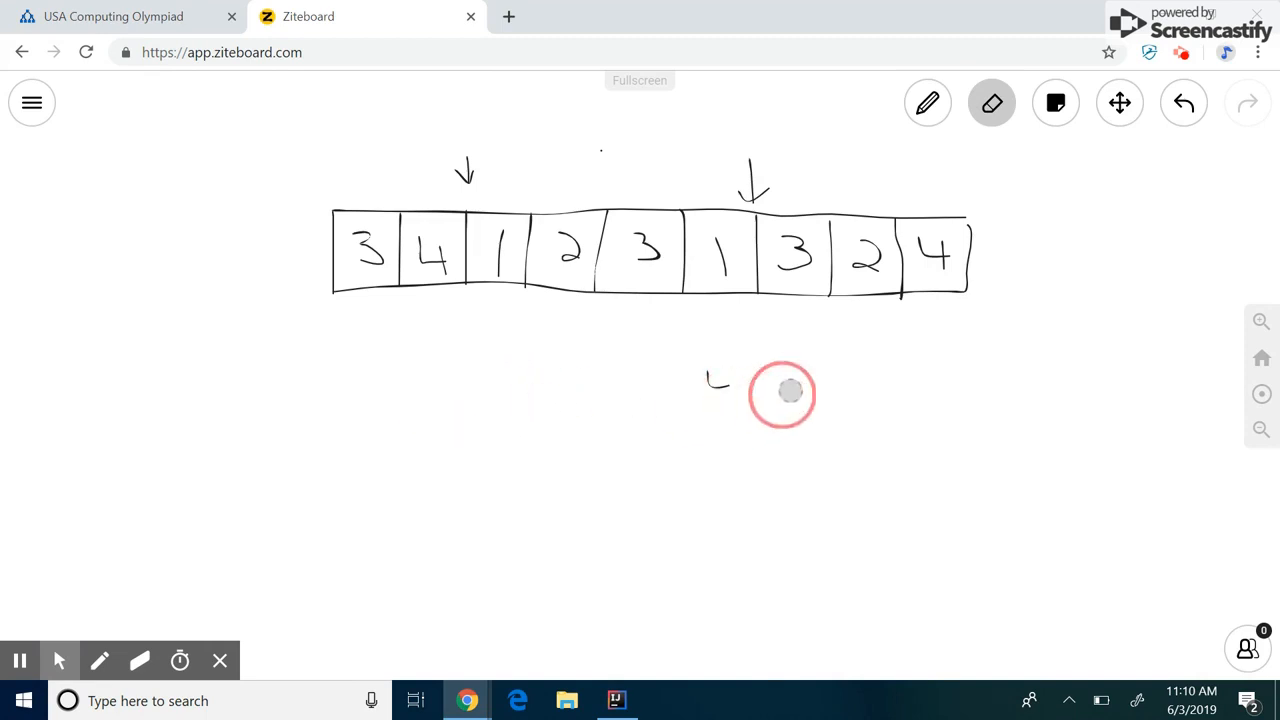
Write K and N below the array, then the complexities O(NK) and O(N) beneath
left_click(928, 104)
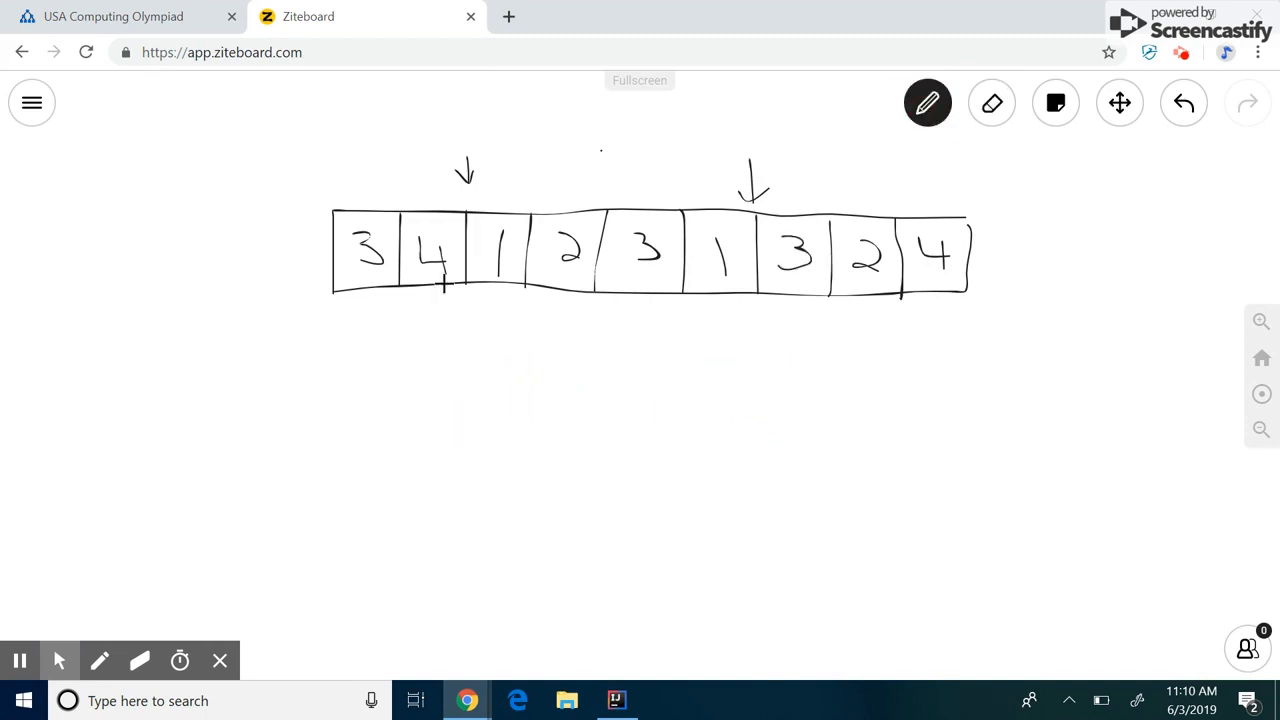
mouse_move(436, 336)
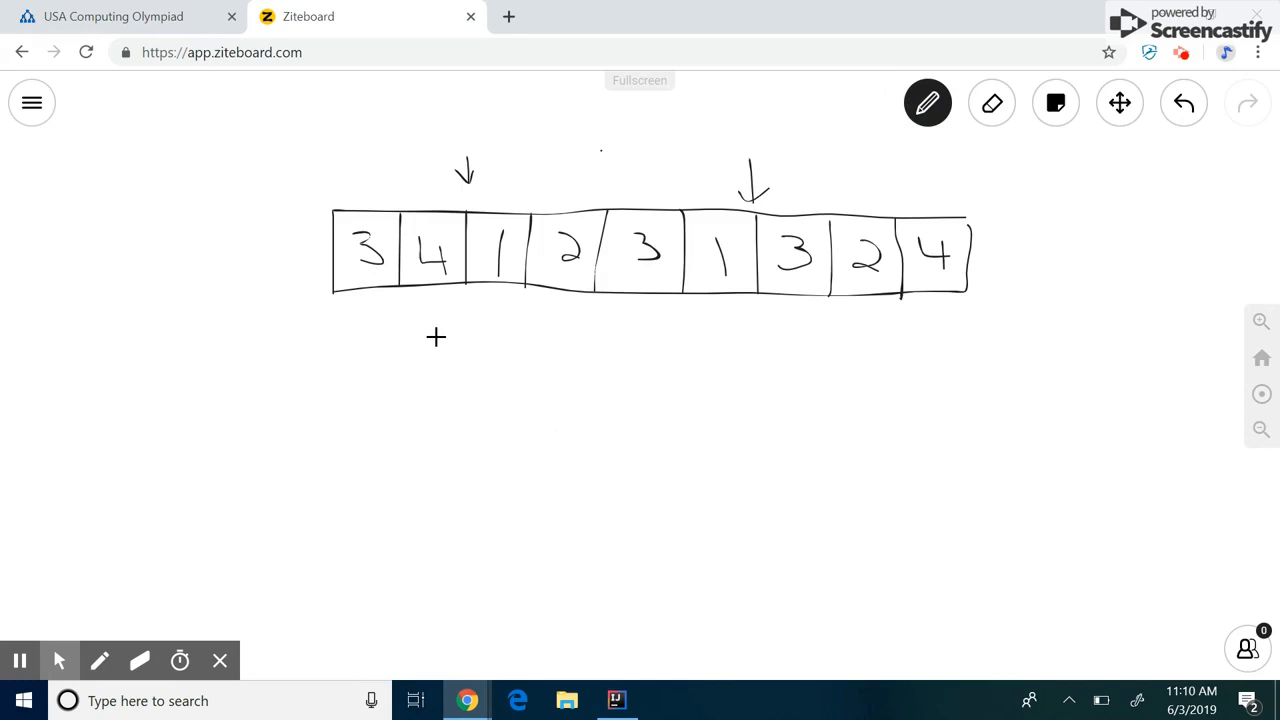
left_click(436, 336)
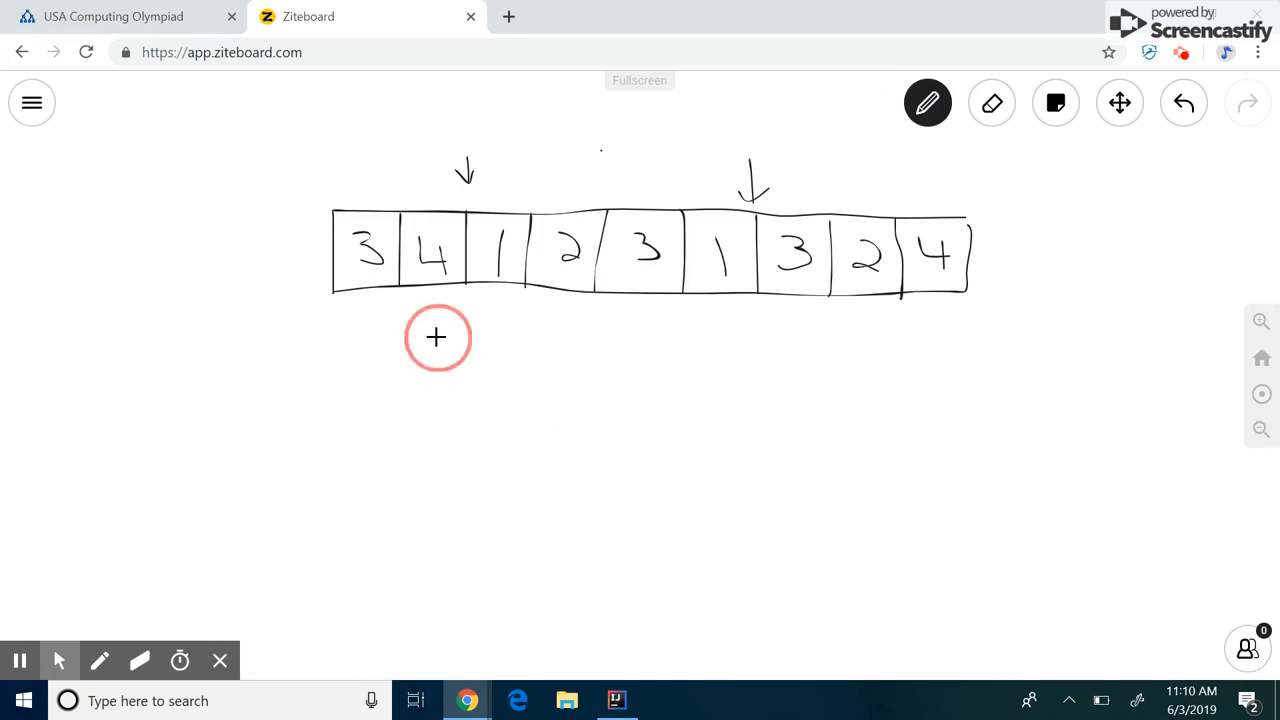
left_click_drag(440, 344, 460, 384)
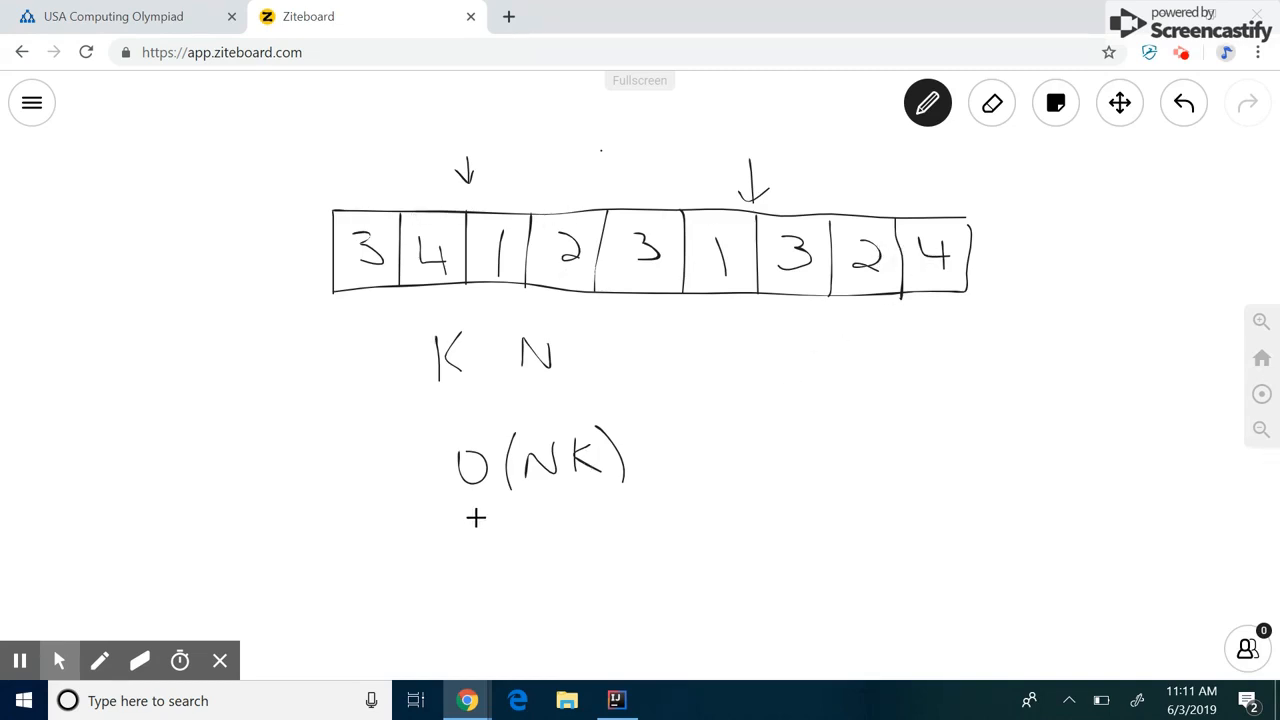
left_click_drag(476, 520, 496, 540)
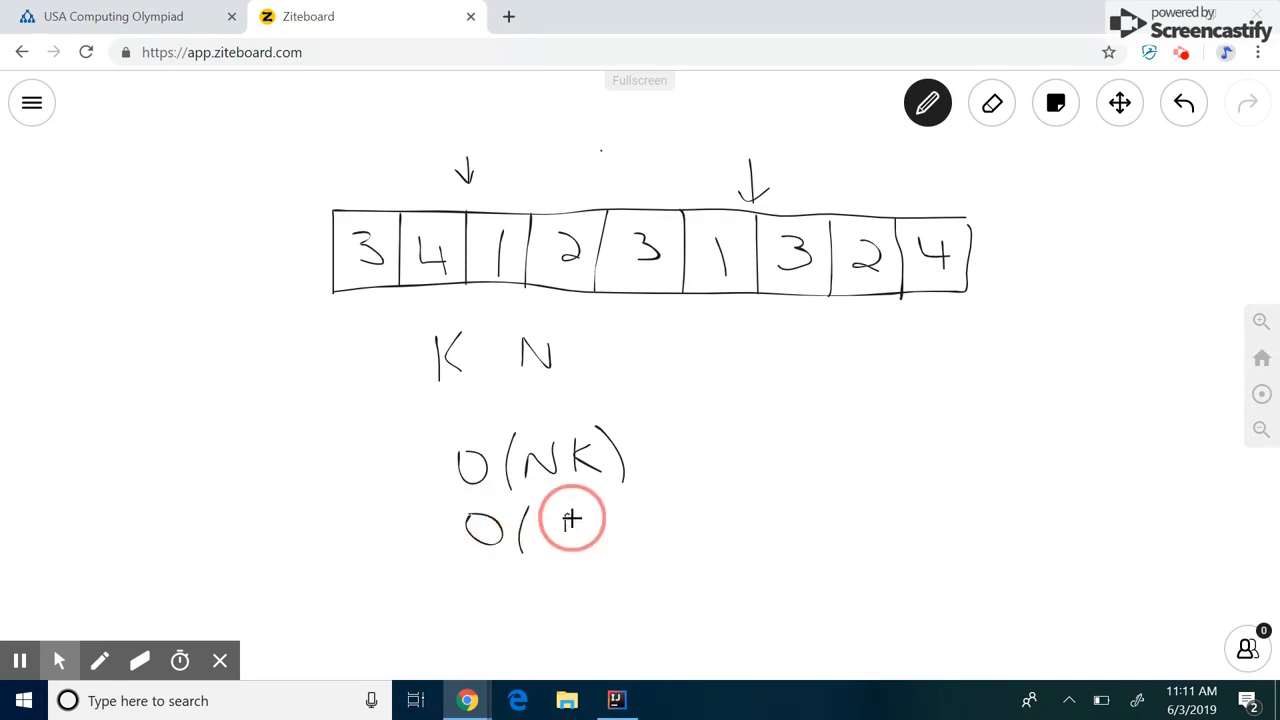
left_click_drag(572, 518, 628, 548)
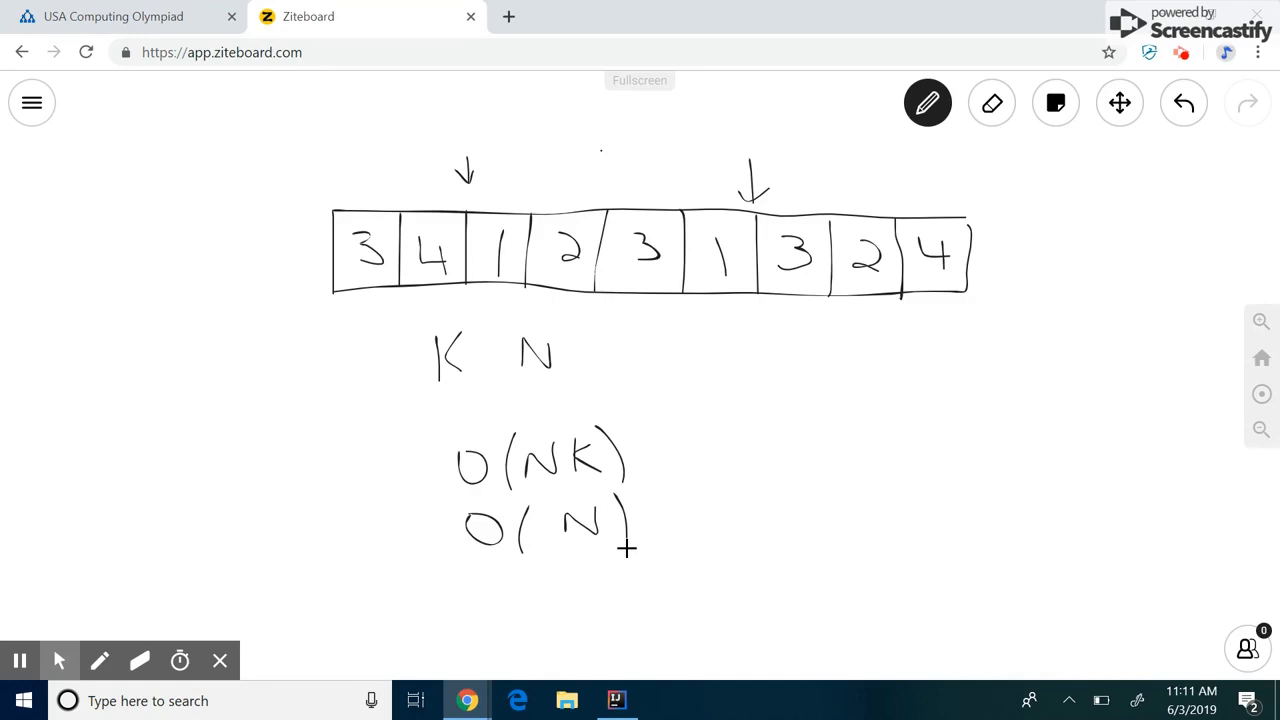
mouse_move(1004, 58)
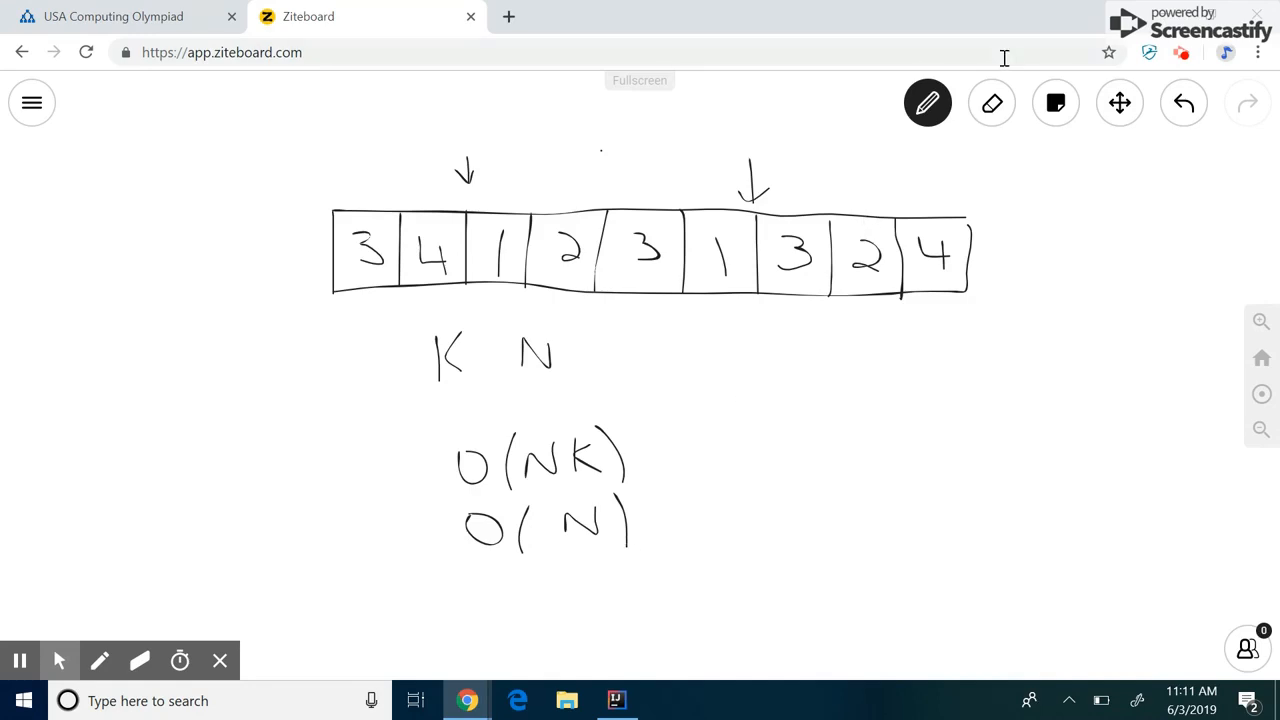
Bring the Max Crossing problem statement onto the board and point through its sample
left_click(992, 102)
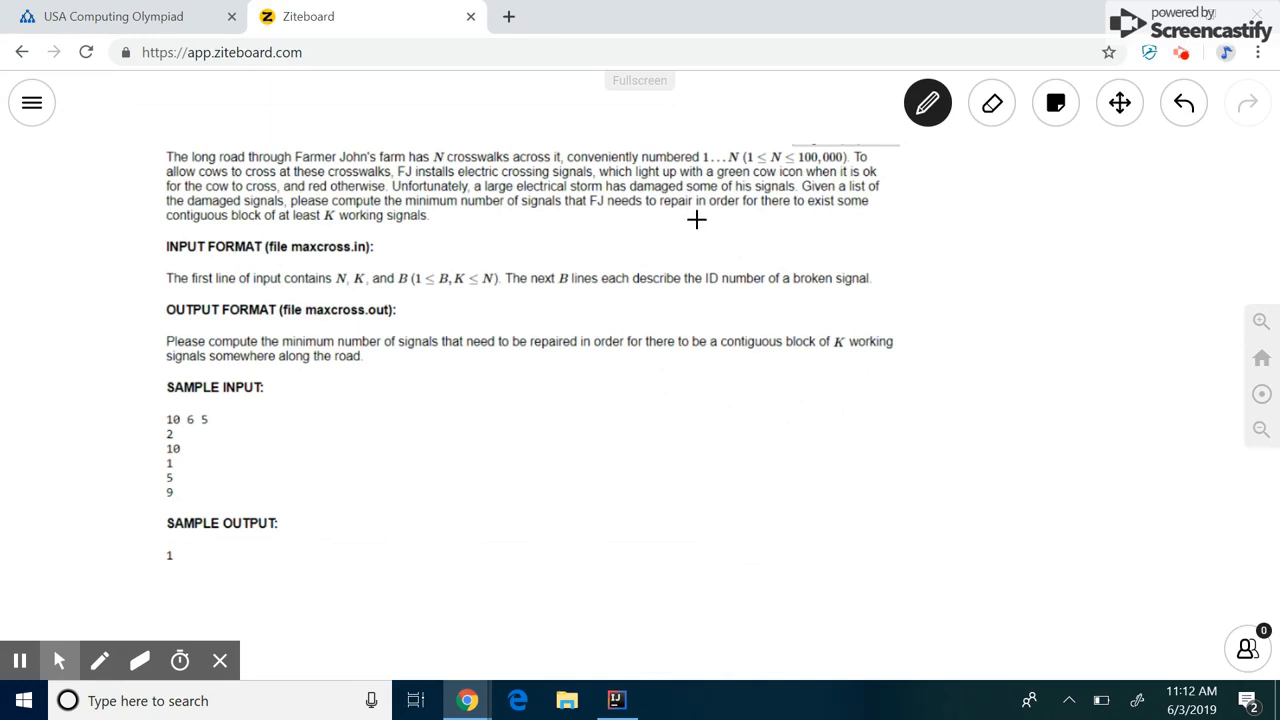
mouse_move(744, 182)
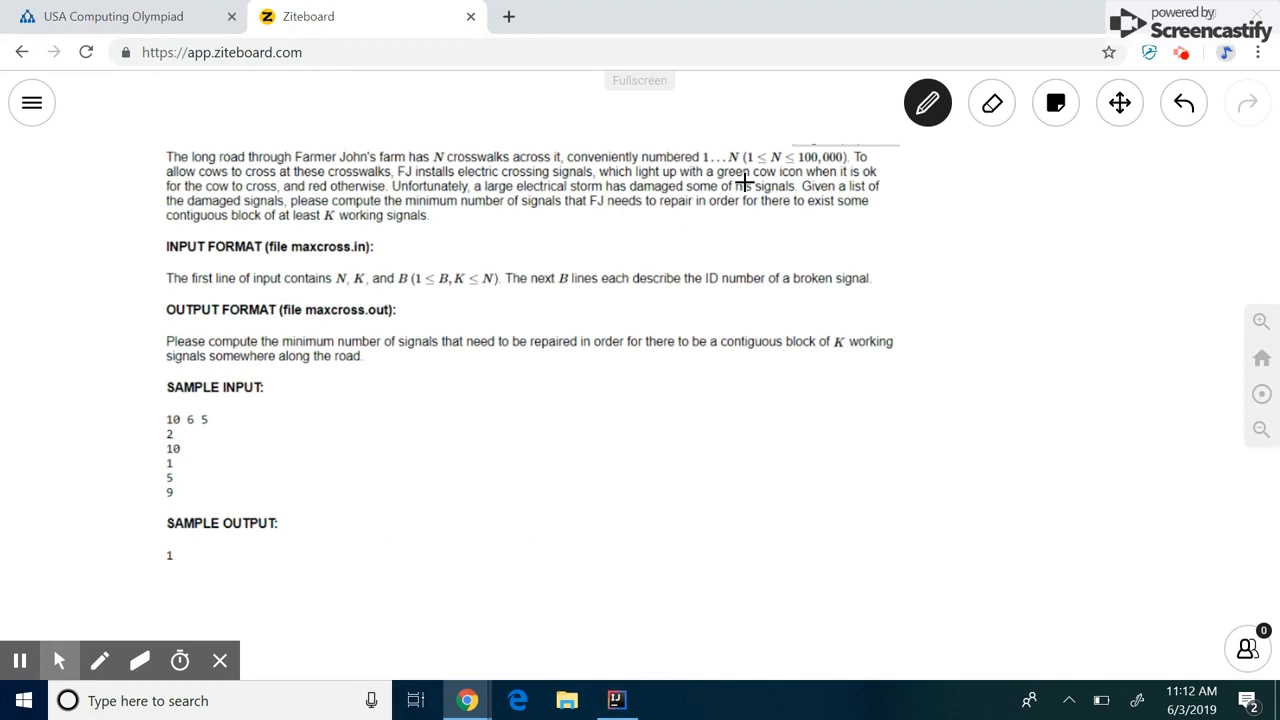
mouse_move(652, 240)
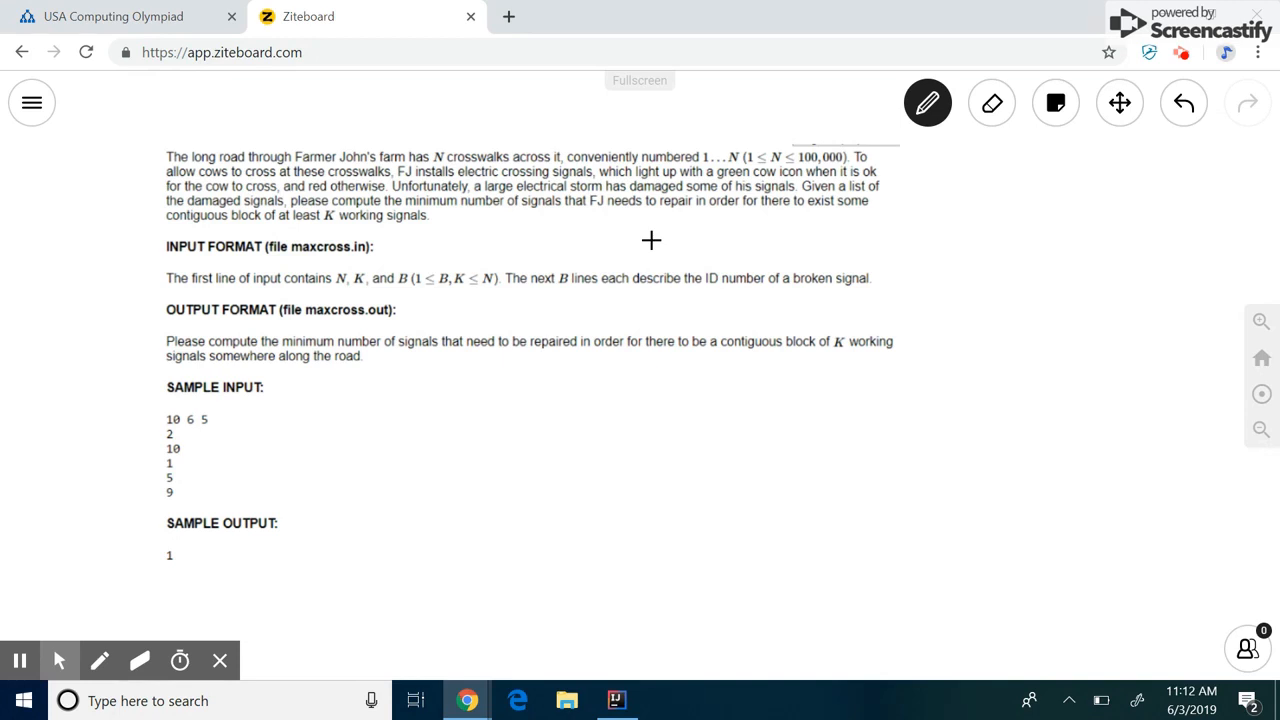
mouse_move(818, 348)
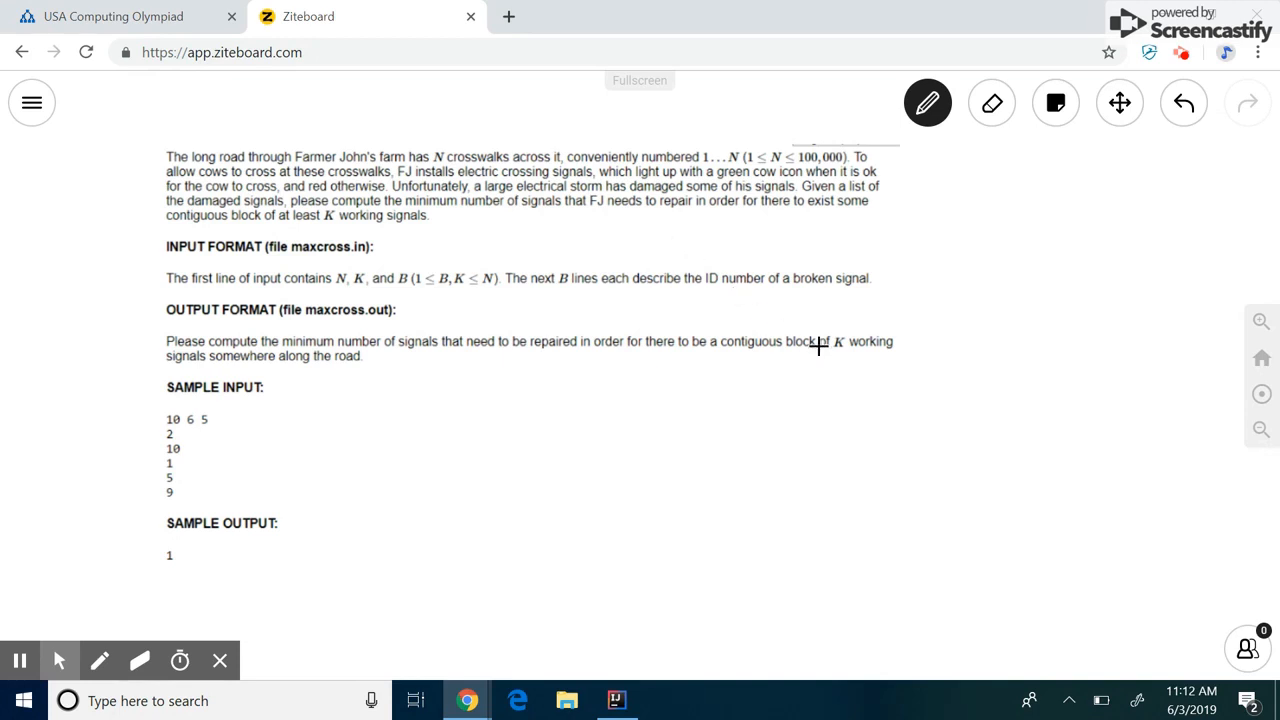
left_click_drag(716, 360, 868, 354)
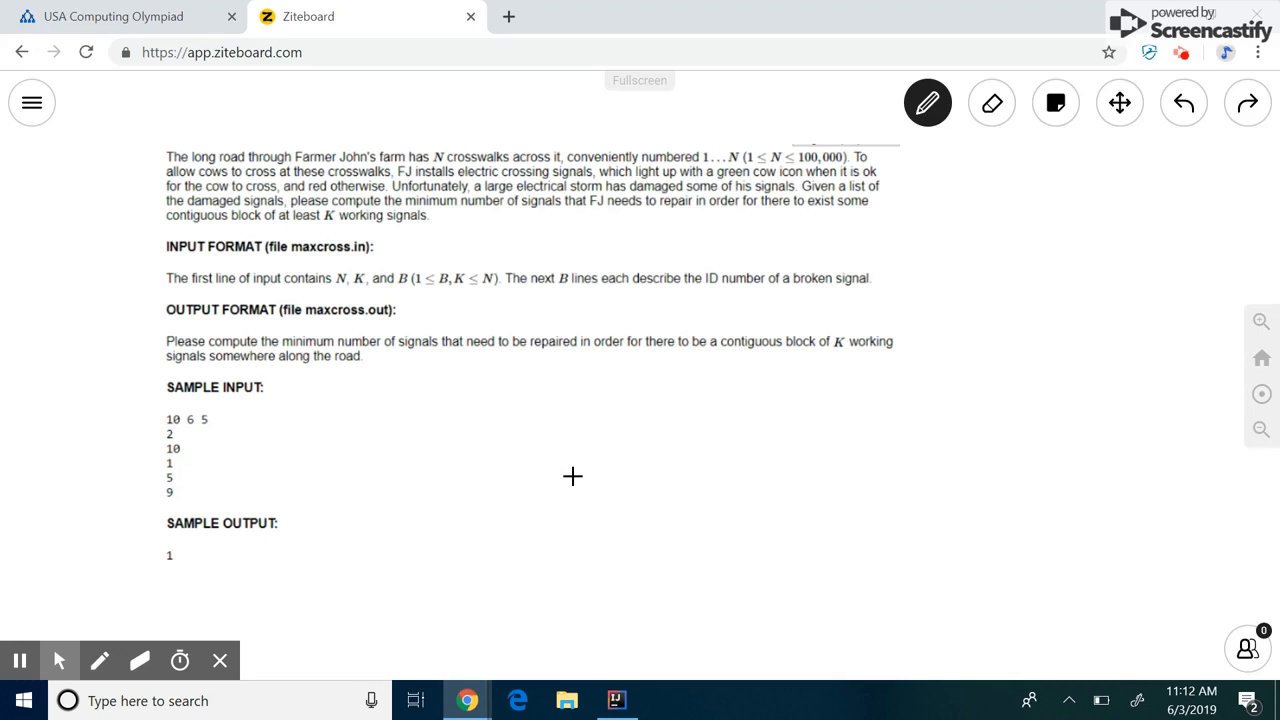
mouse_move(478, 342)
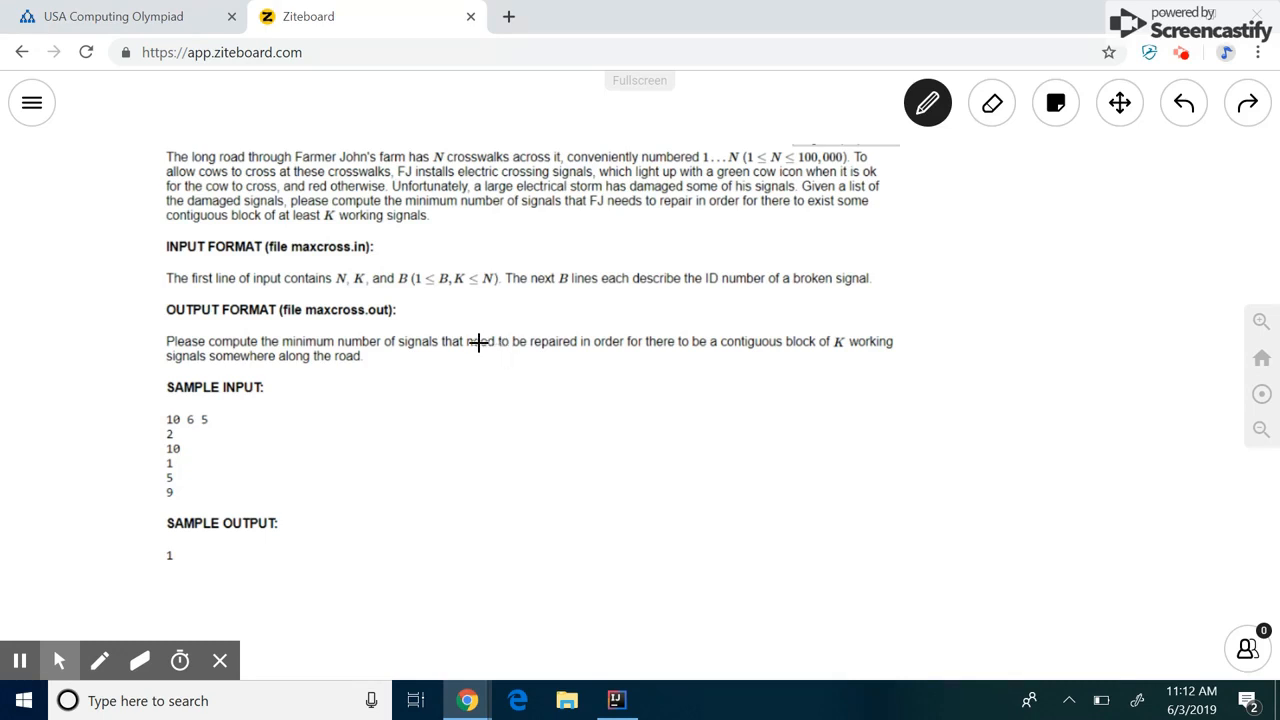
mouse_move(586, 332)
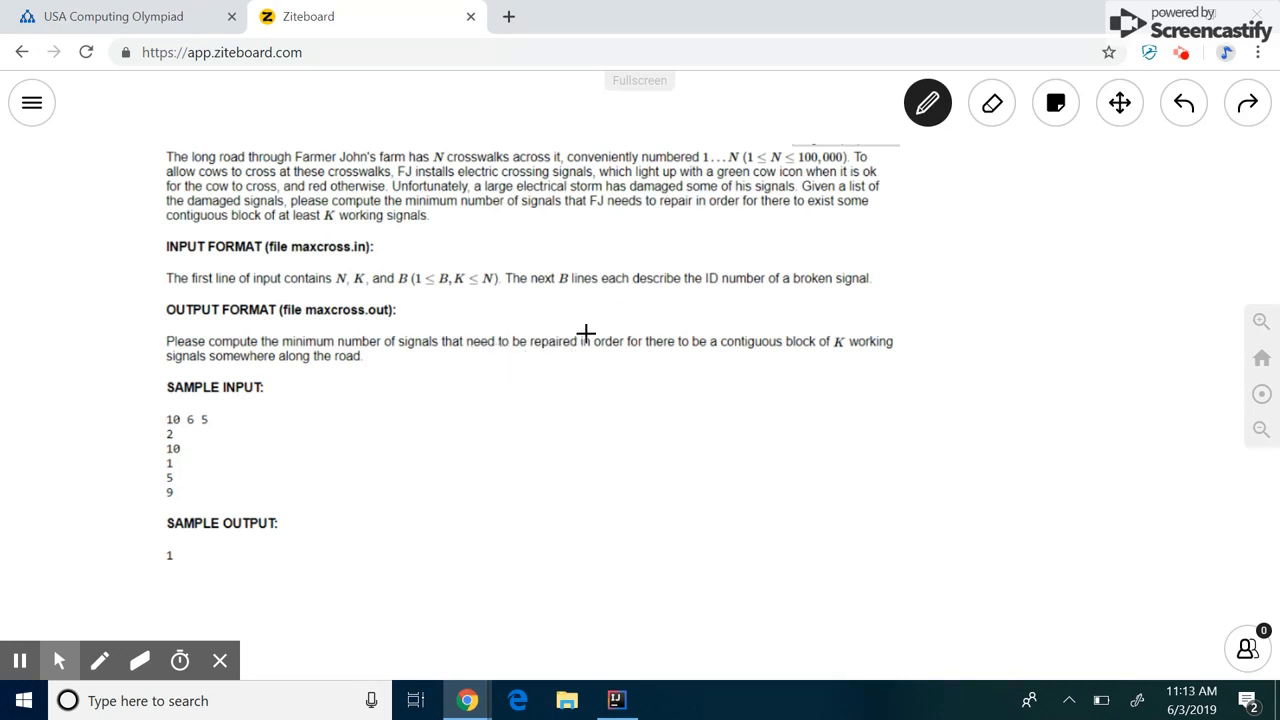
mouse_move(836, 348)
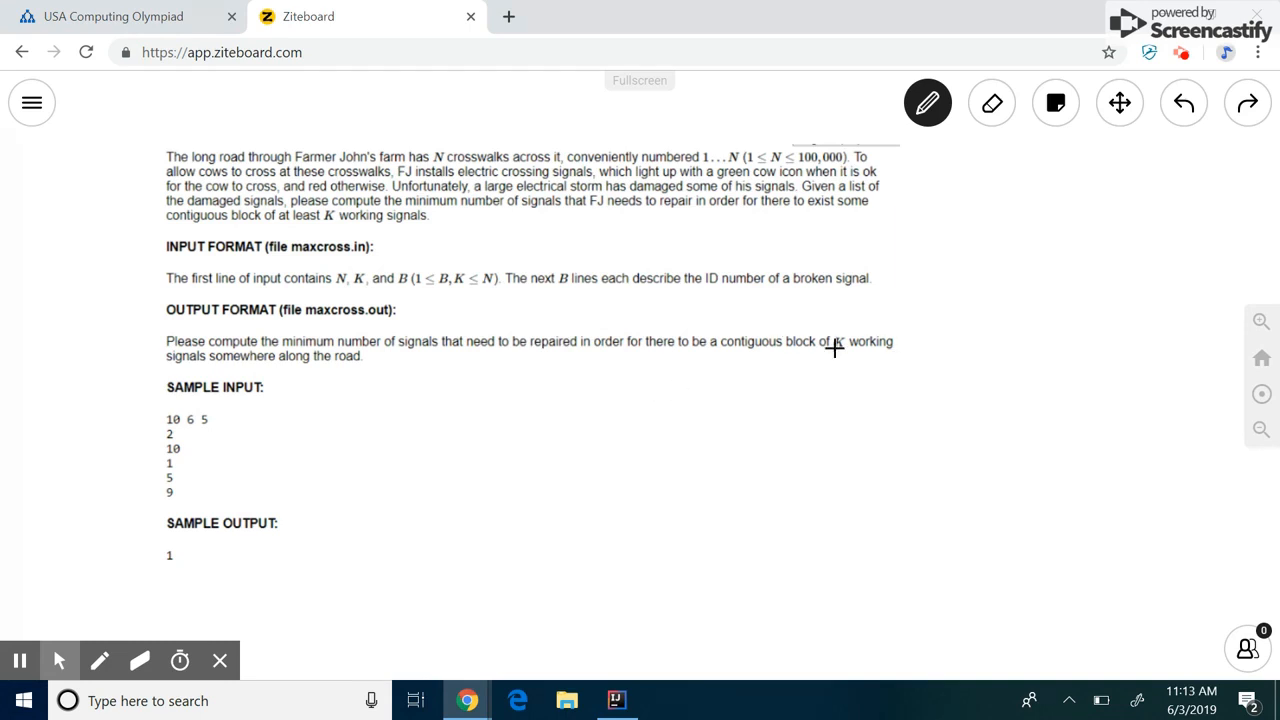
mouse_move(880, 352)
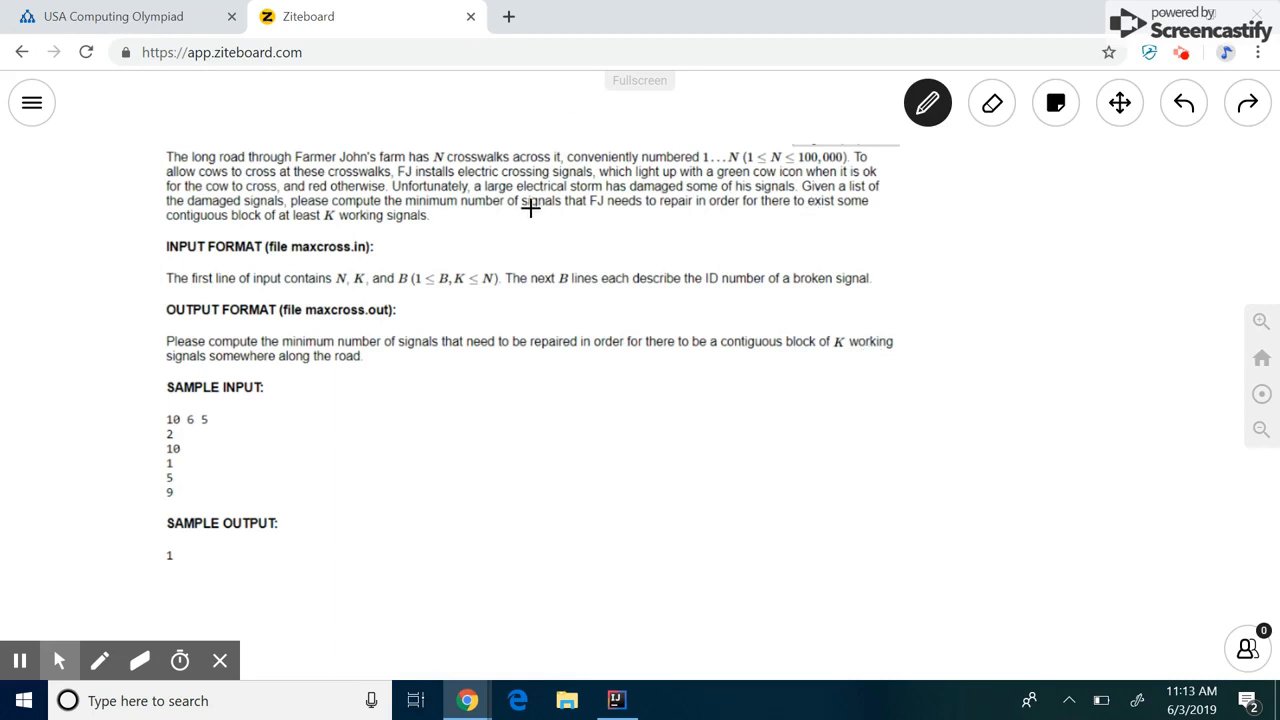
mouse_move(524, 414)
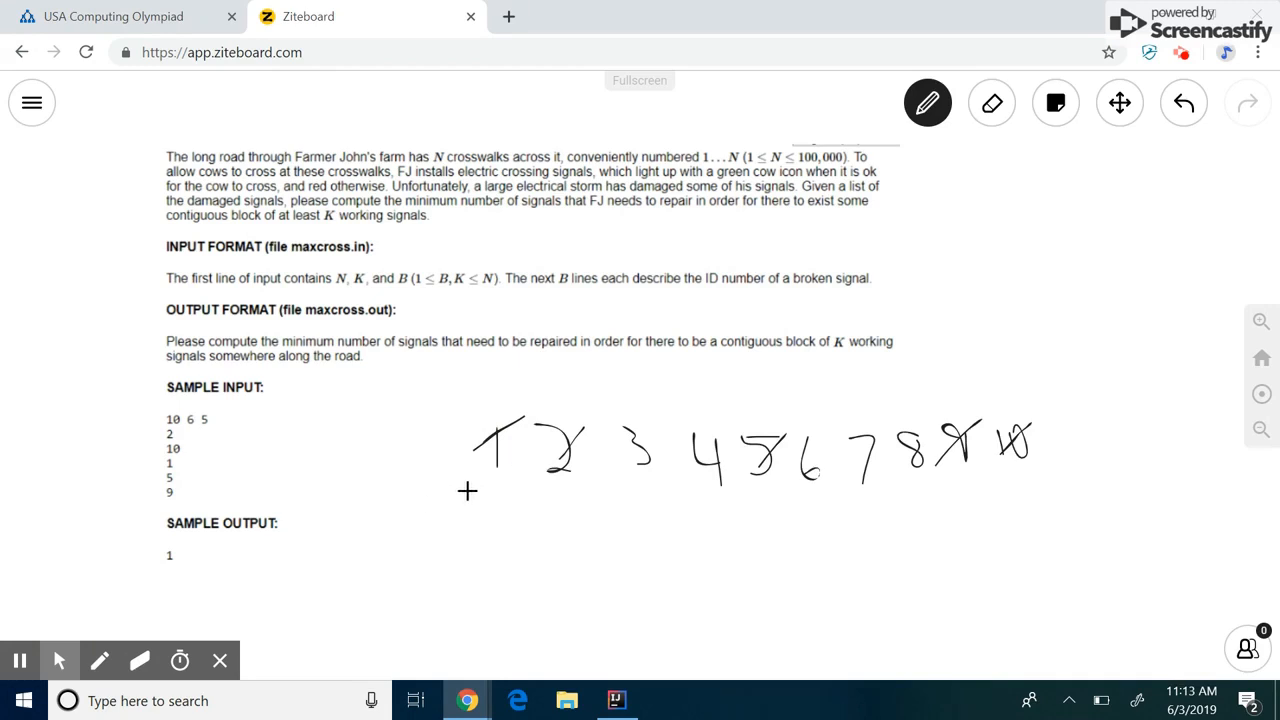
Bracket each window of six signals, list counts 3 2 1 2 3, and circle the minimum 1
left_click_drag(468, 510, 838, 508)
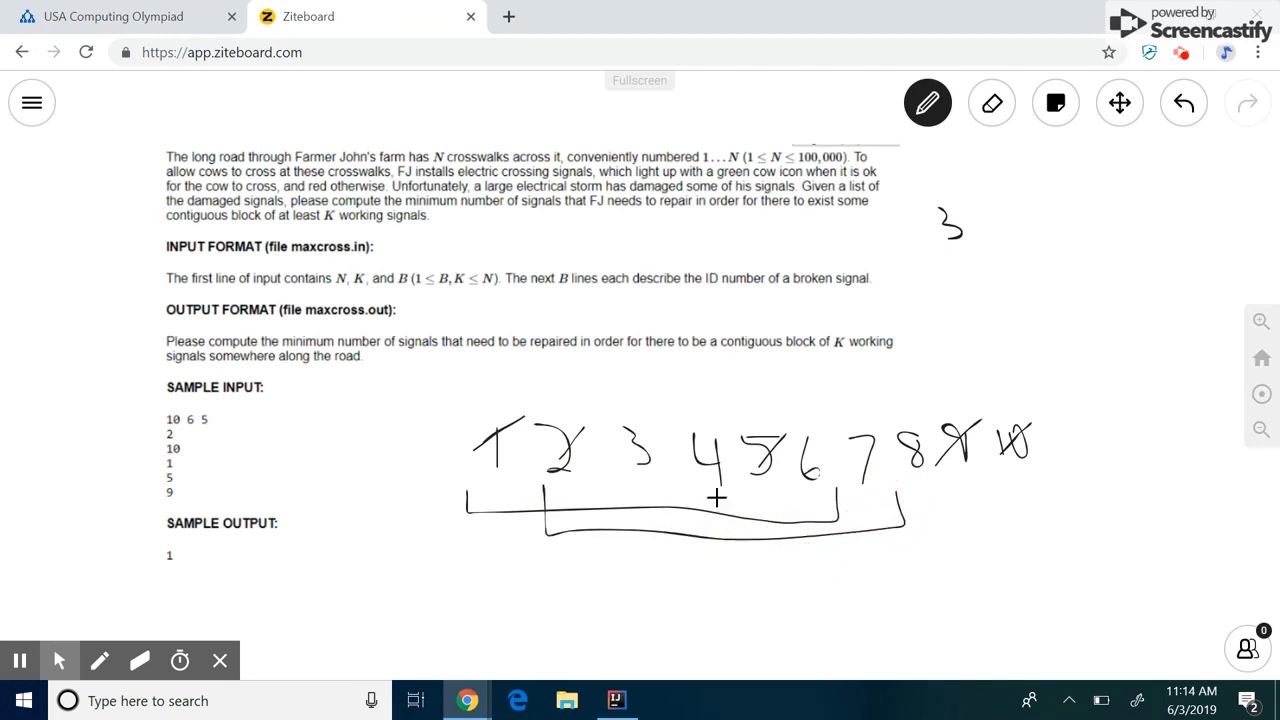
mouse_move(976, 312)
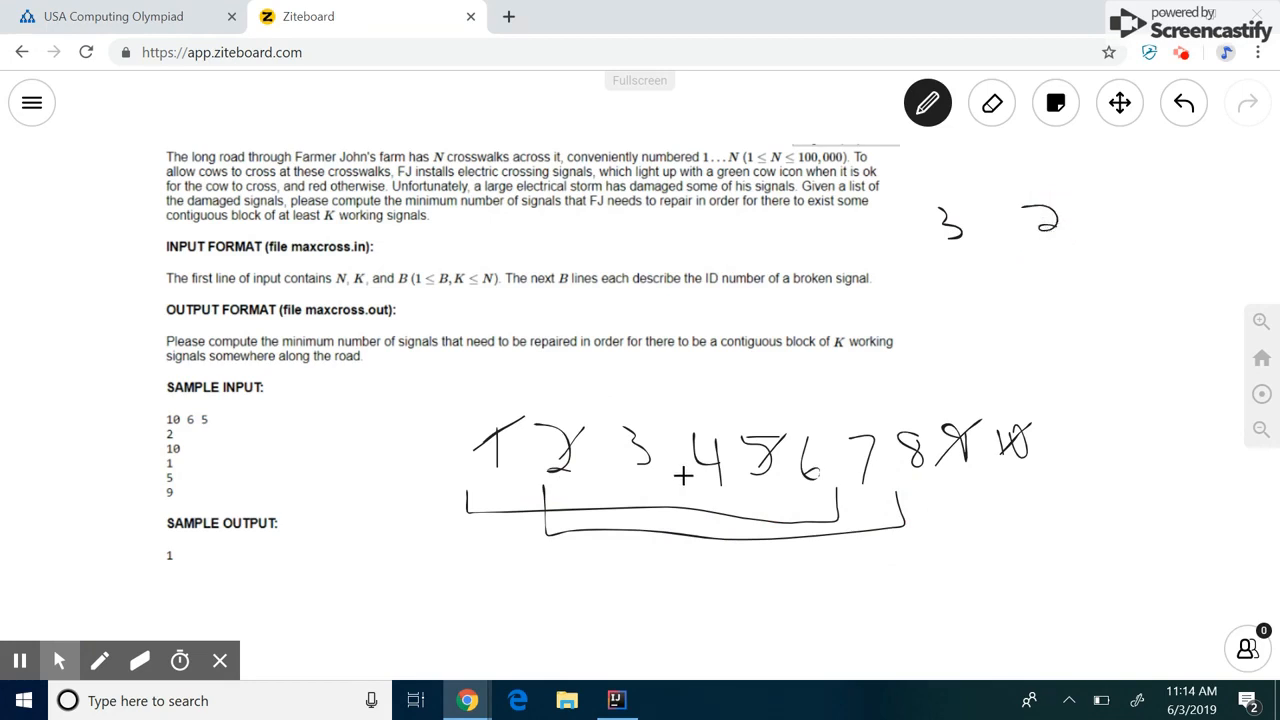
left_click_drag(624, 500, 960, 552)
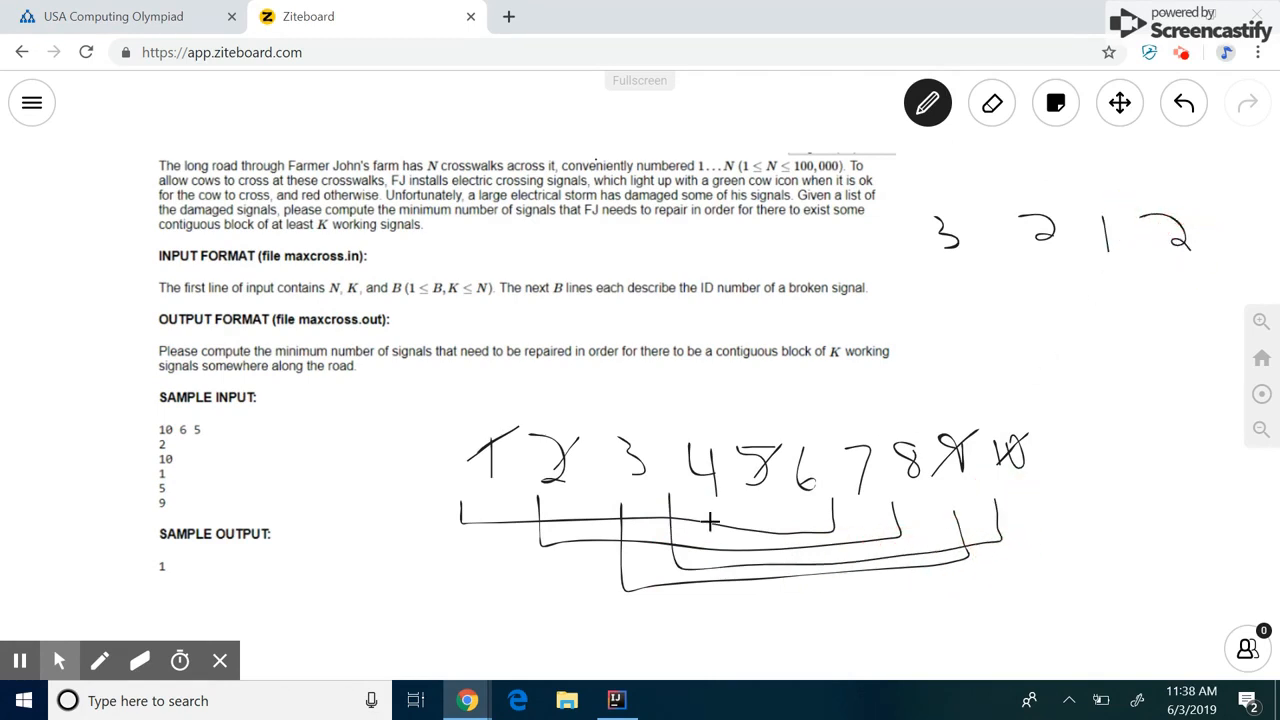
left_click_drag(710, 520, 1068, 590)
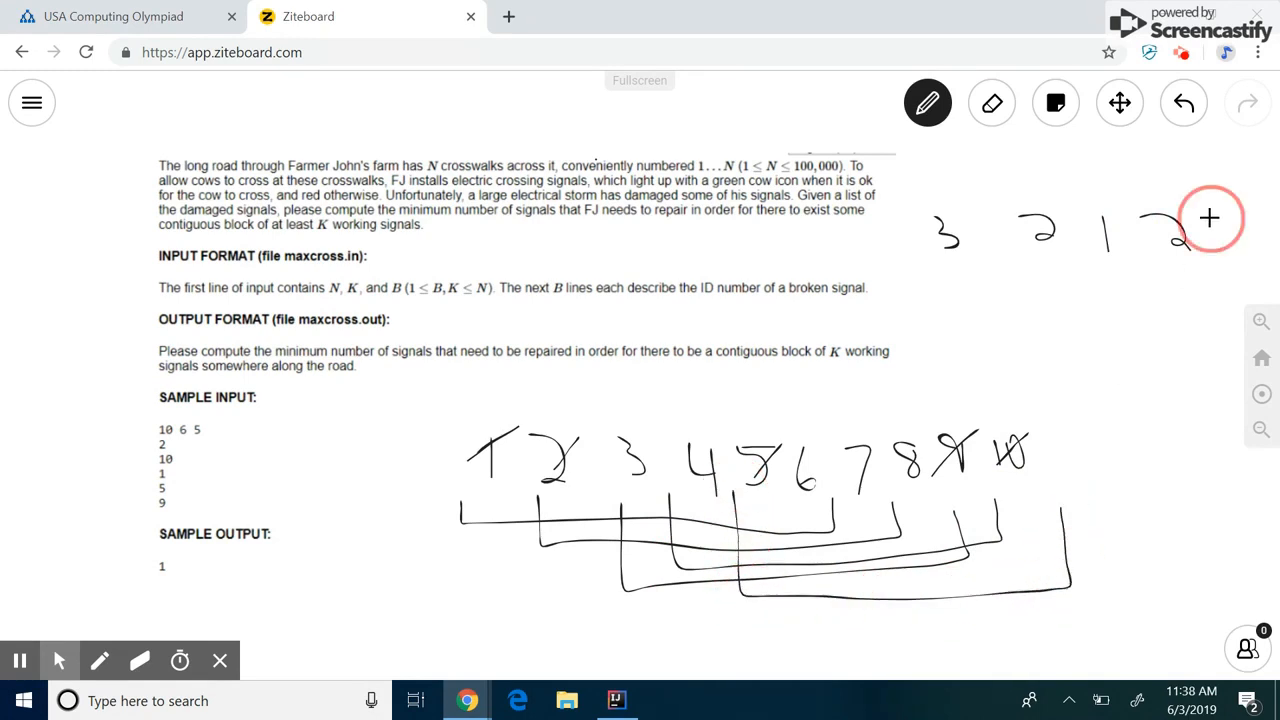
left_click_drag(1210, 218, 1240, 250)
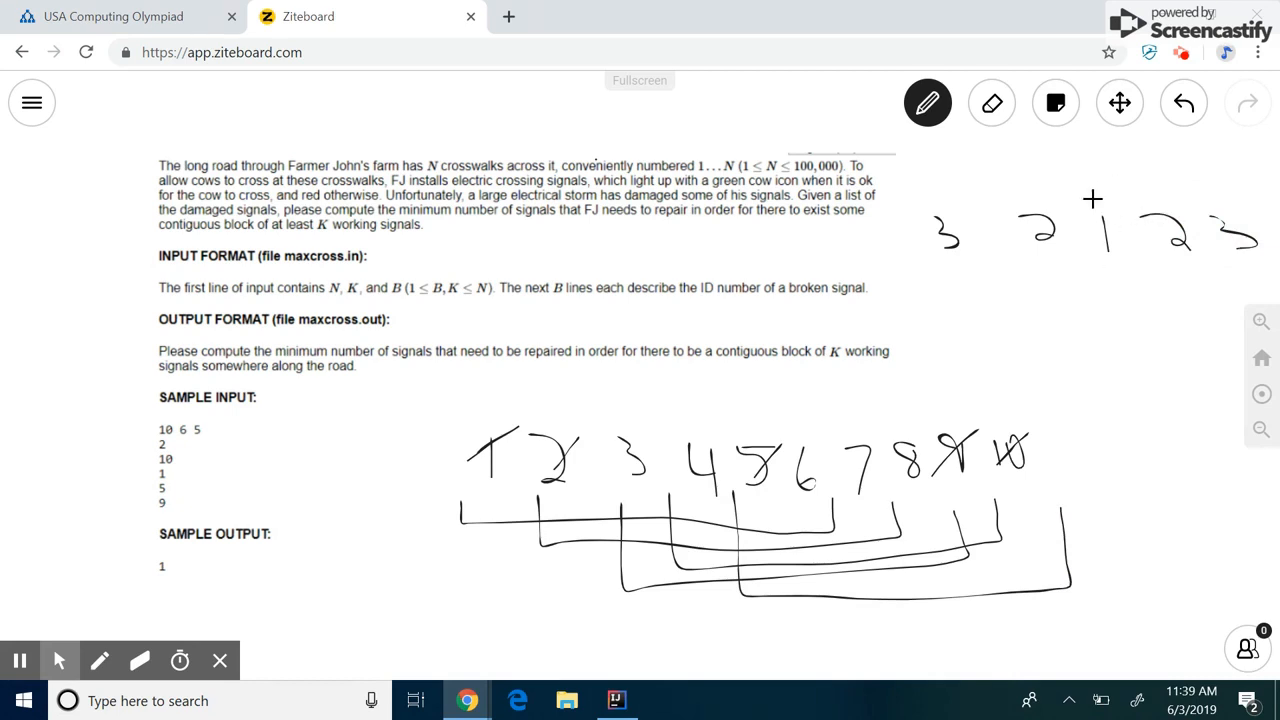
left_click_drag(1096, 200, 1100, 280)
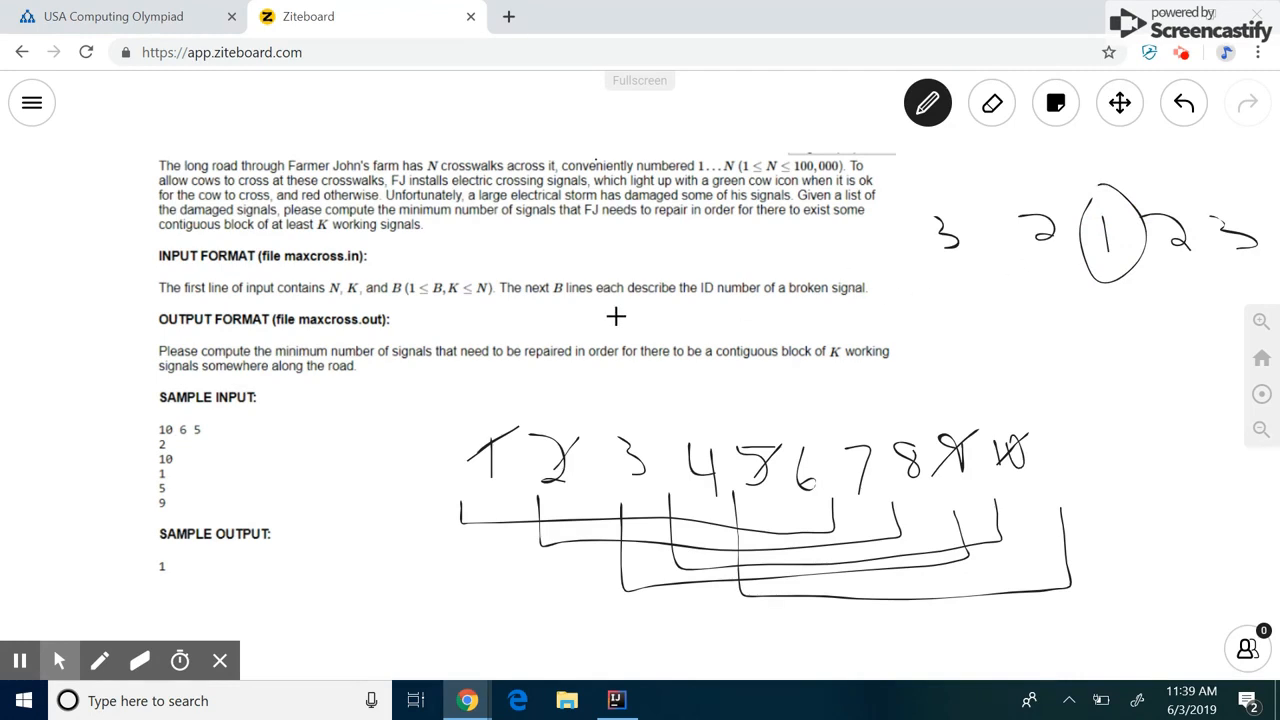
mouse_move(472, 388)
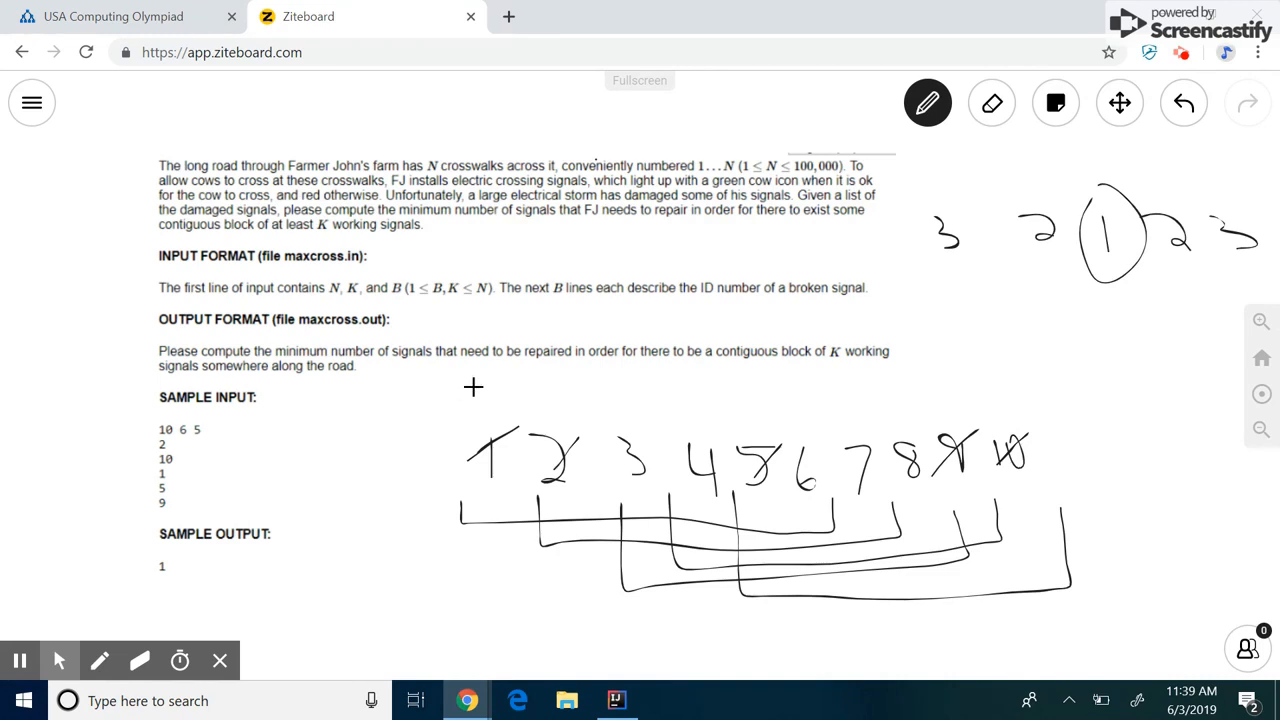
left_click(472, 388)
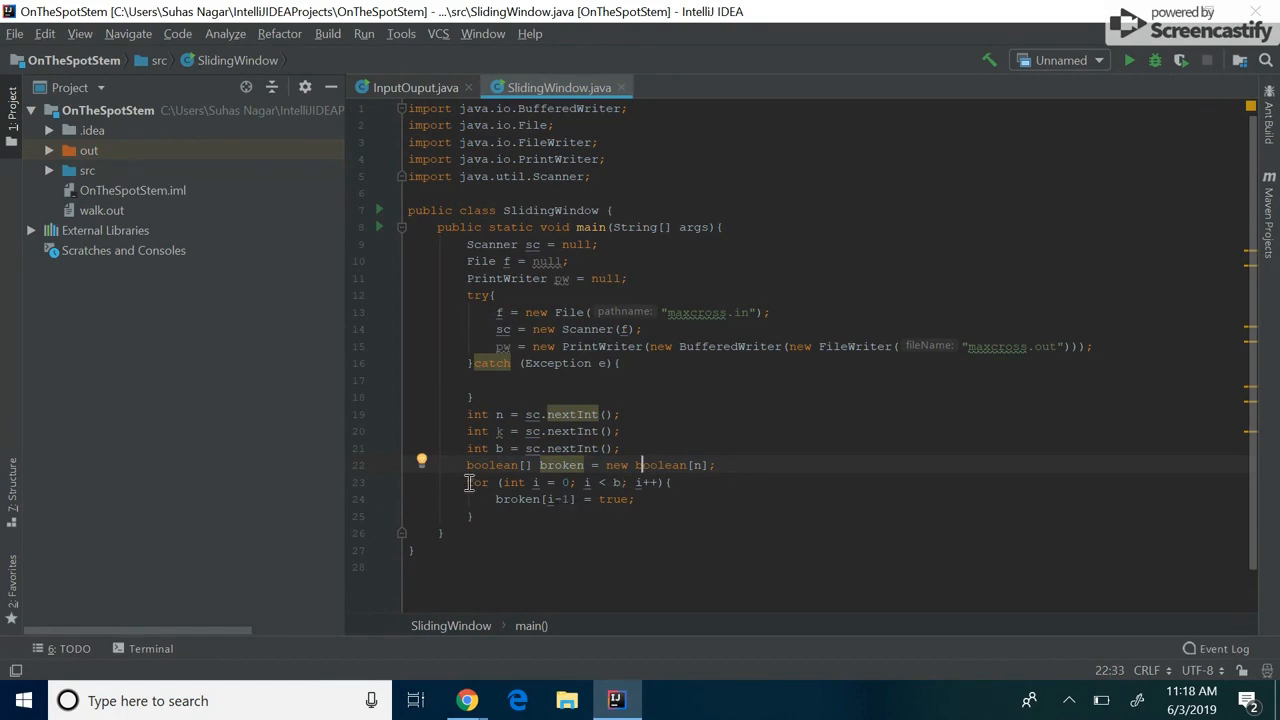
Make the read loop set broken[sc.nextInt()-1] to true for each broken signal
left_click_drag(468, 482, 520, 516)
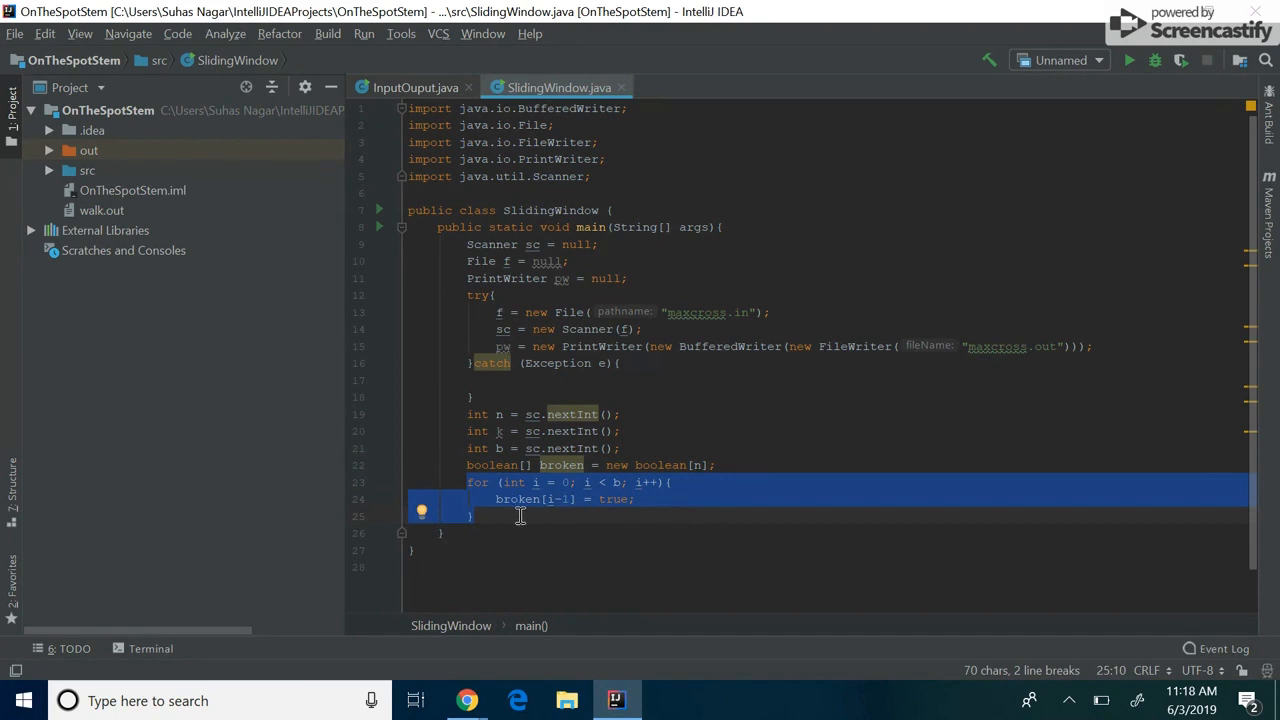
left_click(560, 500)
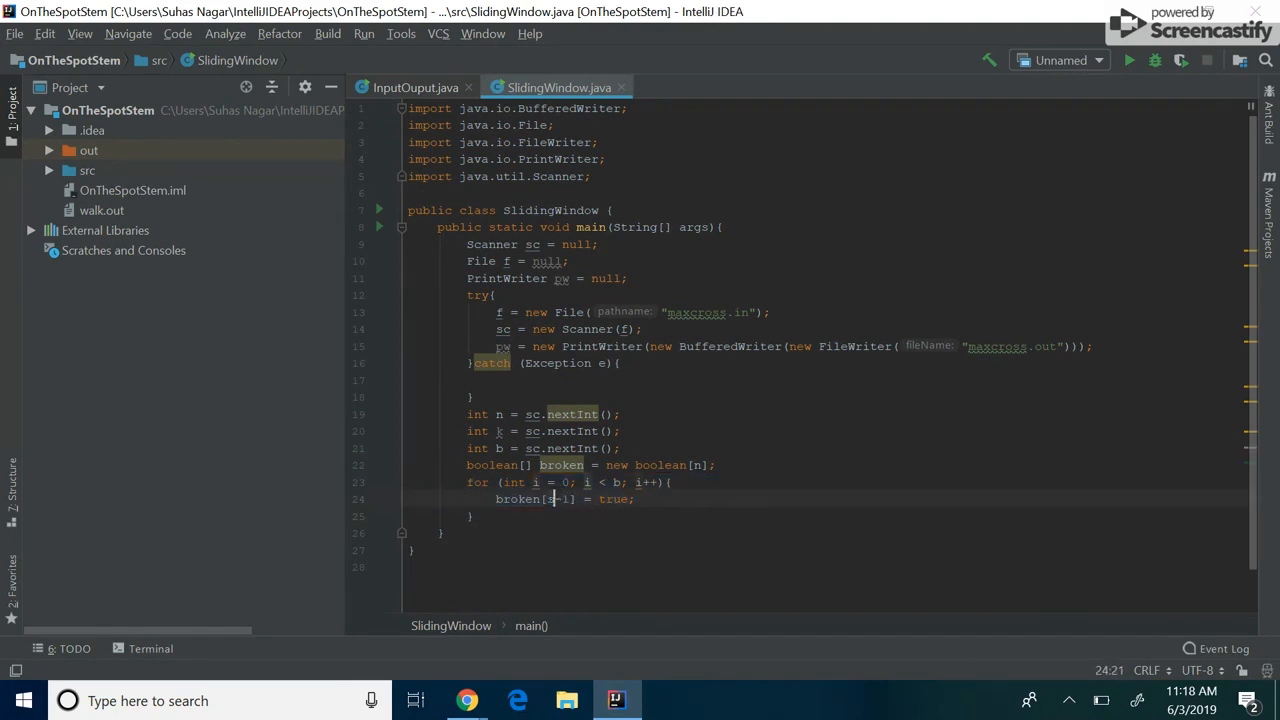
type("c.nextInt()")
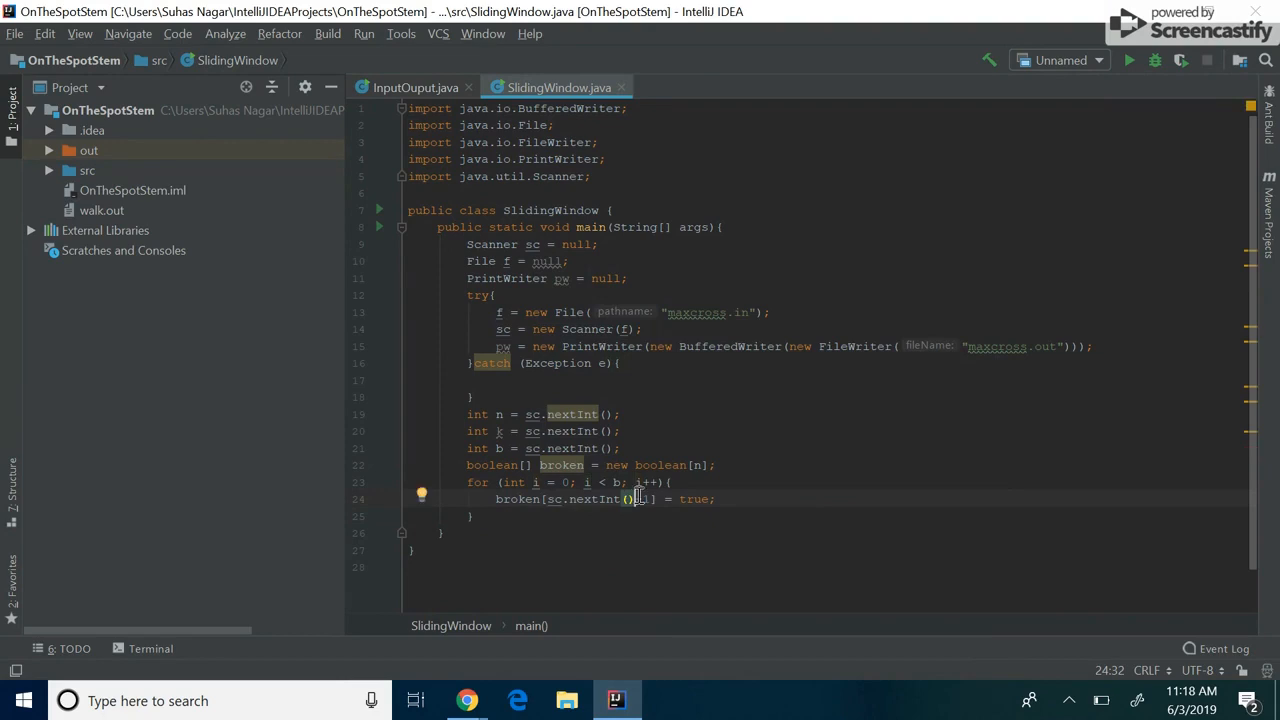
type("-1")
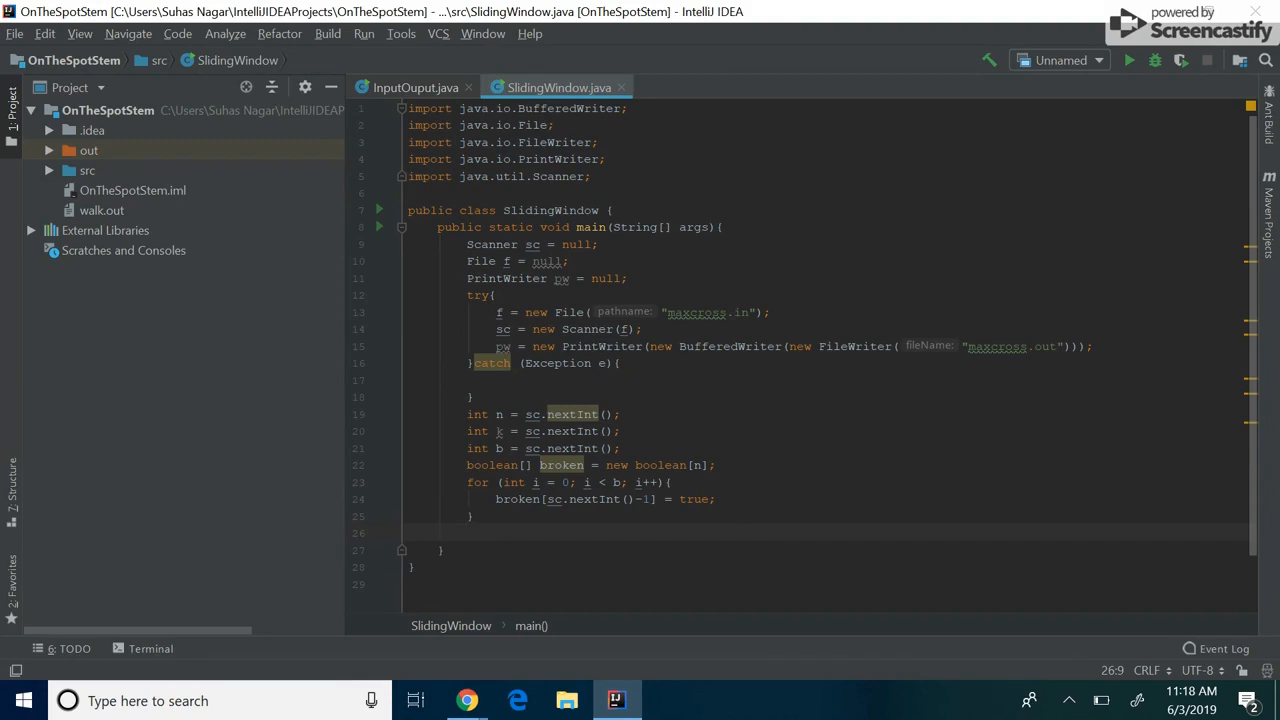
Declare numBroken and left as 0, then loop to k incrementing numbroken when broken[i]
type("int sum")
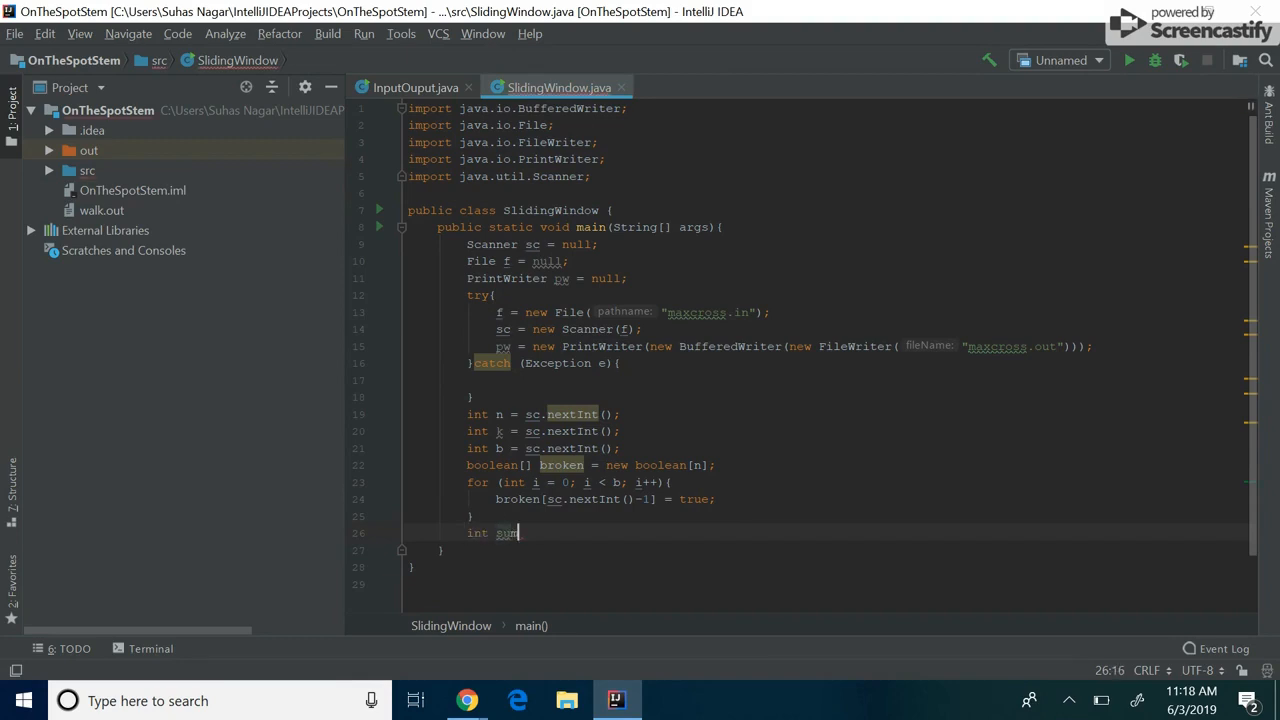
type("numbroken = 0;")
type("int")
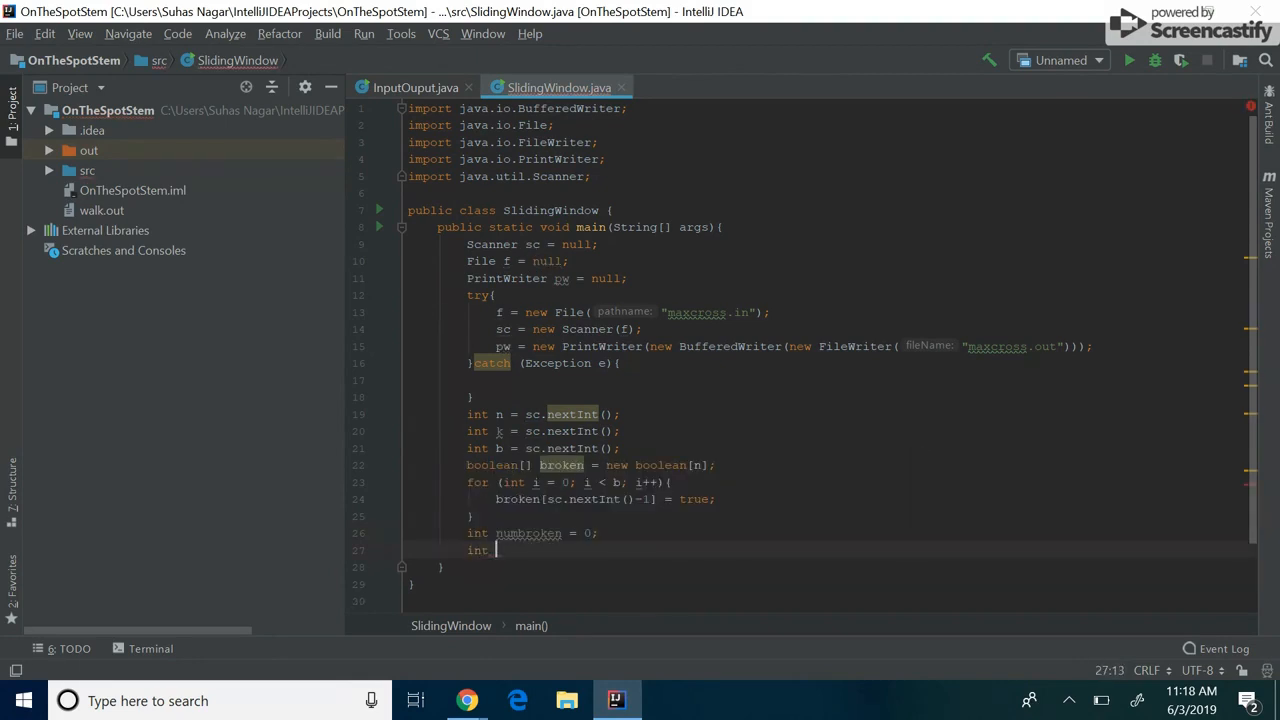
type("left = 0;")
type("for (int i = 0; i < n")
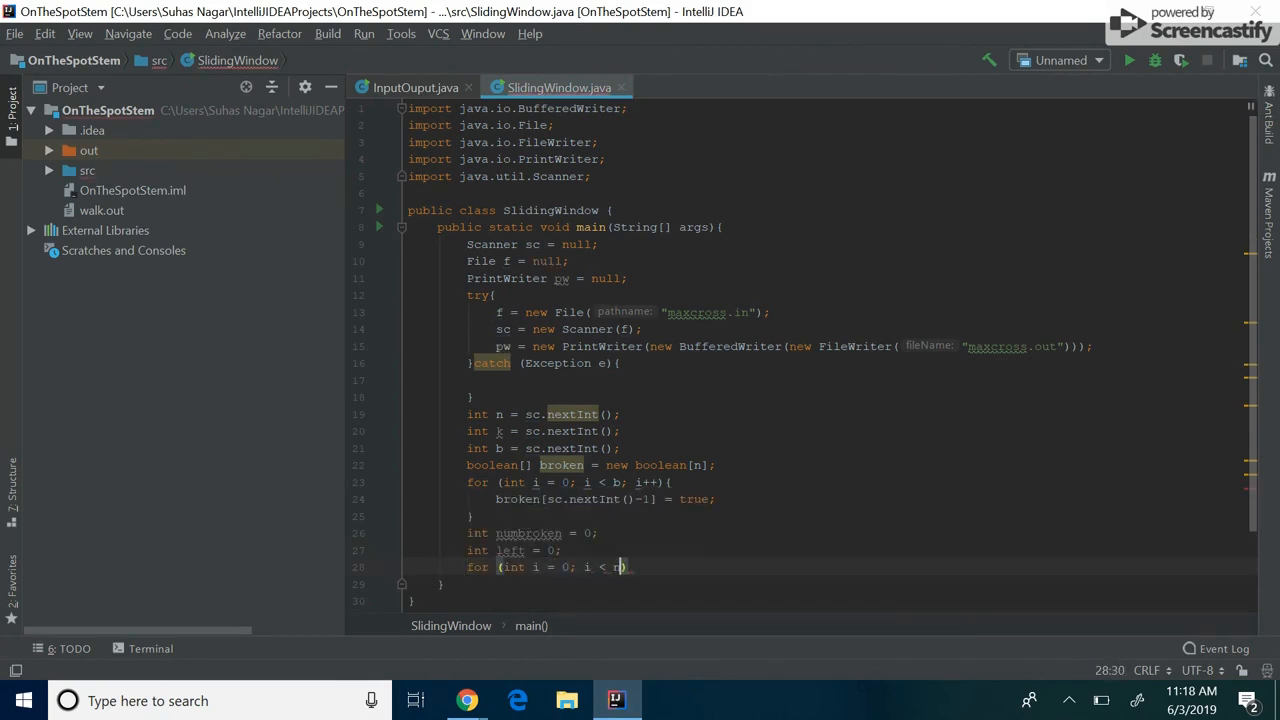
type("k; i++")
type("if (broken[i]){")
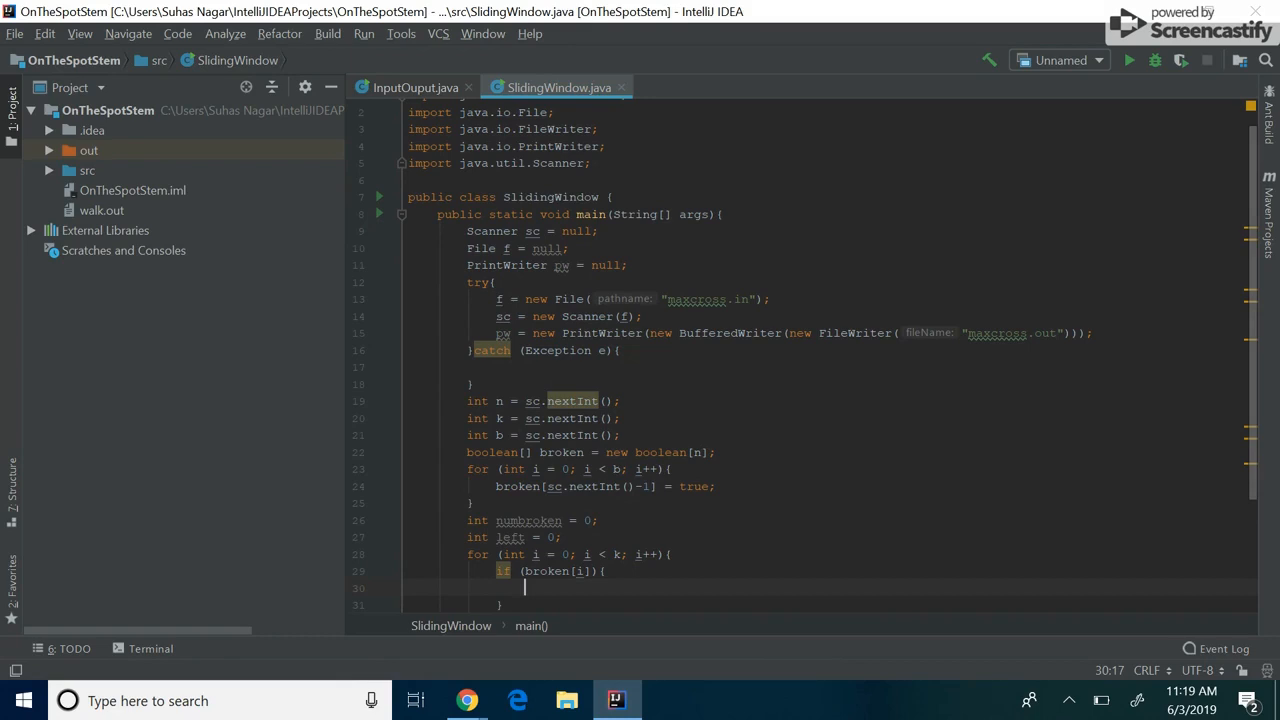
type("numbroken++;")
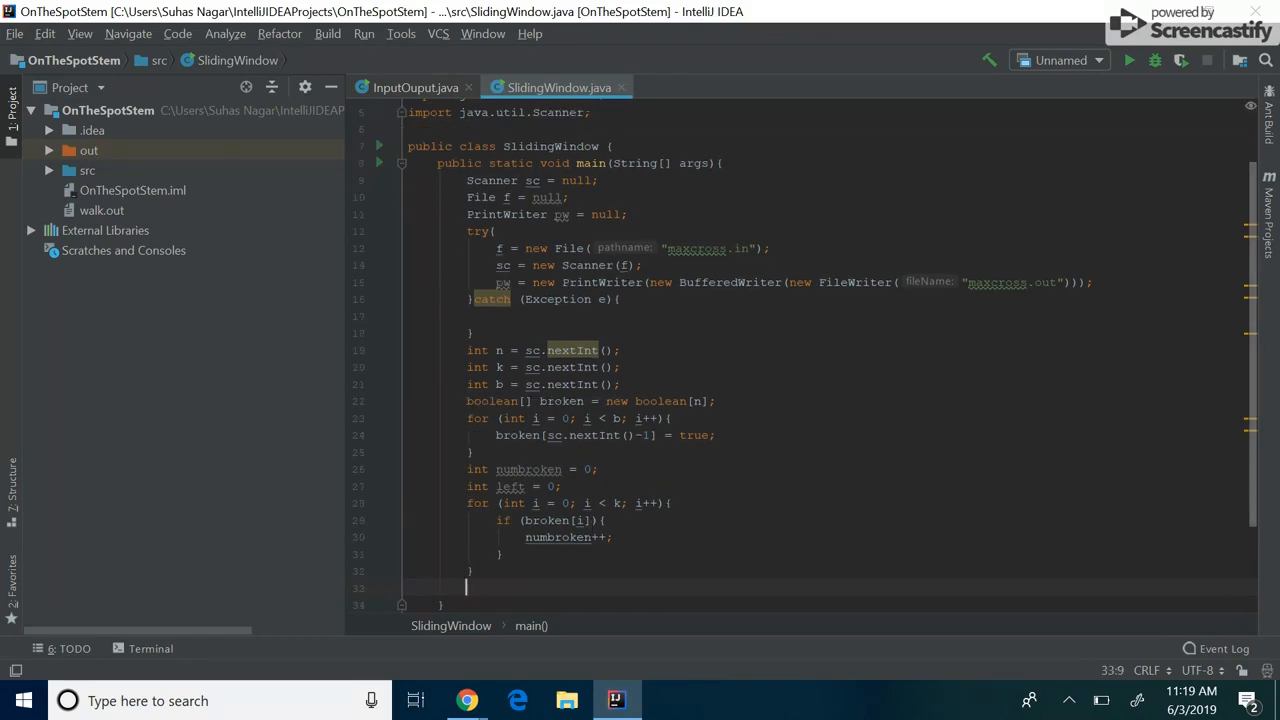
Start a second for loop with i running from k to n
type("for (int i")
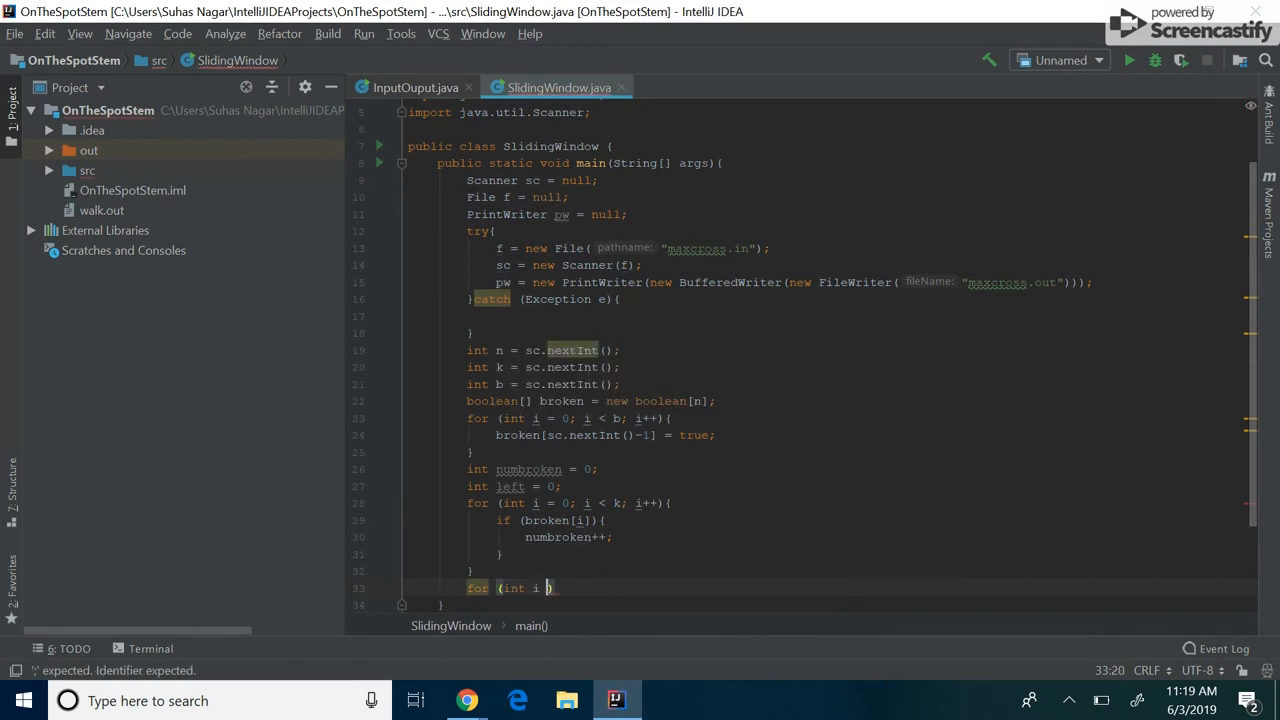
type("= k; i < n; i++")
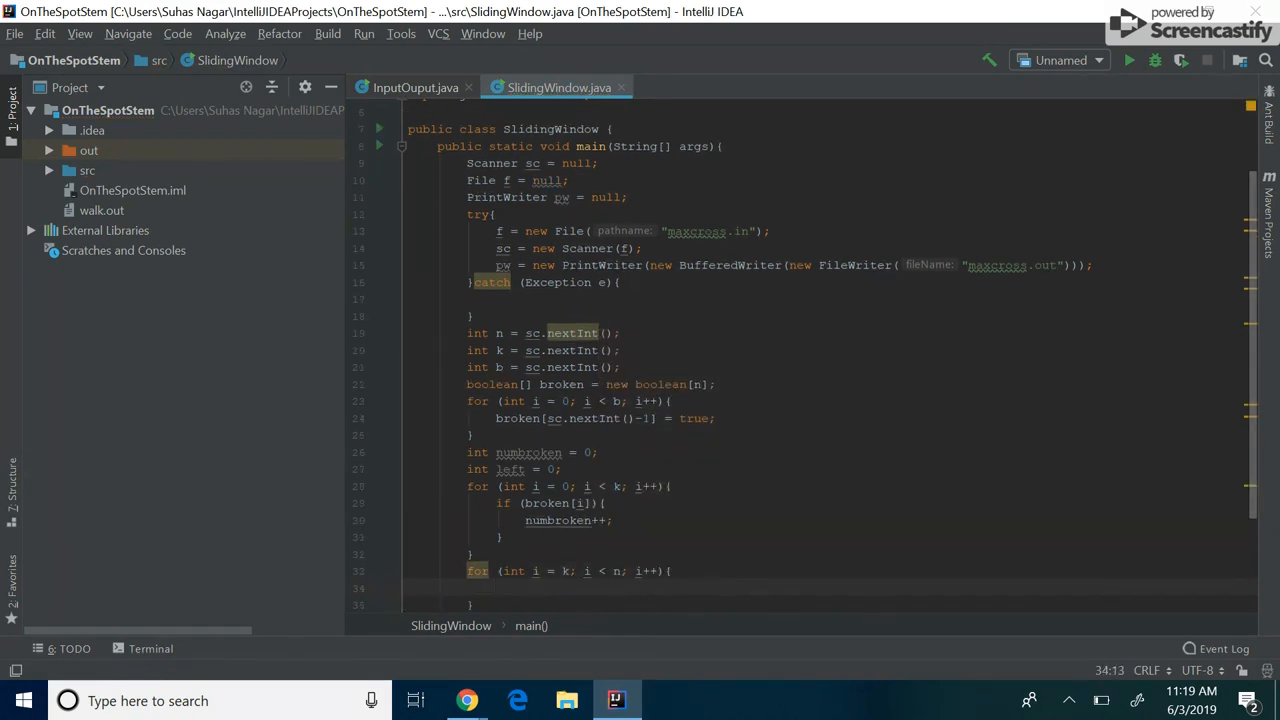
left_click(510, 468)
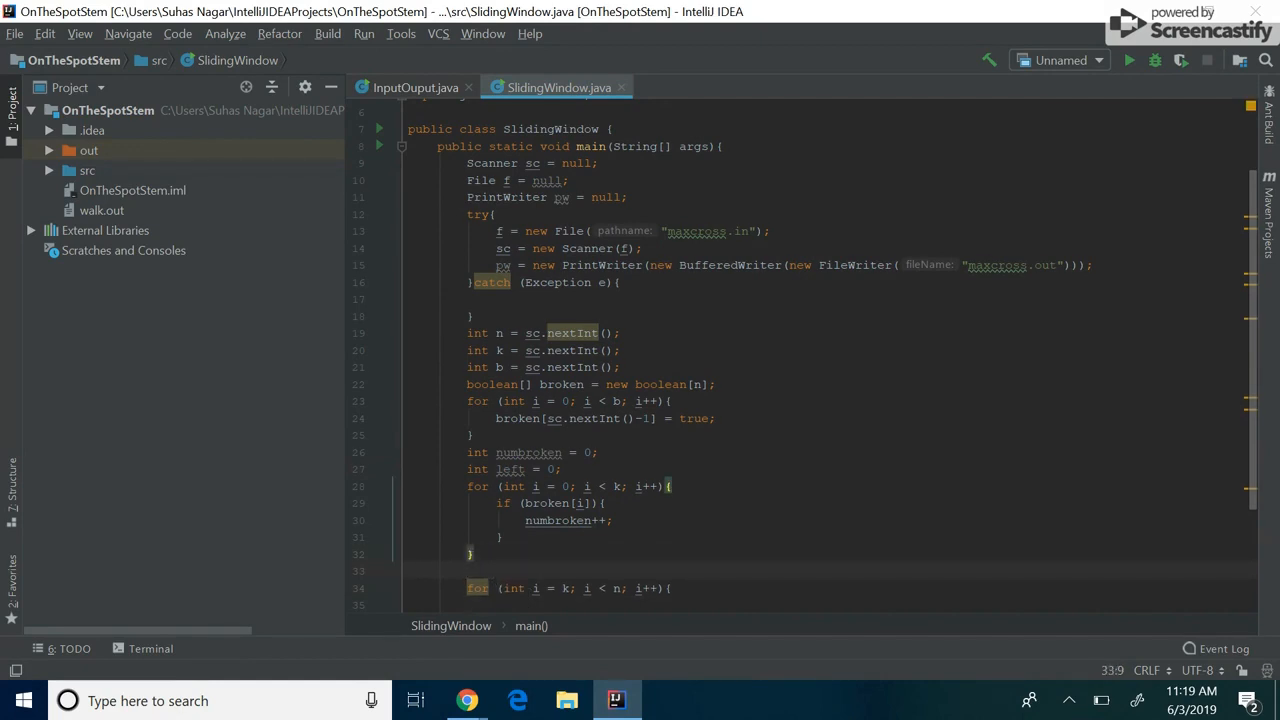
Above the loop declare int min = Integer.MAX_VALUE and set min = Math.min(min, numbroken)
type("int min")
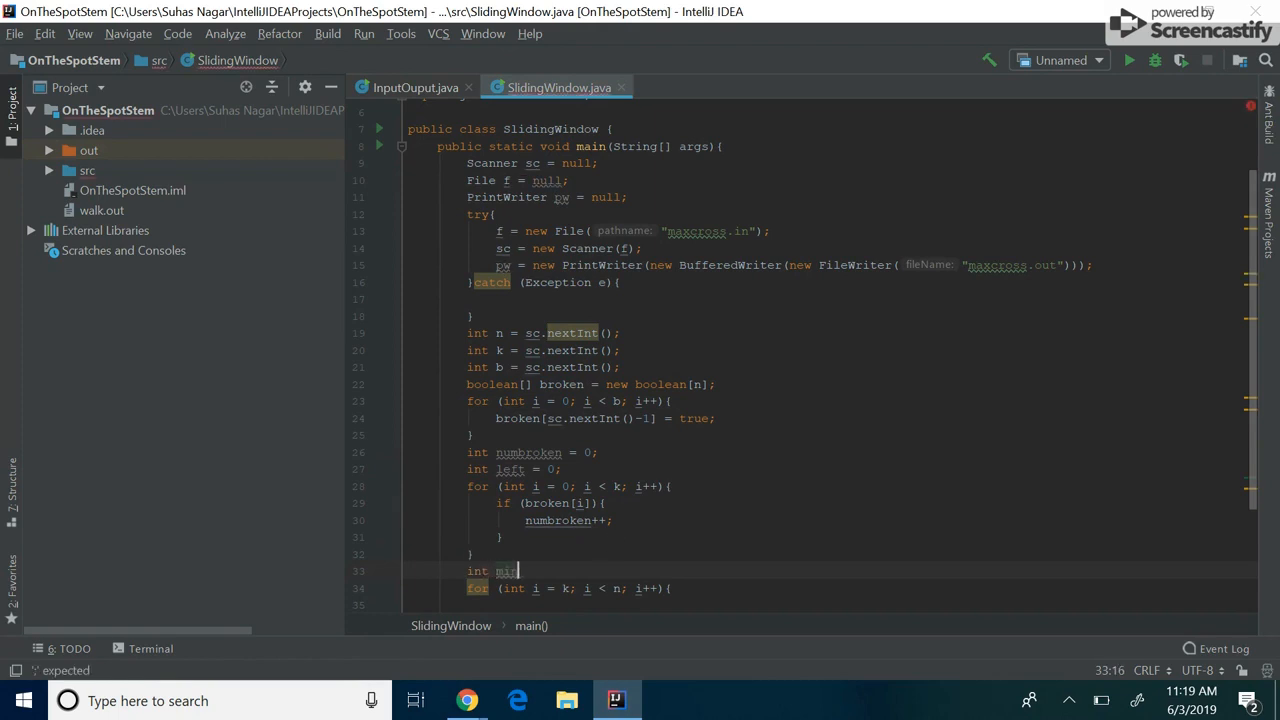
type("= Integer.MAX_VALUE;")
type("min = Math.min(,")
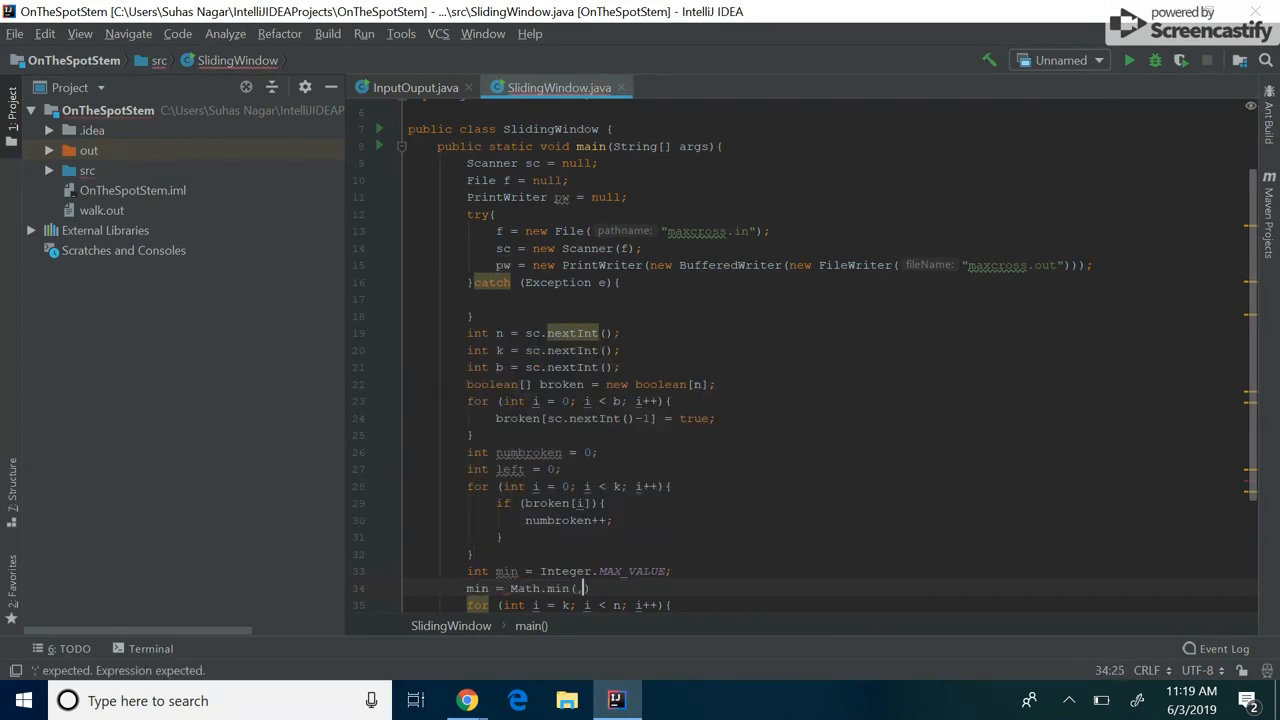
type("min, numbroken")
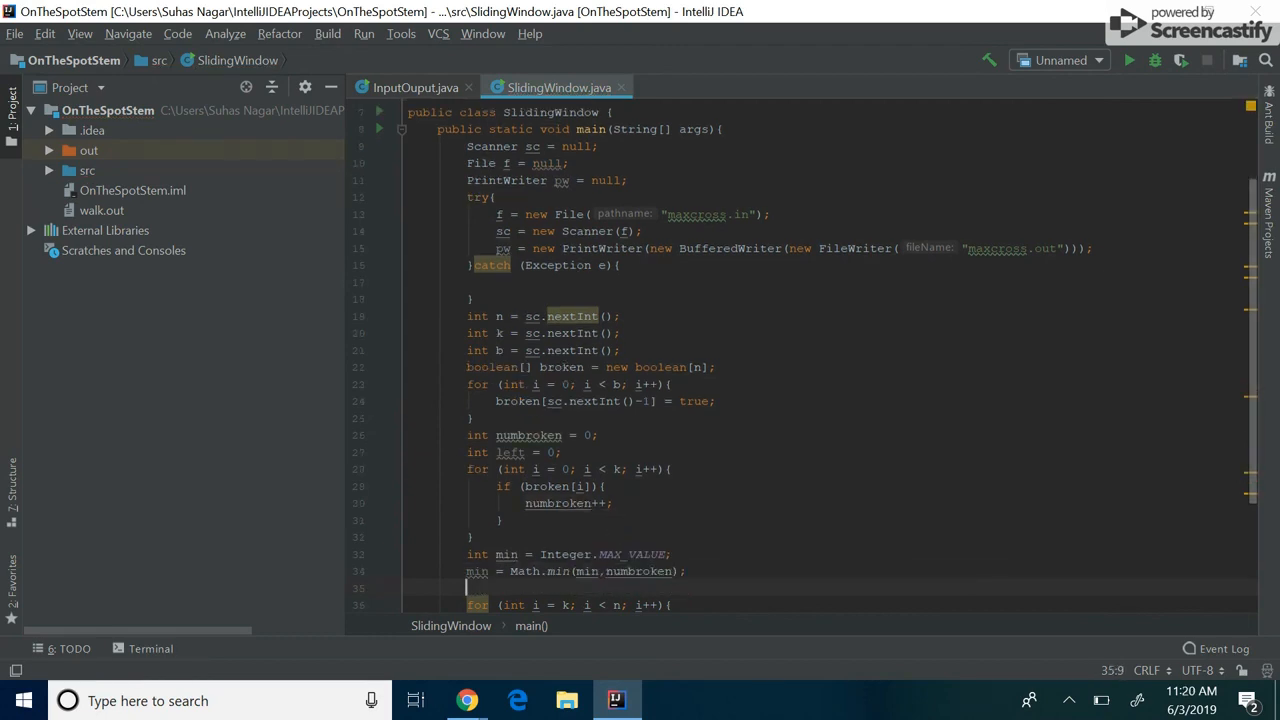
scroll("down", 3)
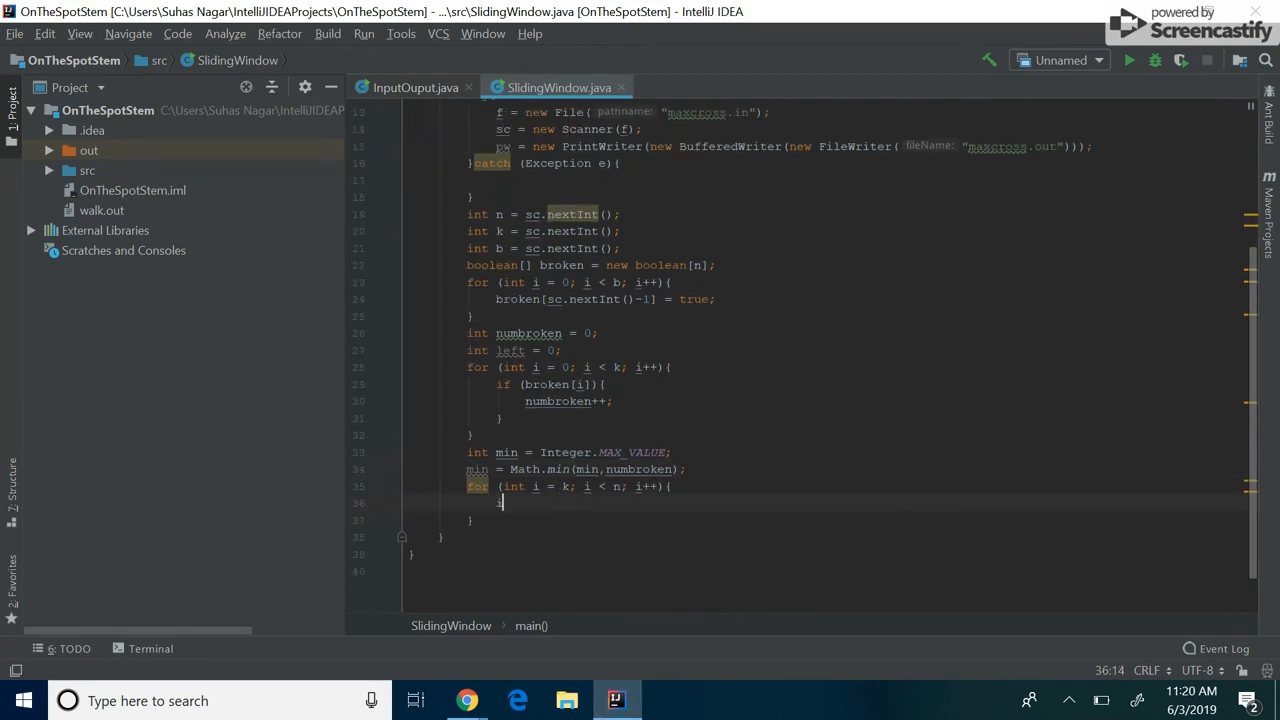
In the loop body increment numbroken if broken[i] and decrement it if broken[left]
type("if (br")
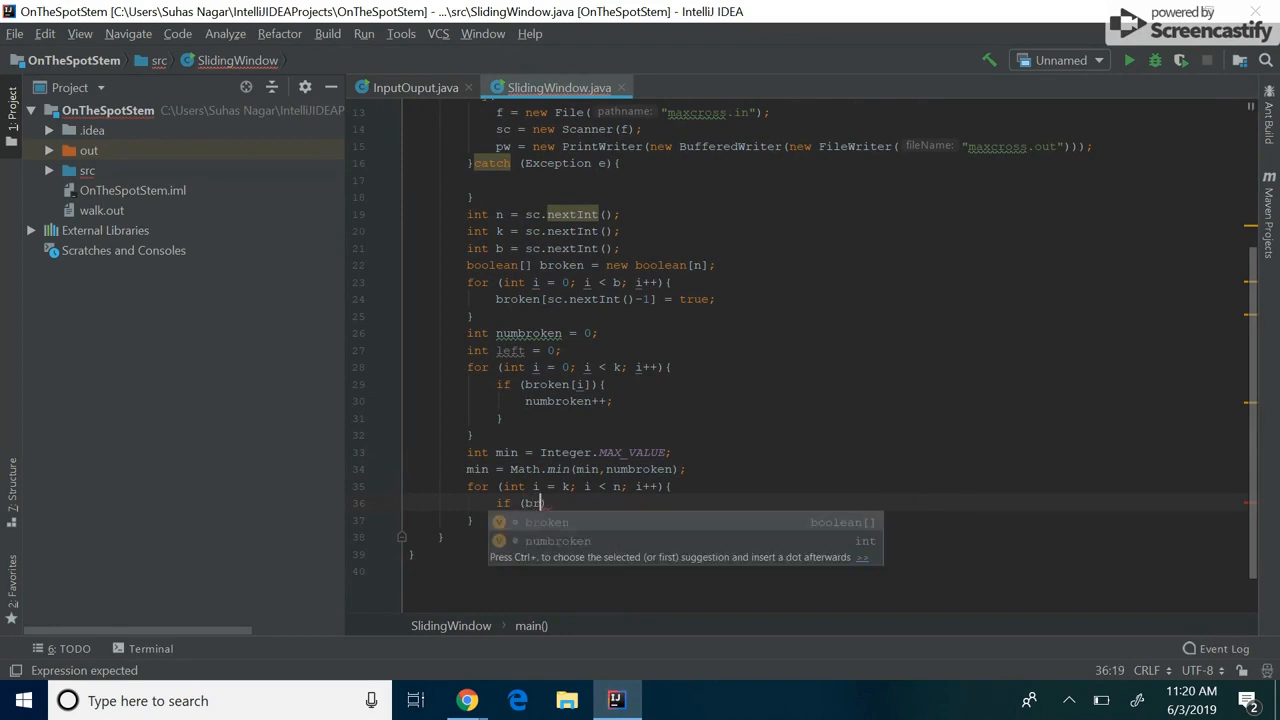
type("oken[i])")
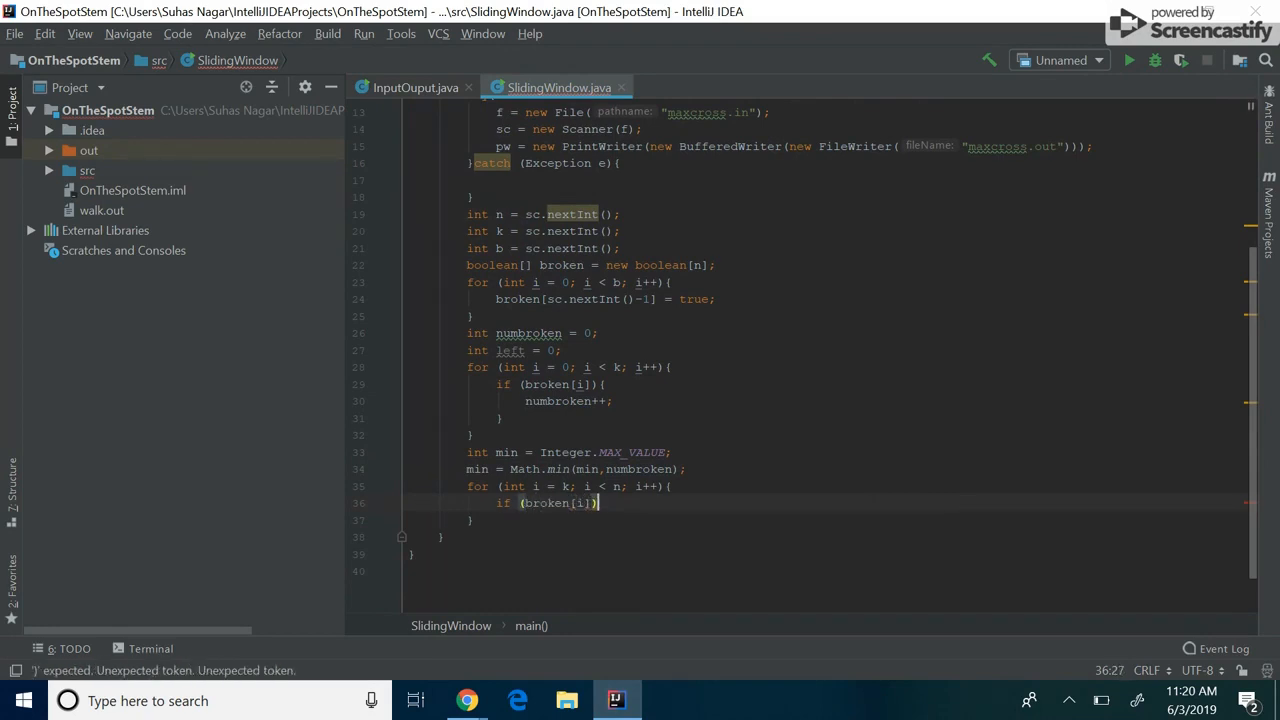
type("{")
type("numbroken++;")
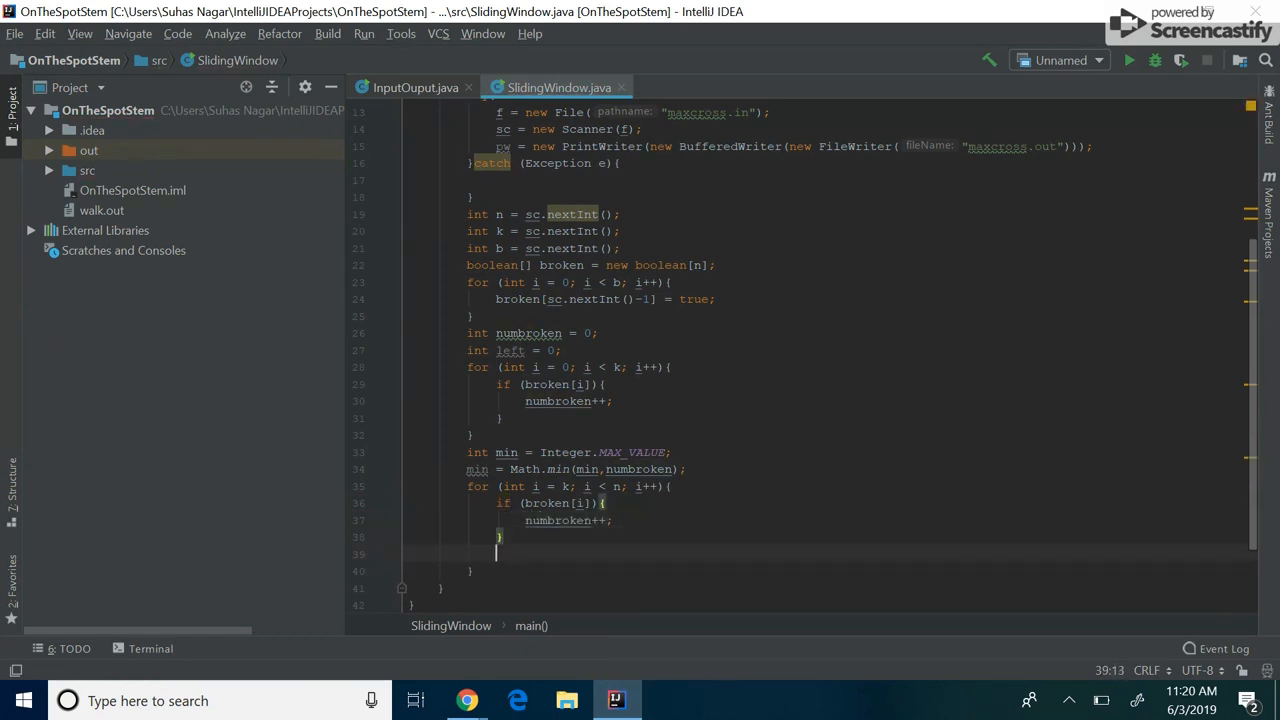
type("}if (")
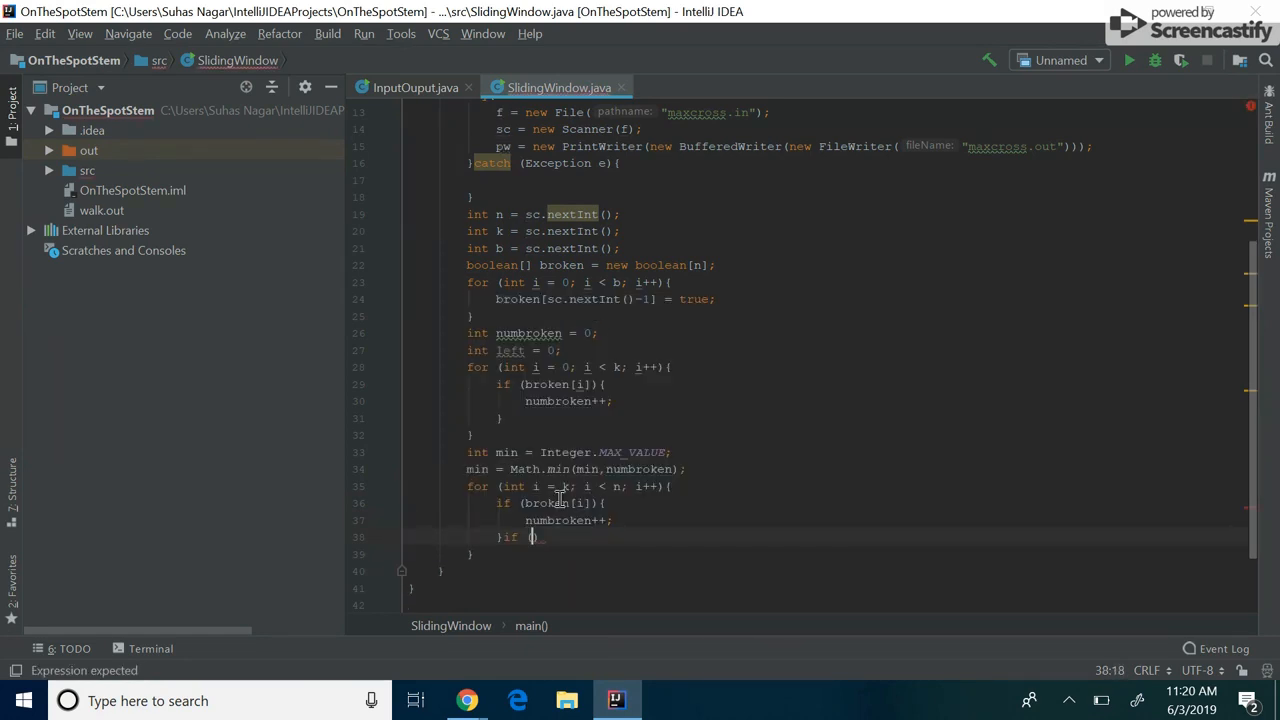
type("broken")
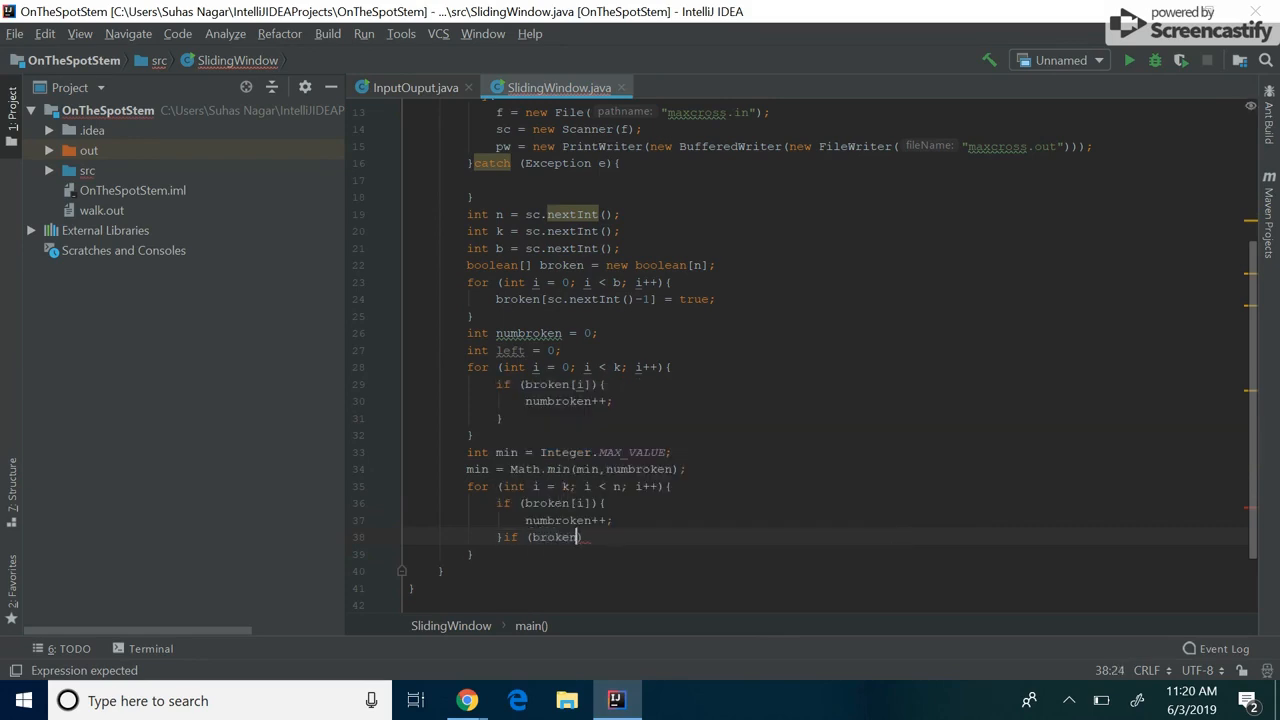
type("[left]")
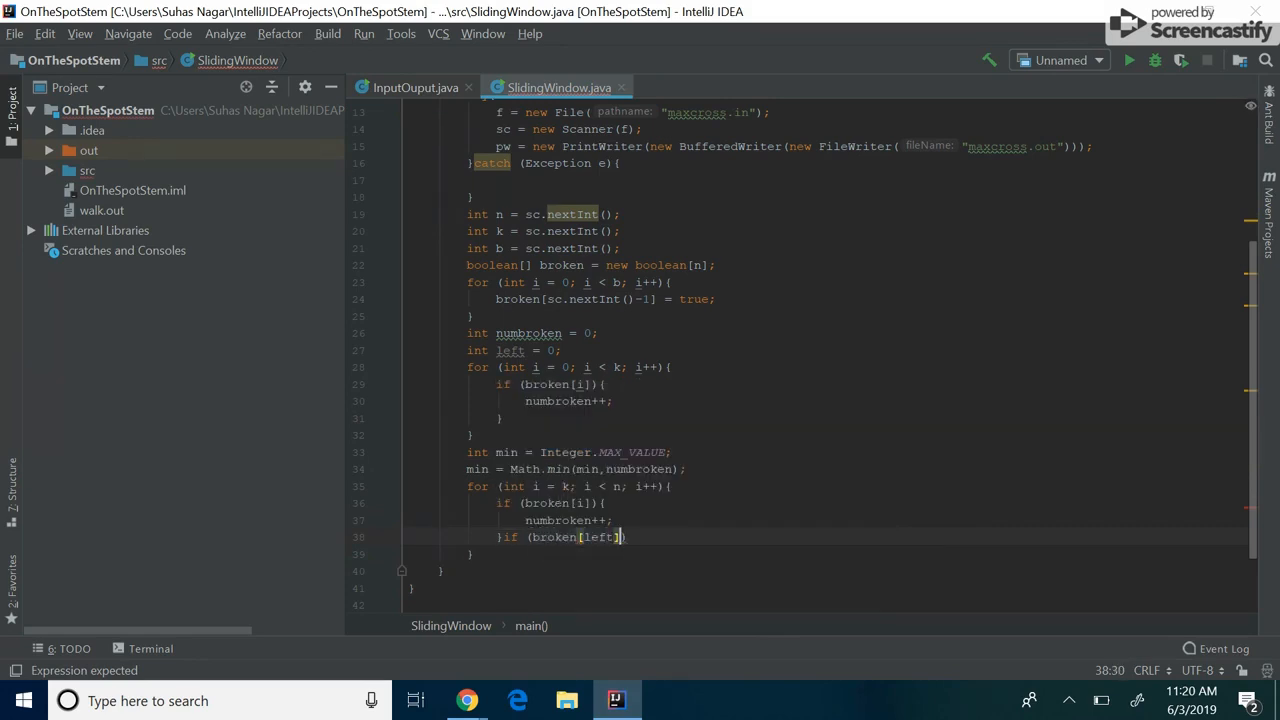
type("numbroken--;")
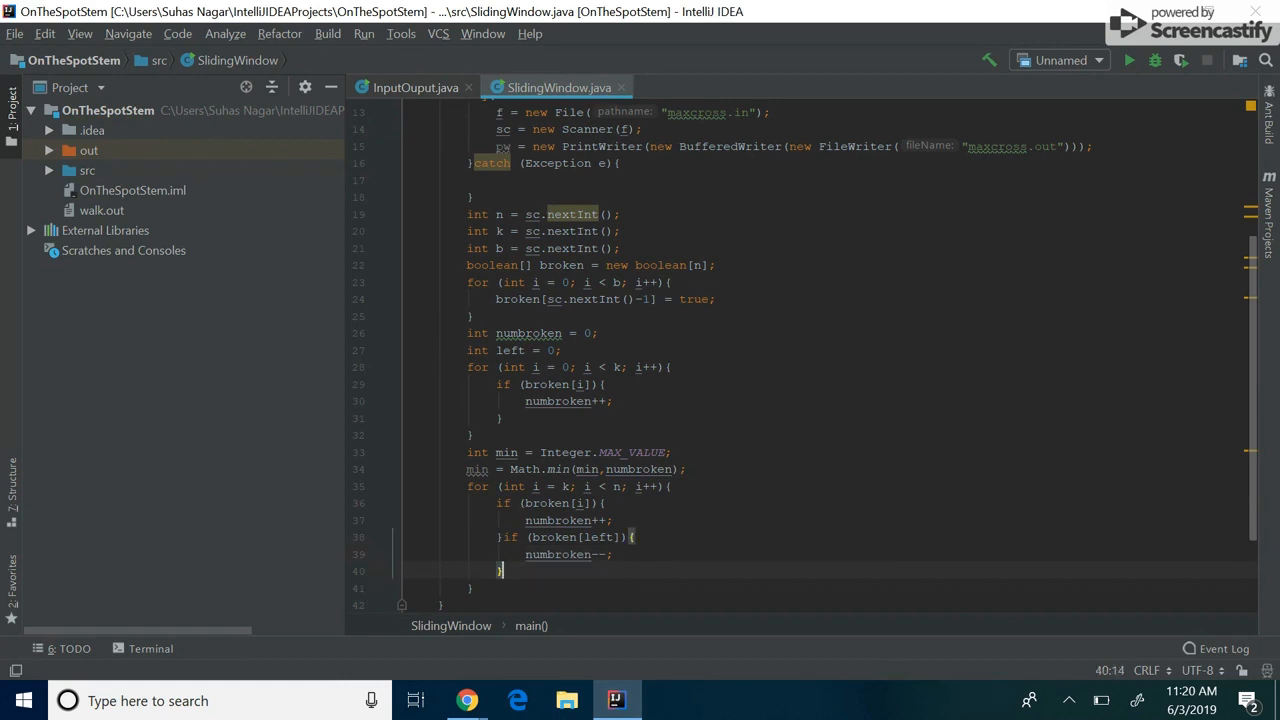
Advance left and update min = Math.min(min, numbroken) each iteration
type("left++;")
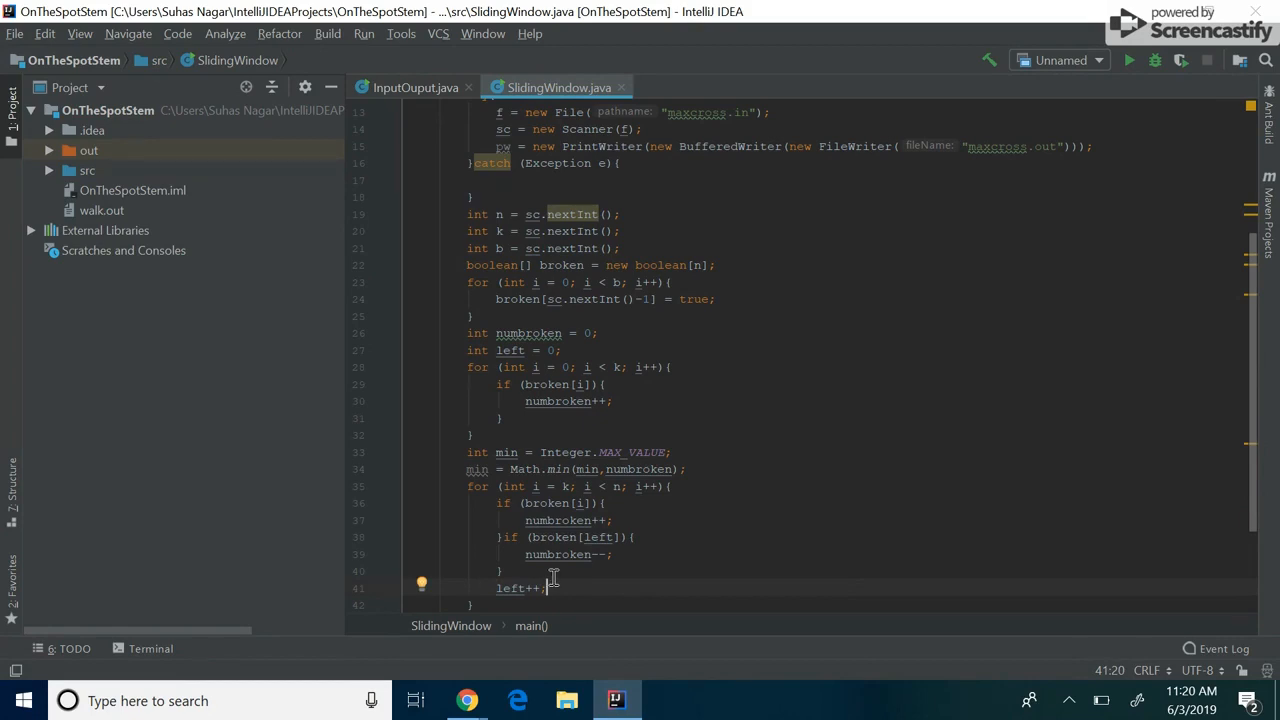
type("min = Math.mo")
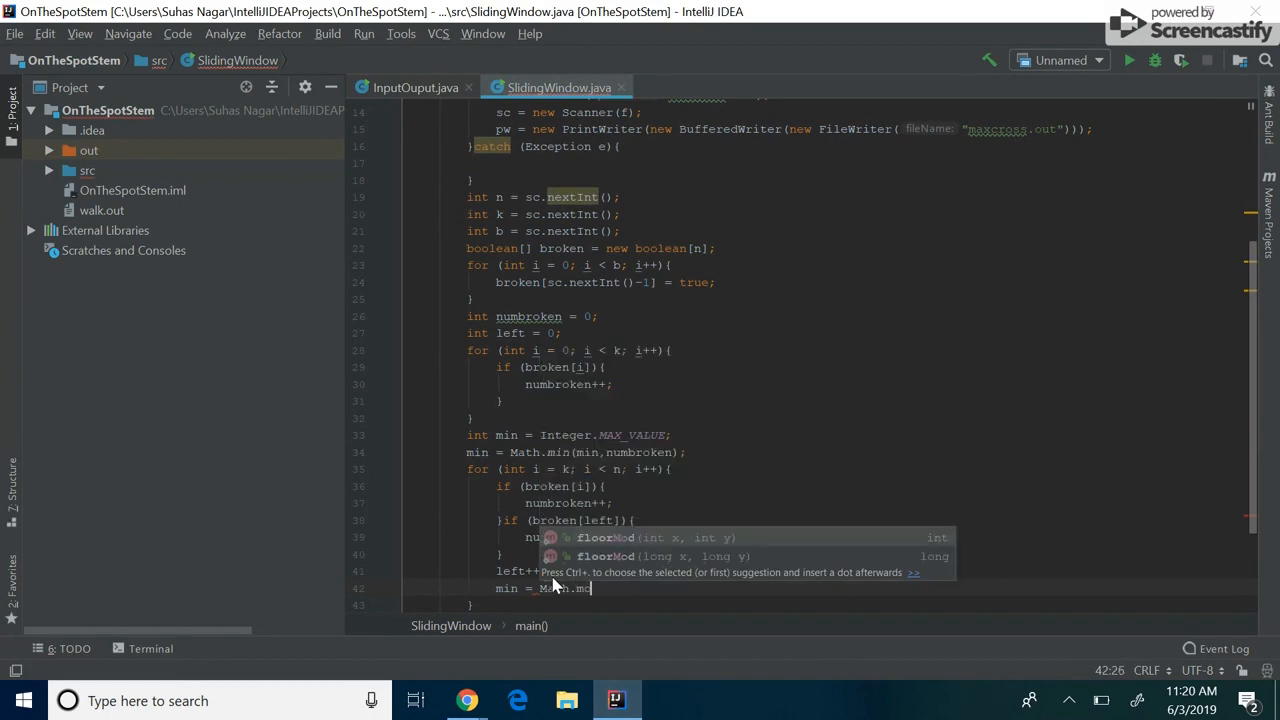
type("in")
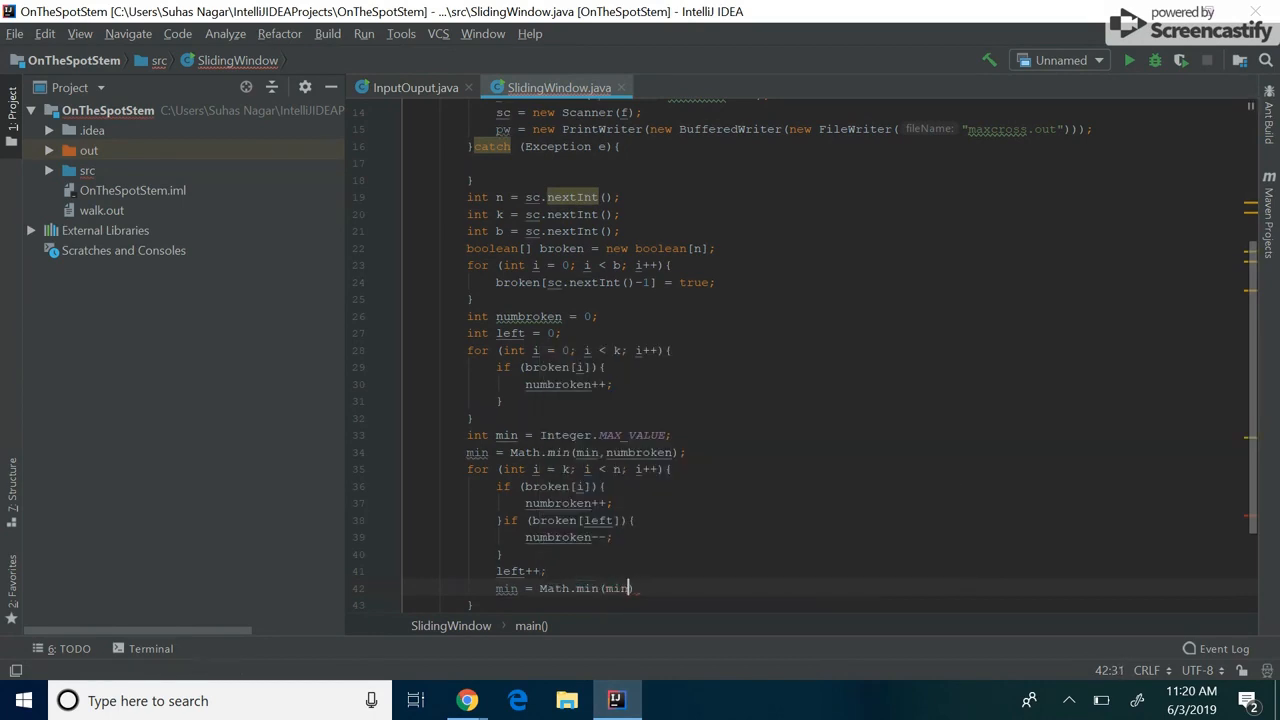
type(",numbroken);")
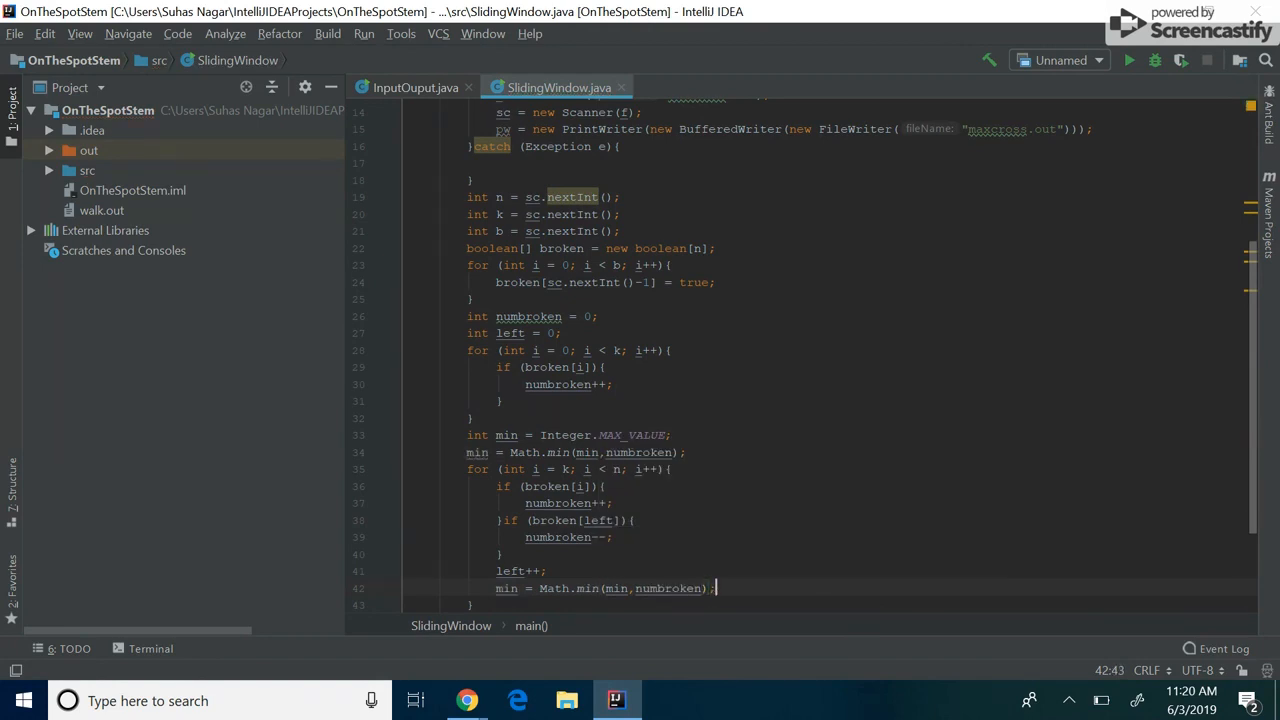
type("s")
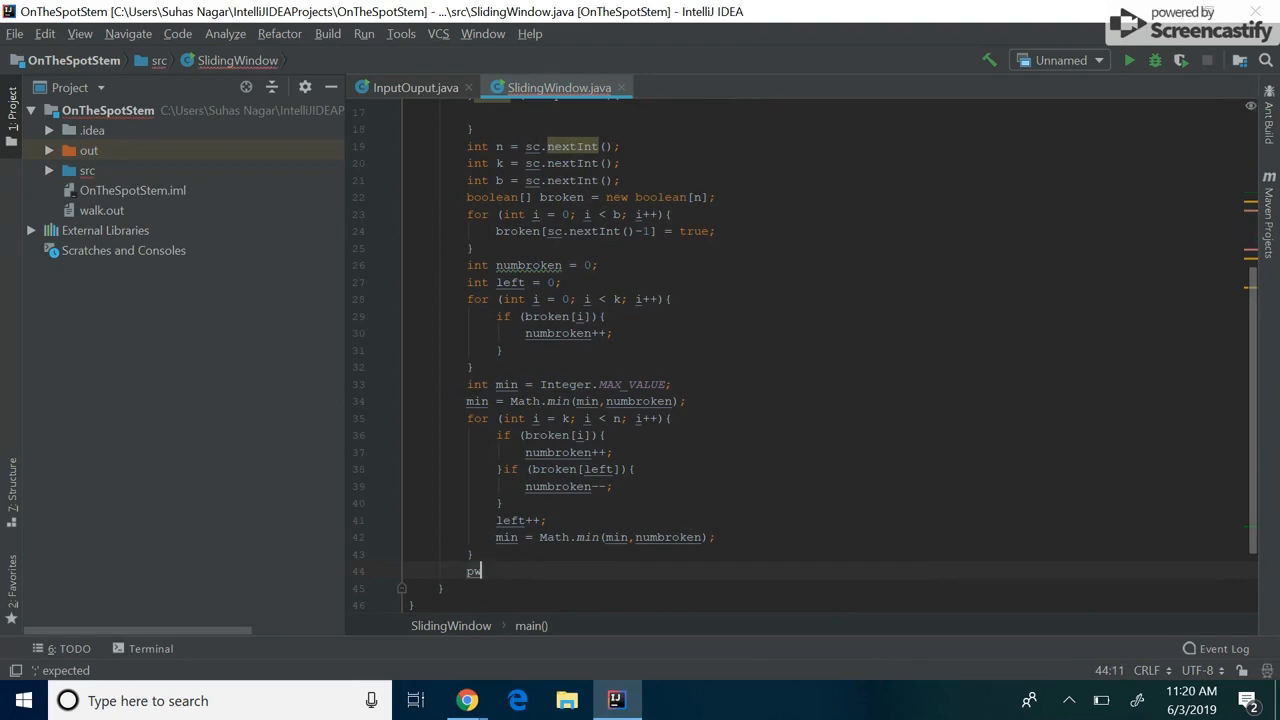
After the loop write pw.println(min) and pw.close() to output the answer
type(".println(min);")
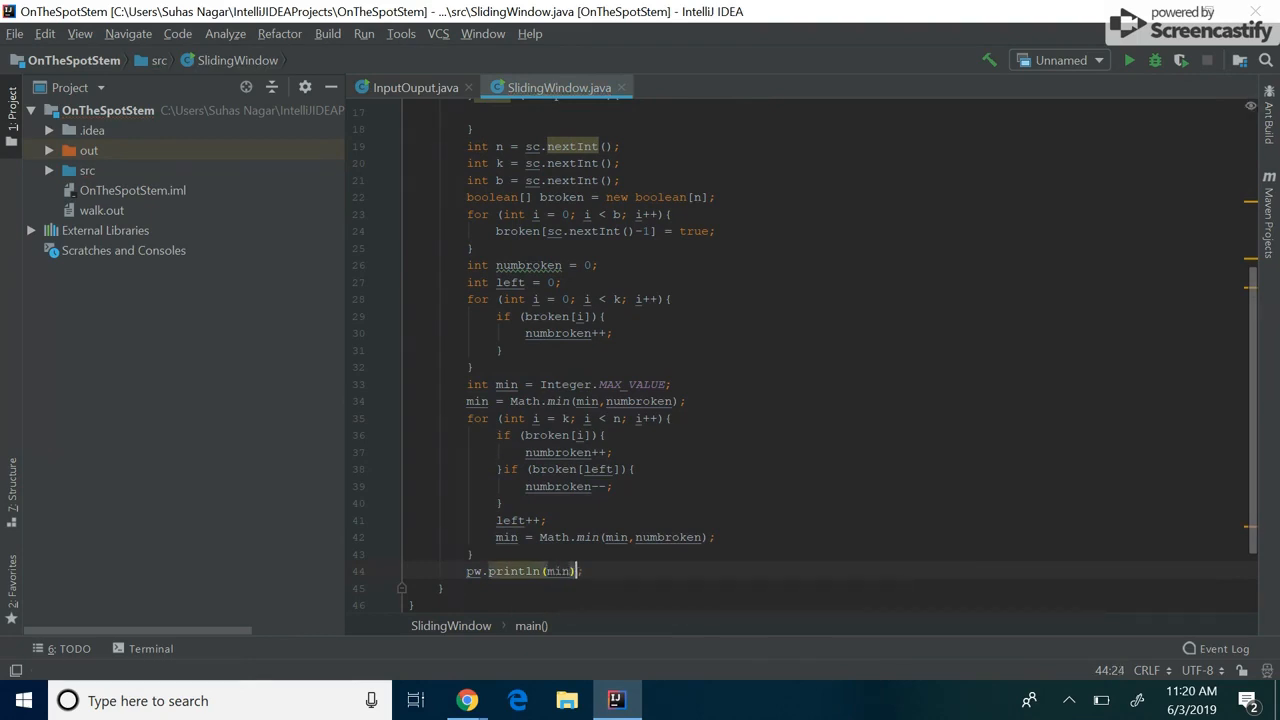
type("pw.cl")
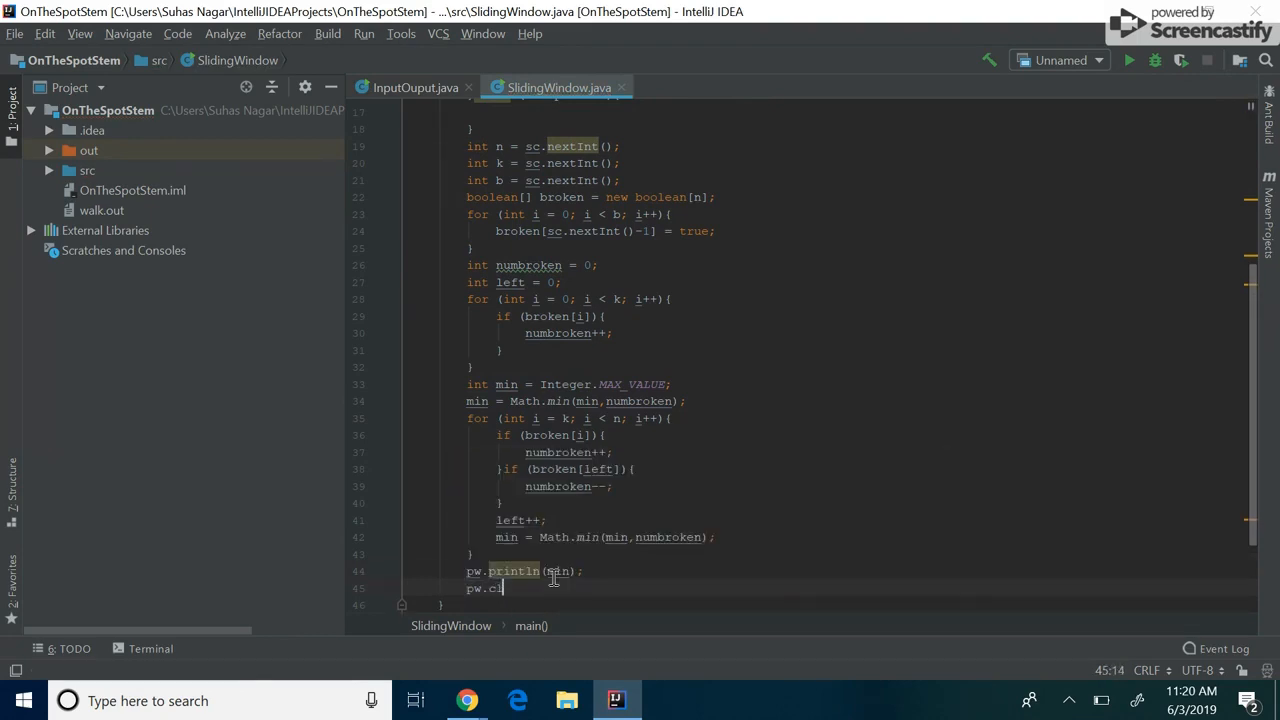
type("ose();")
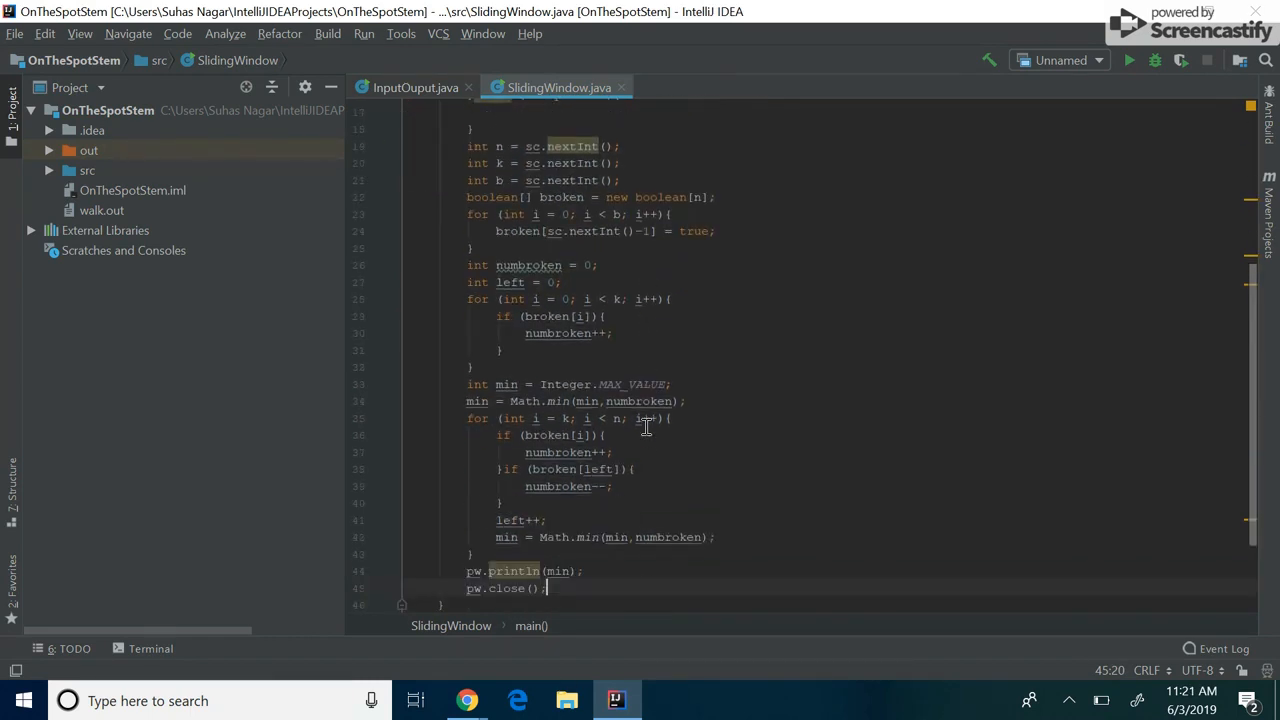
left_click(468, 700)
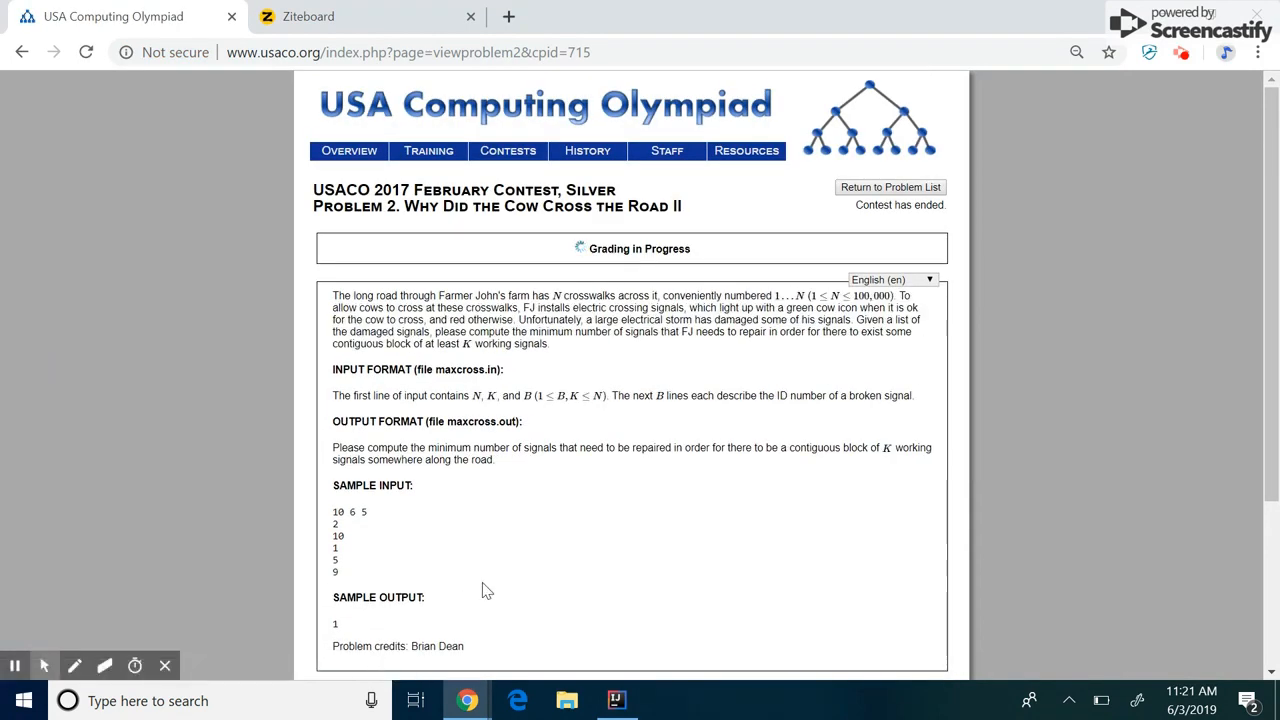
Scroll the USACO problem page down to the Language and Source File submission fields
scroll("down", 3)
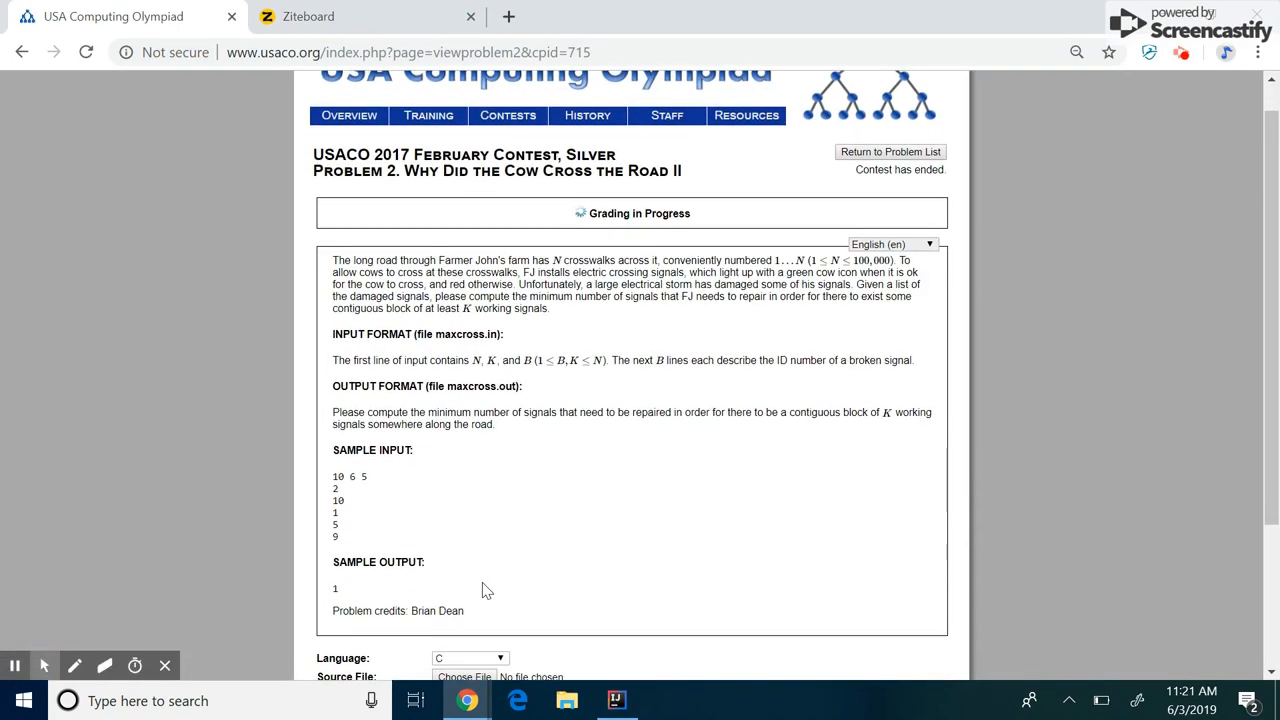